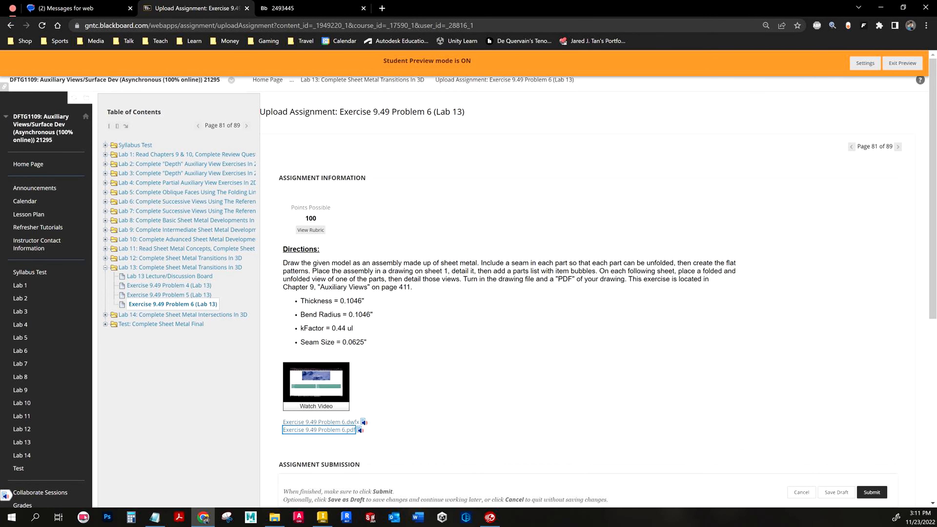
{"action": "mouse_move", "coordinate": [203, 306]}
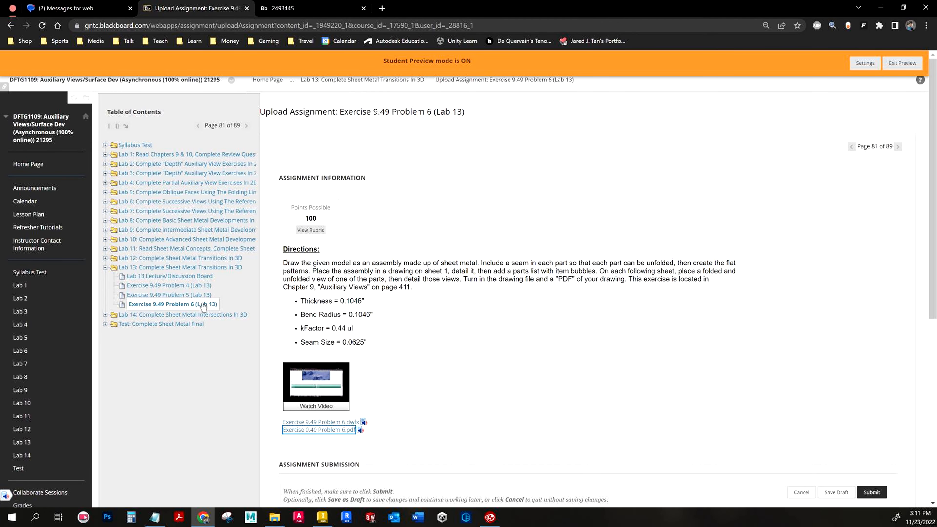
{"action": "mouse_move", "coordinate": [364, 335]}
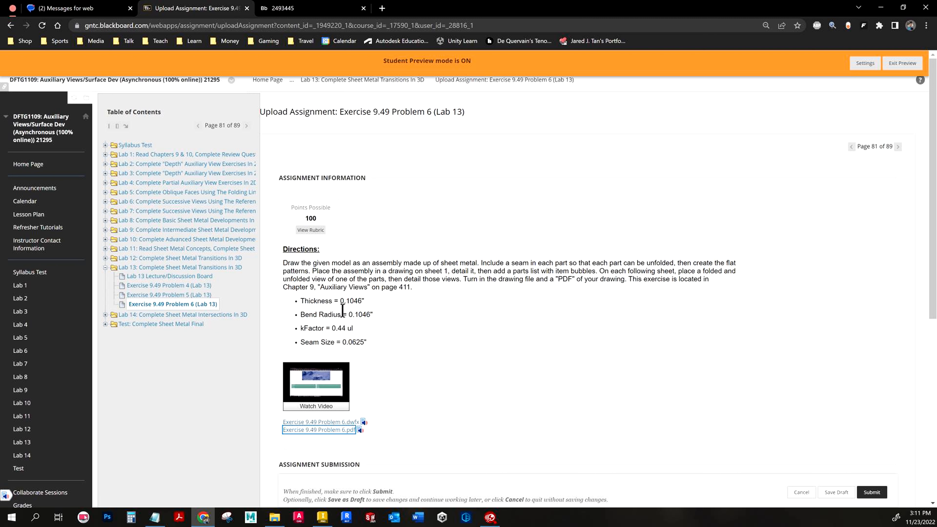
{"action": "mouse_move", "coordinate": [398, 346]}
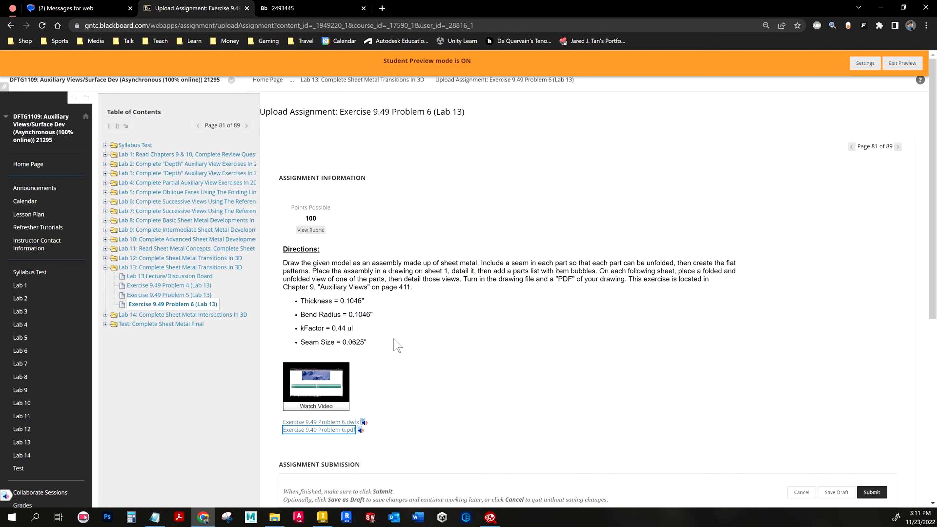
{"action": "mouse_move", "coordinate": [343, 430]}
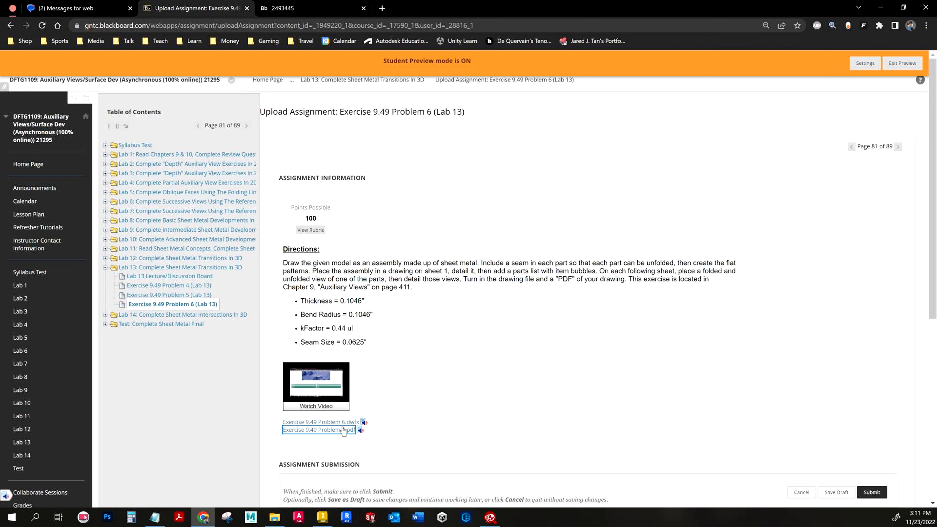
{"action": "mouse_move", "coordinate": [352, 412]}
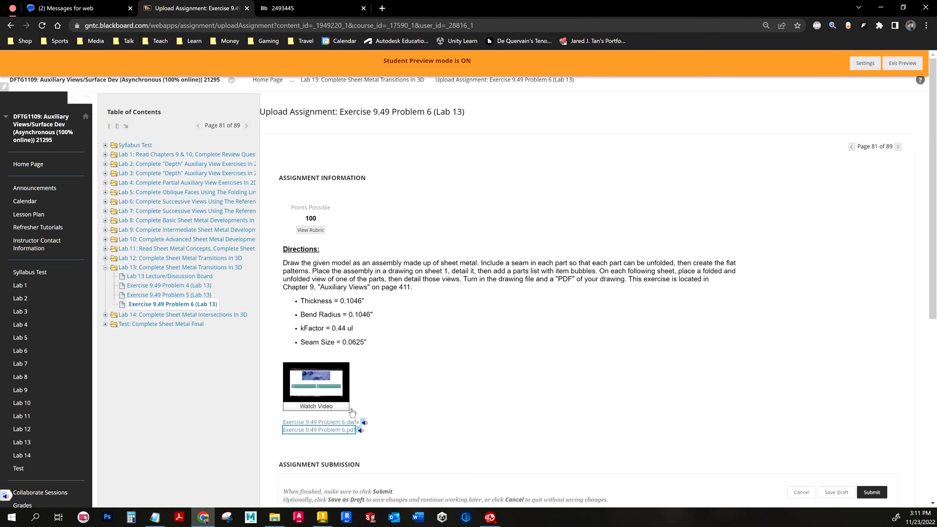
Step: Bring up the Exercise 9.49 Problem 6 PDF and shrink it to 80% so the whole drawing fits
{"action": "left_click", "coordinate": [318, 429]}
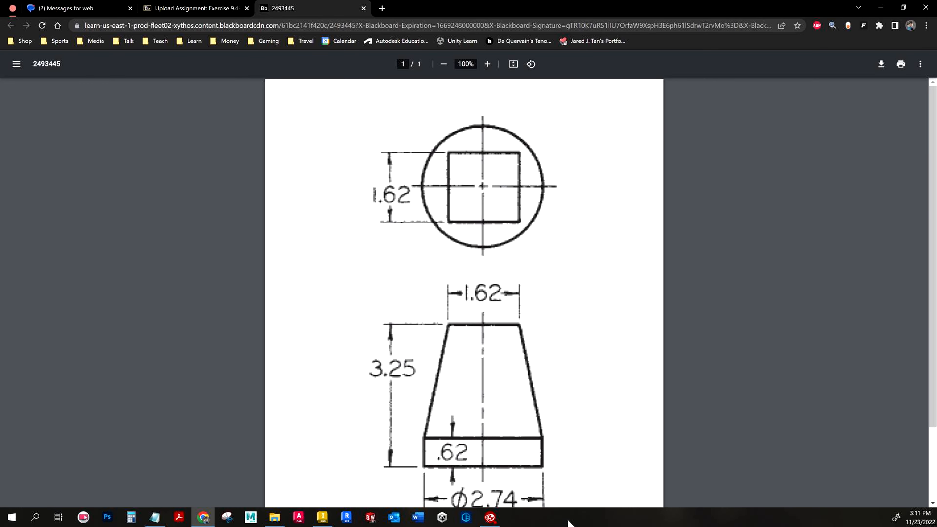
{"action": "mouse_move", "coordinate": [455, 80]}
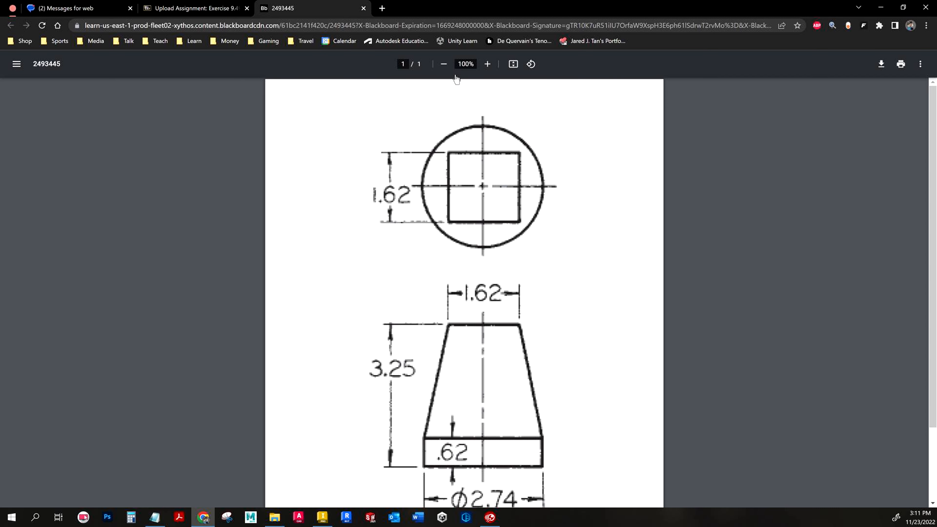
{"action": "left_click", "coordinate": [444, 64]}
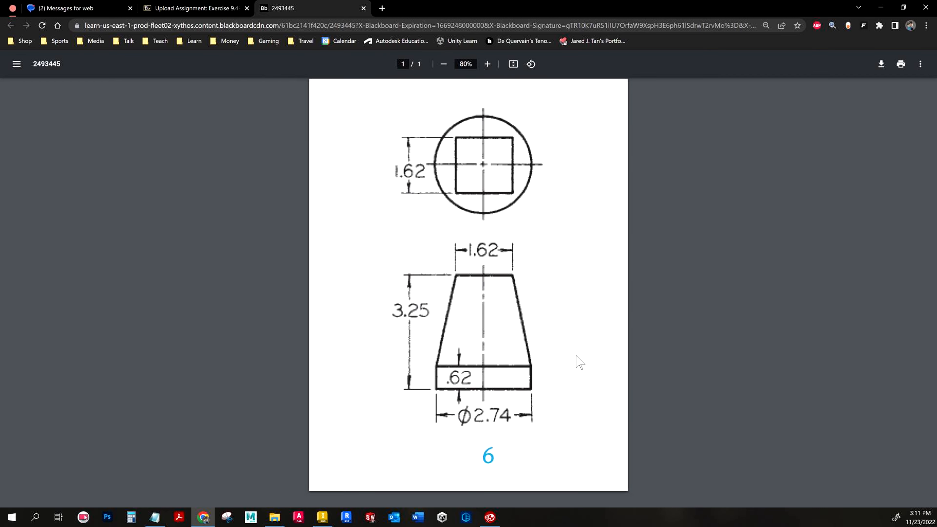
{"action": "mouse_move", "coordinate": [430, 385]}
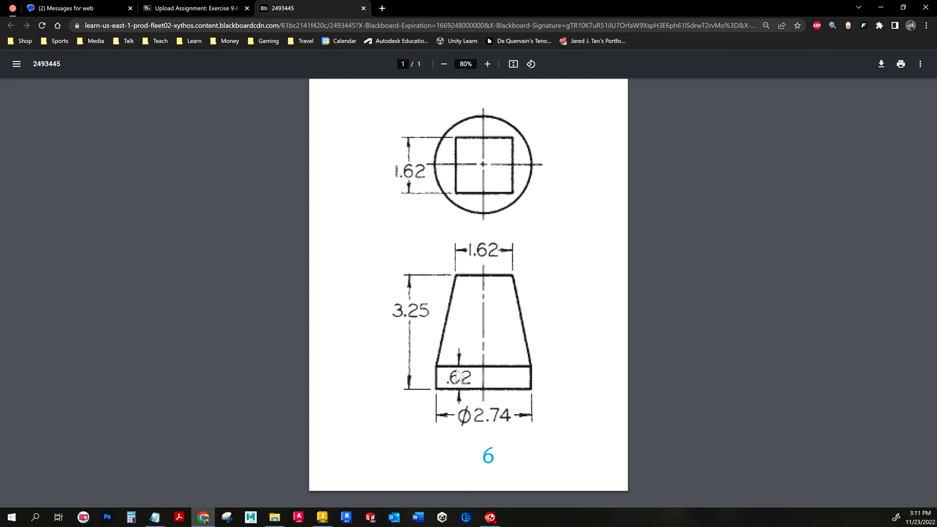
{"action": "mouse_move", "coordinate": [496, 381]}
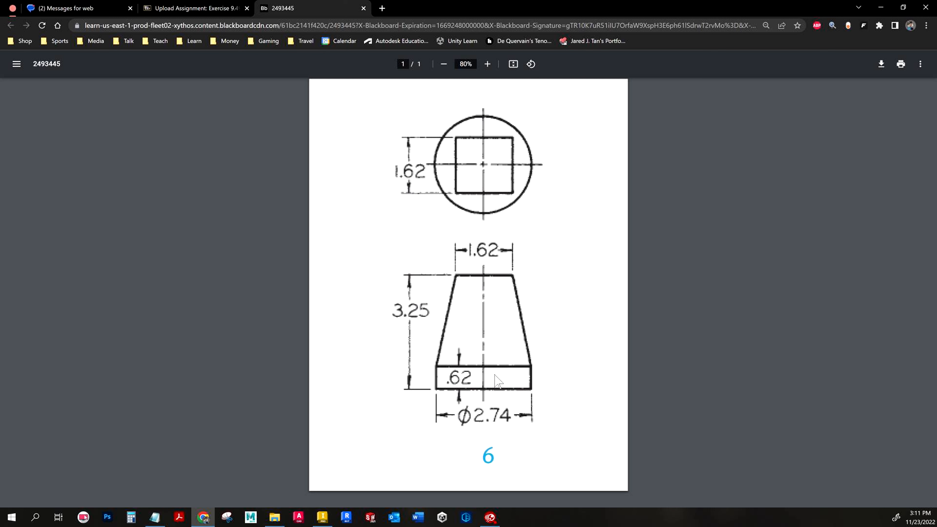
{"action": "mouse_move", "coordinate": [439, 378]}
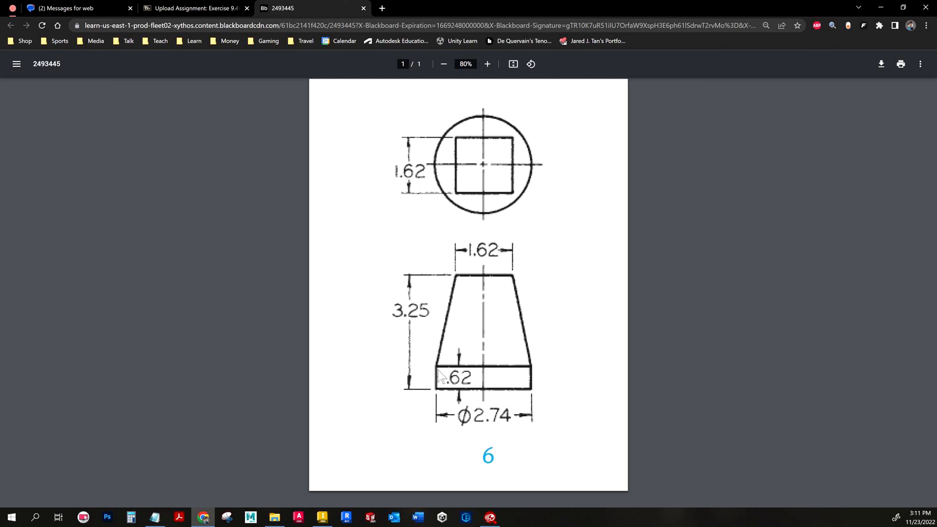
{"action": "mouse_move", "coordinate": [509, 286]}
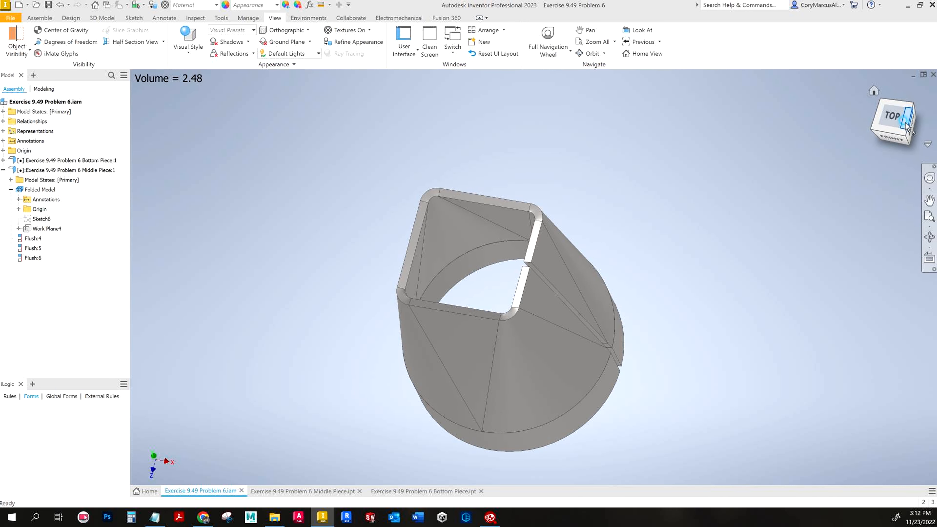
{"action": "left_click", "coordinate": [893, 118]}
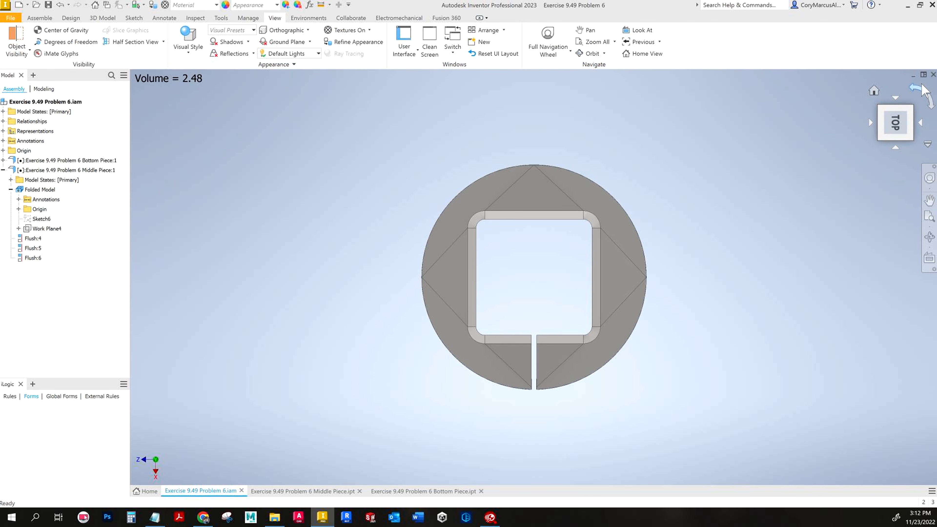
{"action": "key", "text": "Alt+Tab"}
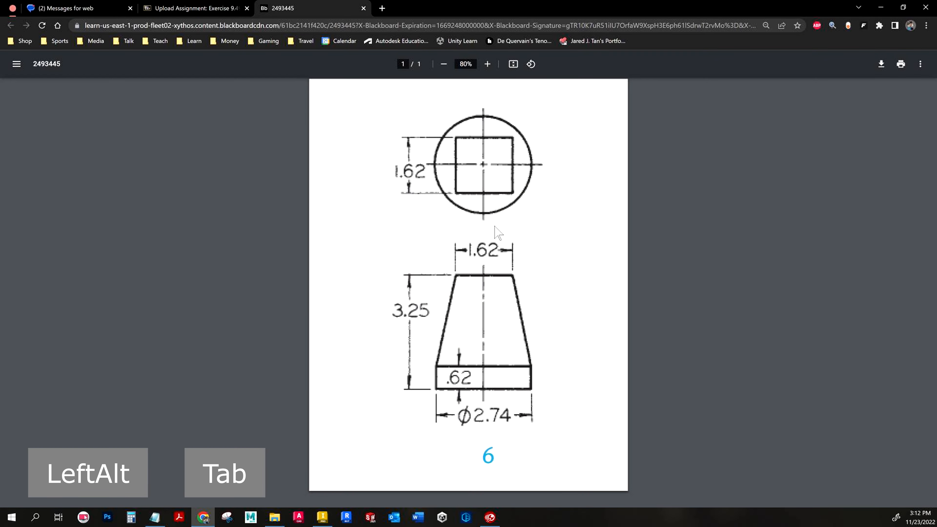
{"action": "key", "text": "Alt+Tab"}
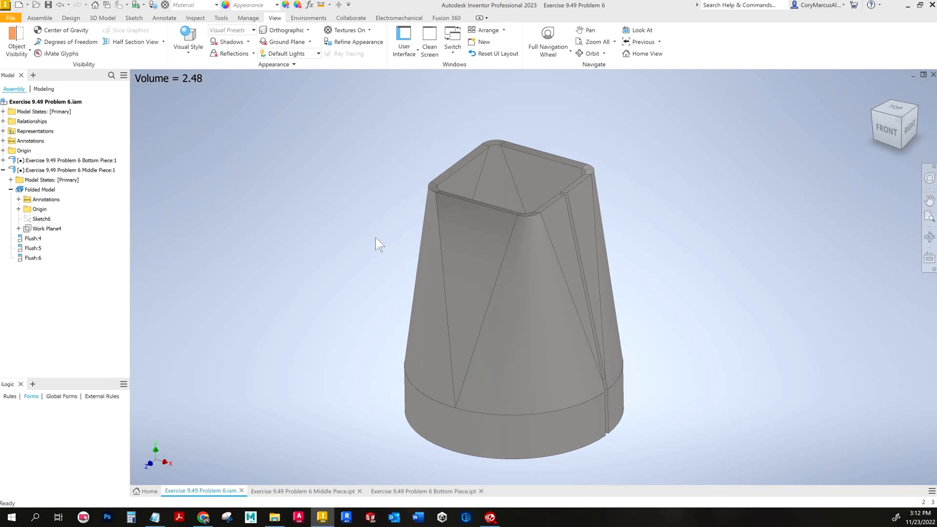
{"action": "mouse_move", "coordinate": [383, 245]}
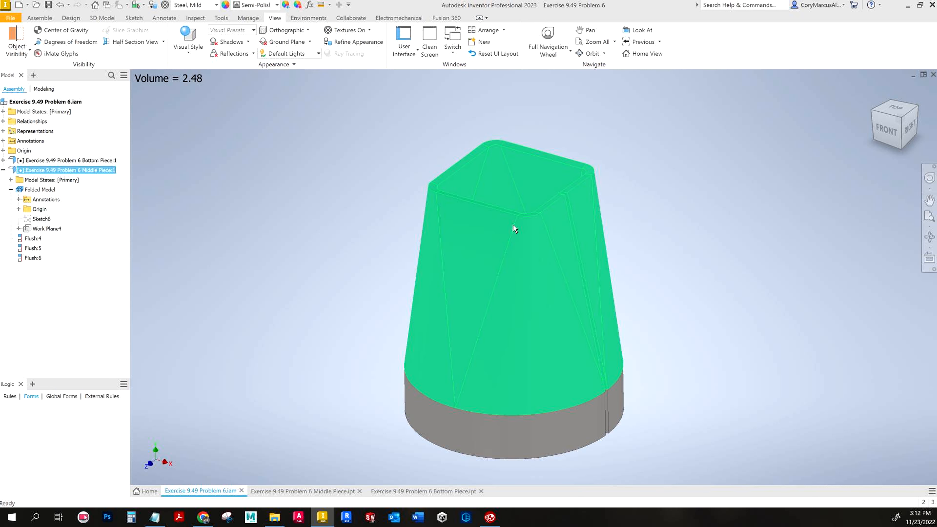
{"action": "mouse_move", "coordinate": [512, 205]}
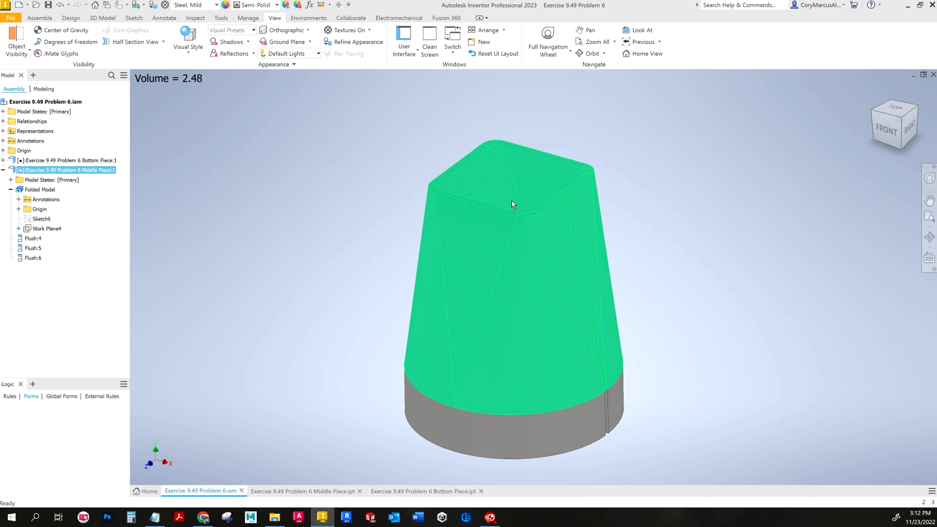
{"action": "mouse_move", "coordinate": [526, 203]}
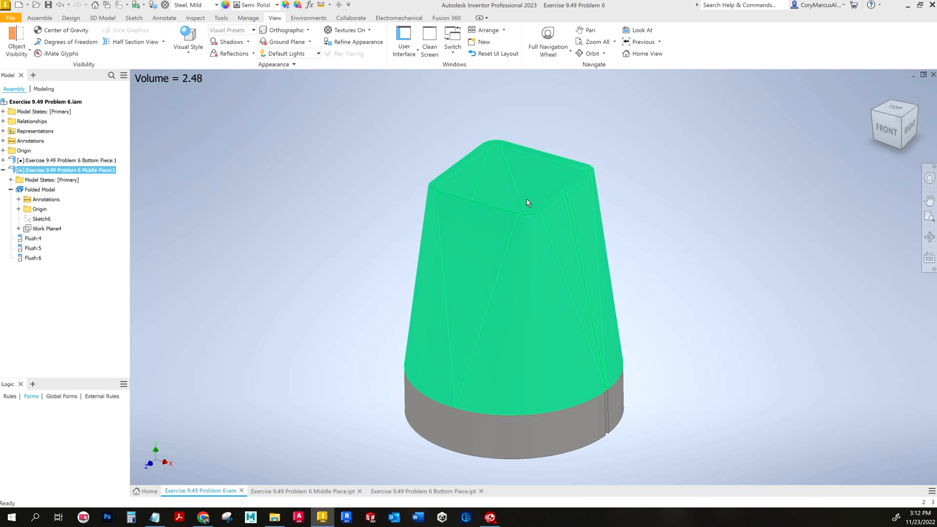
{"action": "mouse_move", "coordinate": [437, 363]}
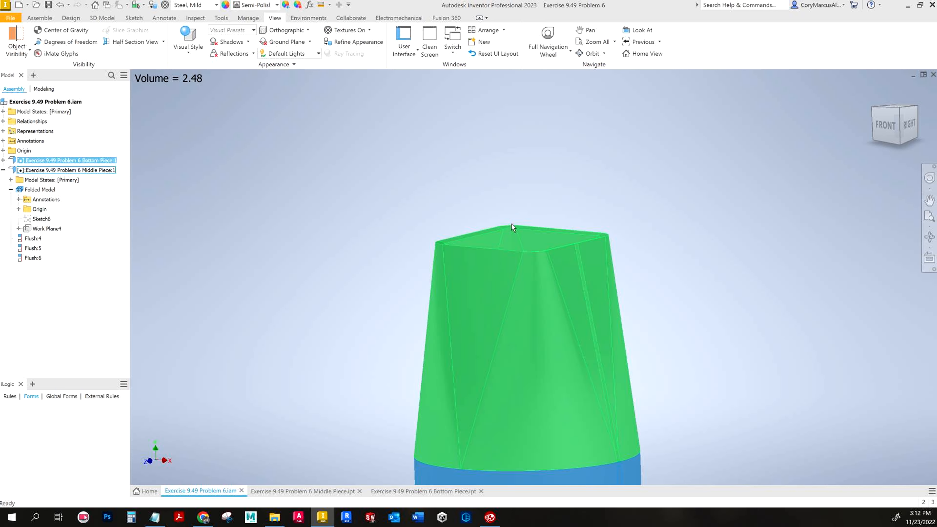
{"action": "left_click", "coordinate": [39, 17]}
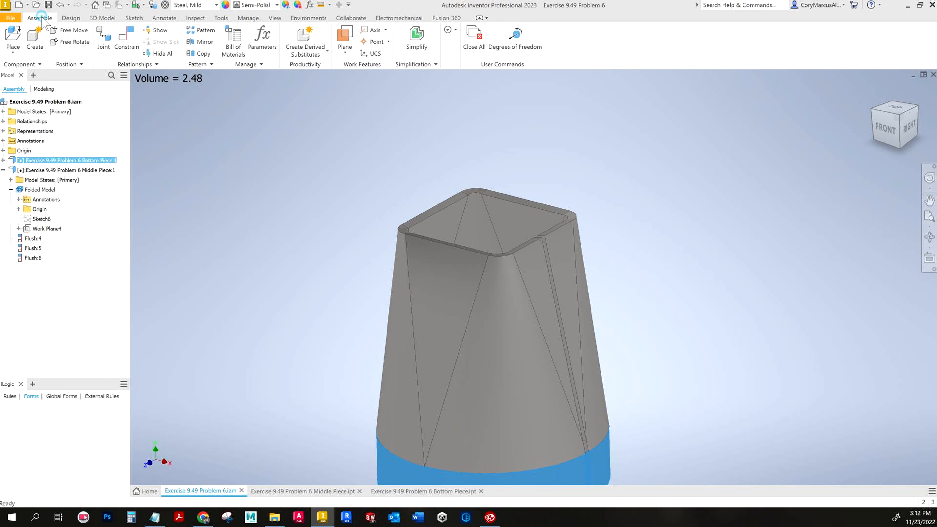
{"action": "left_click", "coordinate": [13, 39]}
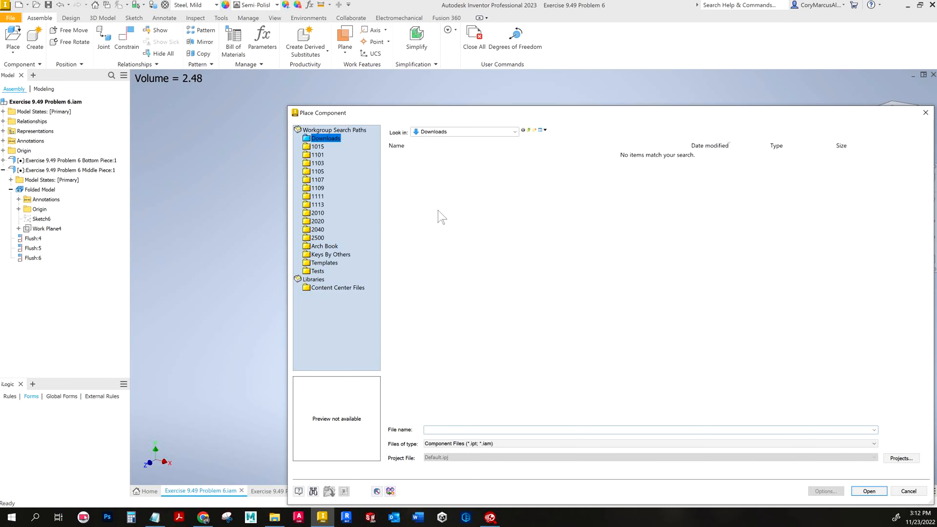
{"action": "mouse_move", "coordinate": [317, 196]}
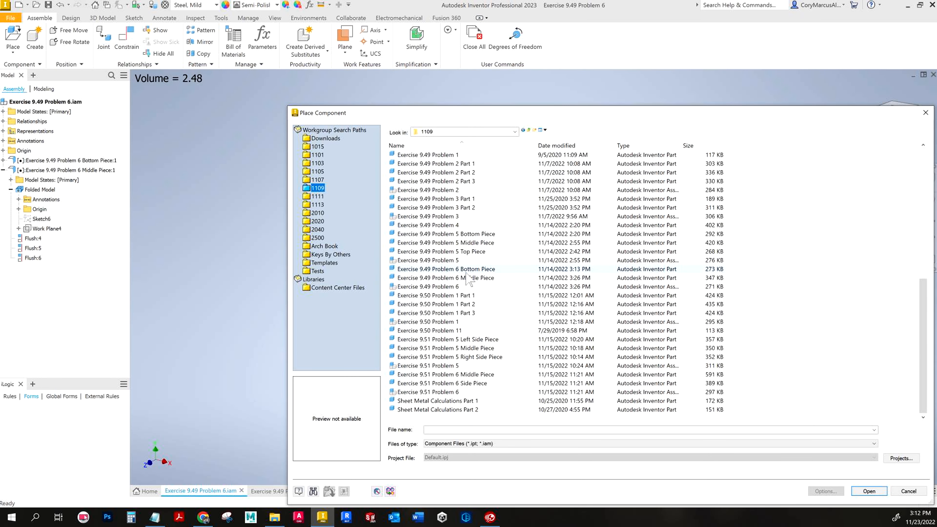
{"action": "left_click", "coordinate": [444, 277]}
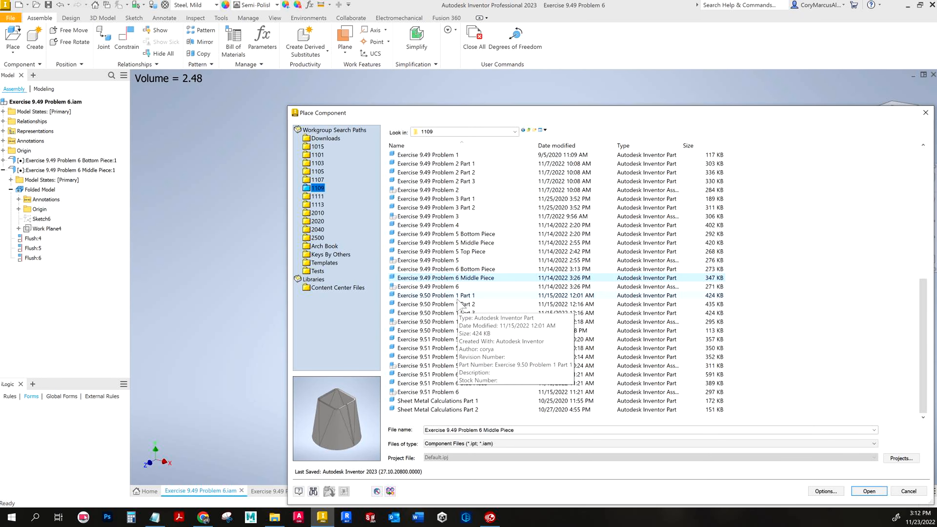
{"action": "left_click", "coordinate": [428, 286]}
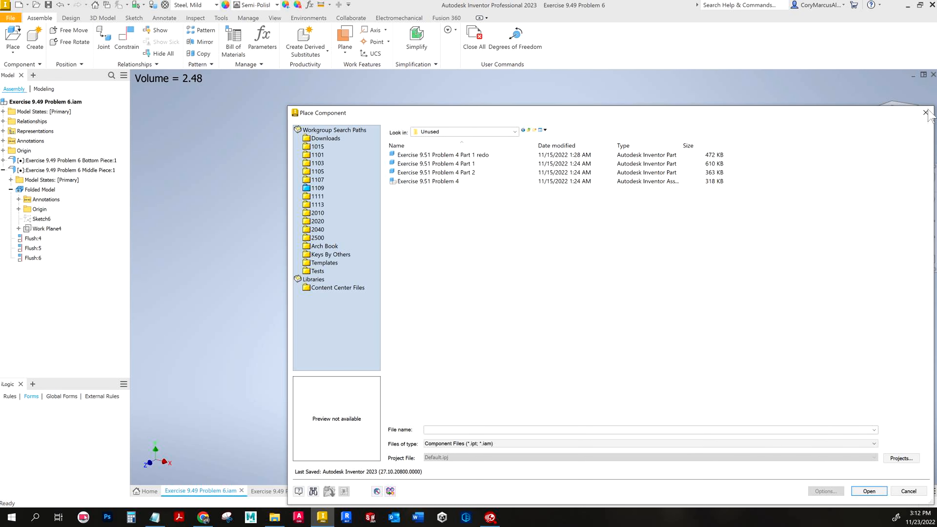
{"action": "left_click", "coordinate": [925, 112]}
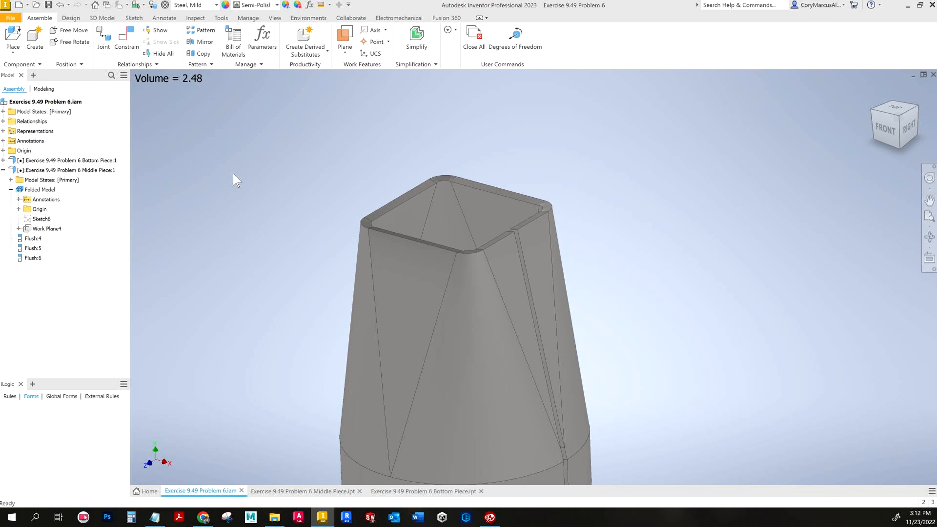
{"action": "mouse_move", "coordinate": [732, 221]}
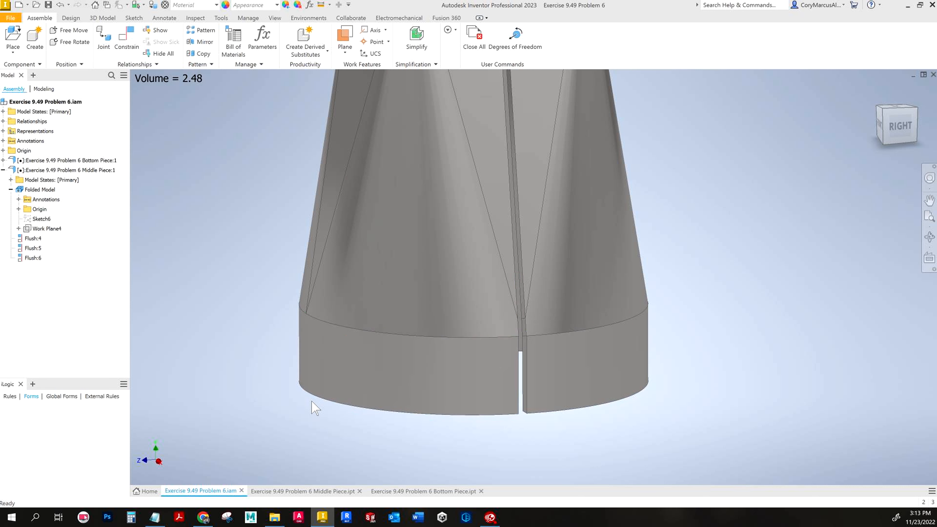
{"action": "mouse_move", "coordinate": [382, 417]}
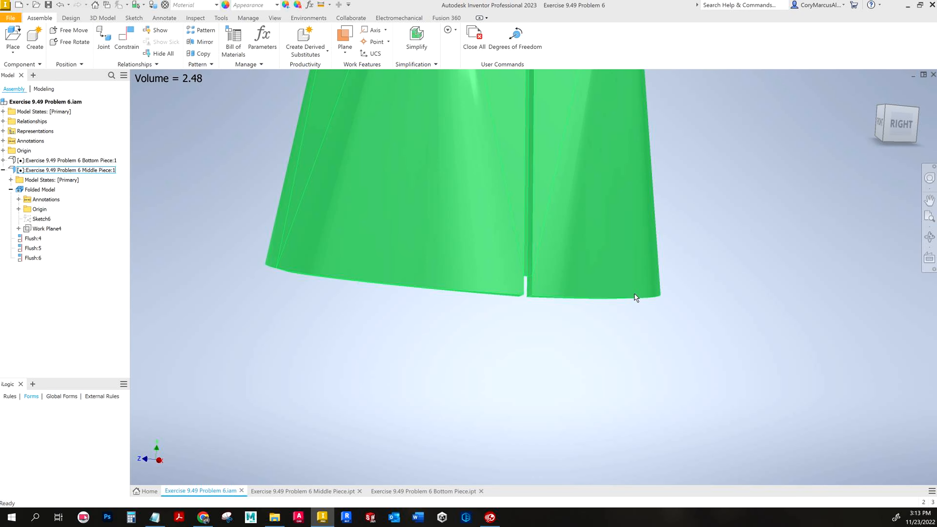
{"action": "key", "text": "ctrl+z"}
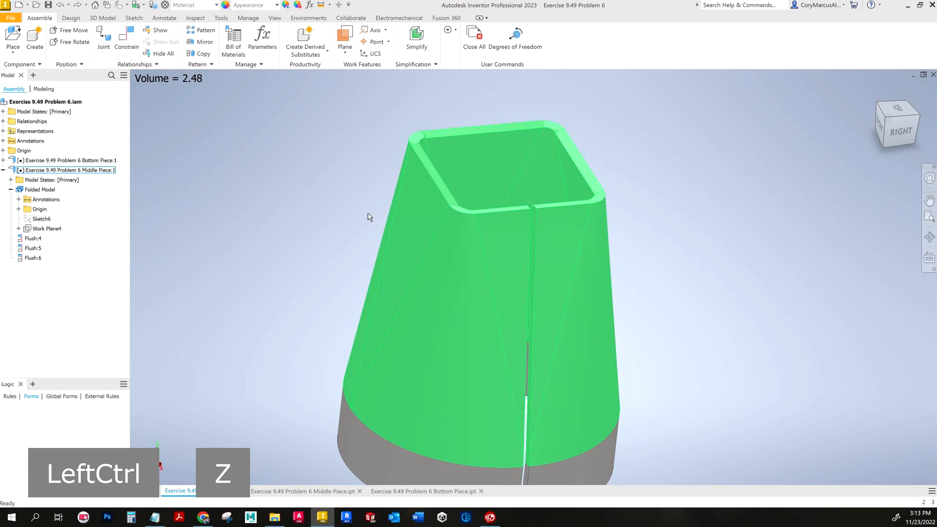
{"action": "key", "text": "ctrl+z"}
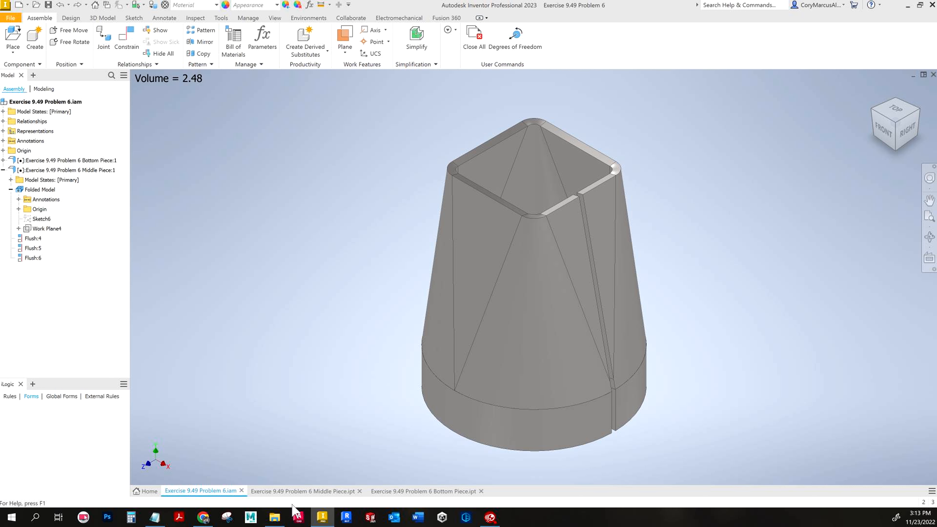
Step: Read the Middle Piece volume (1.872) and Bottom Piece volume (0.533), then return to the Problem 6 assembly
{"action": "left_click", "coordinate": [305, 491]}
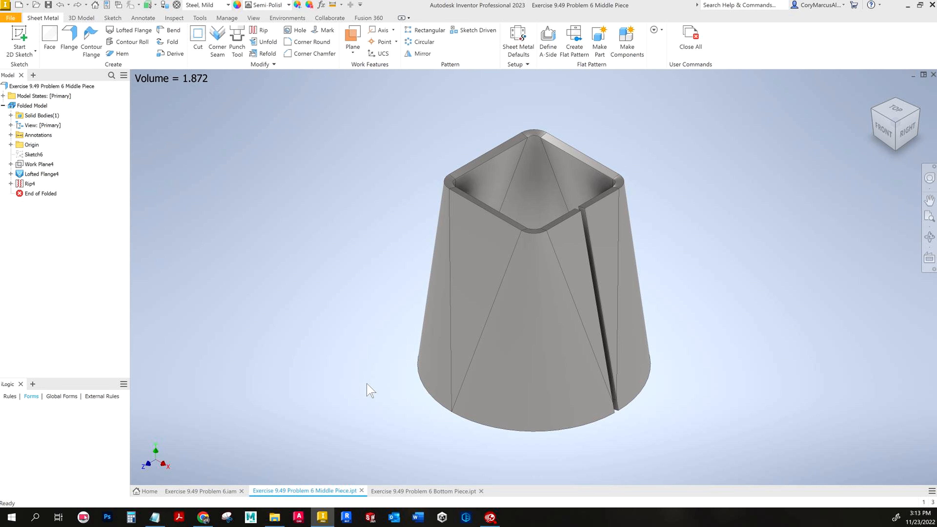
{"action": "mouse_move", "coordinate": [450, 320]}
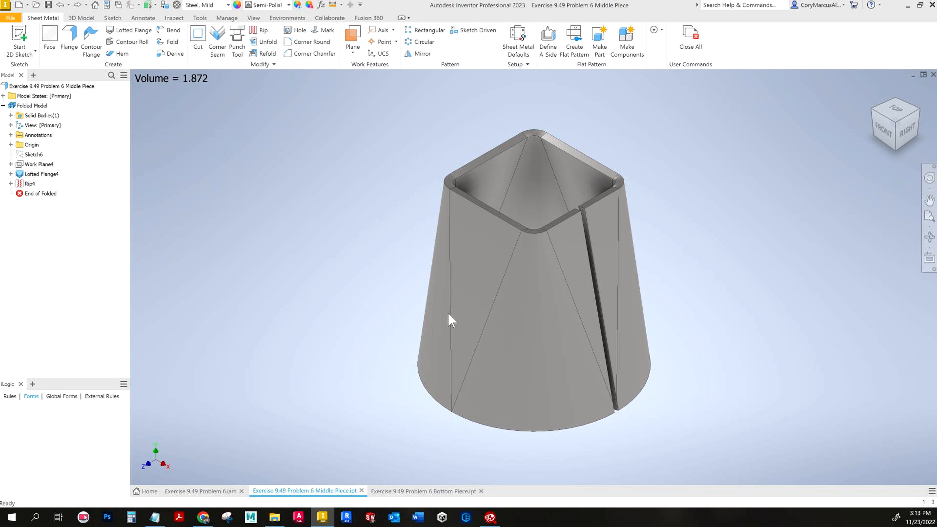
{"action": "left_click", "coordinate": [39, 164]}
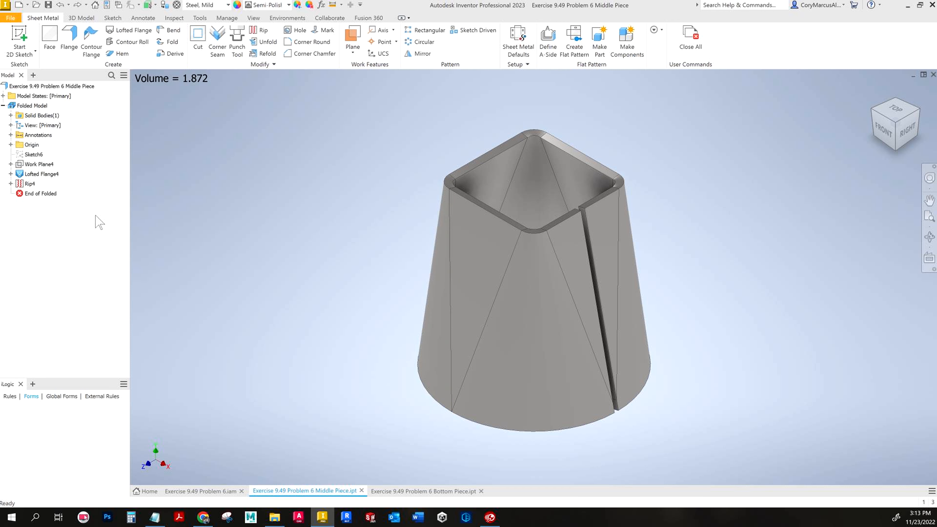
{"action": "left_click", "coordinate": [38, 164]}
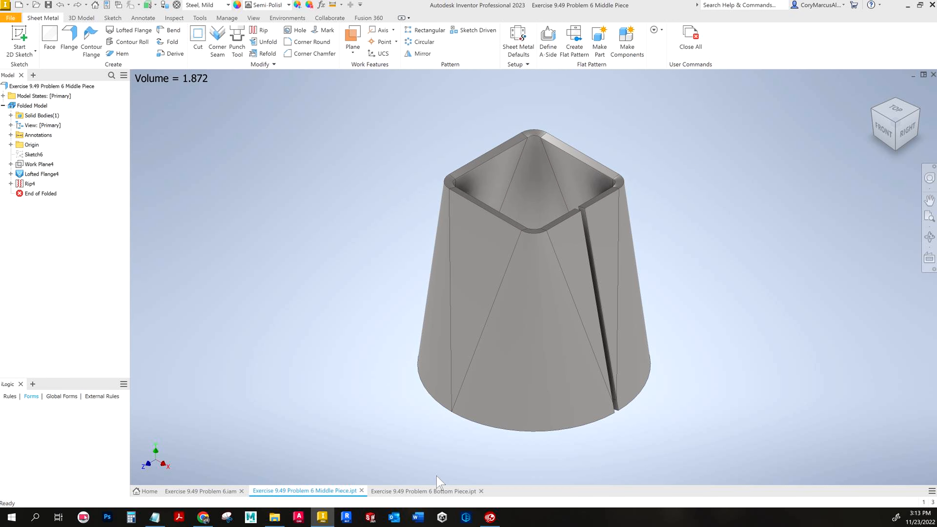
{"action": "left_click", "coordinate": [425, 490]}
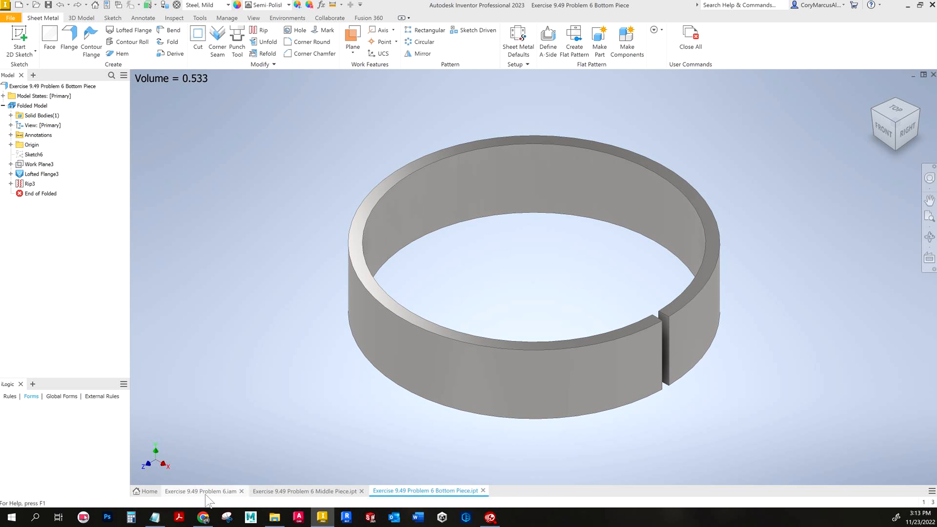
{"action": "left_click", "coordinate": [201, 490]}
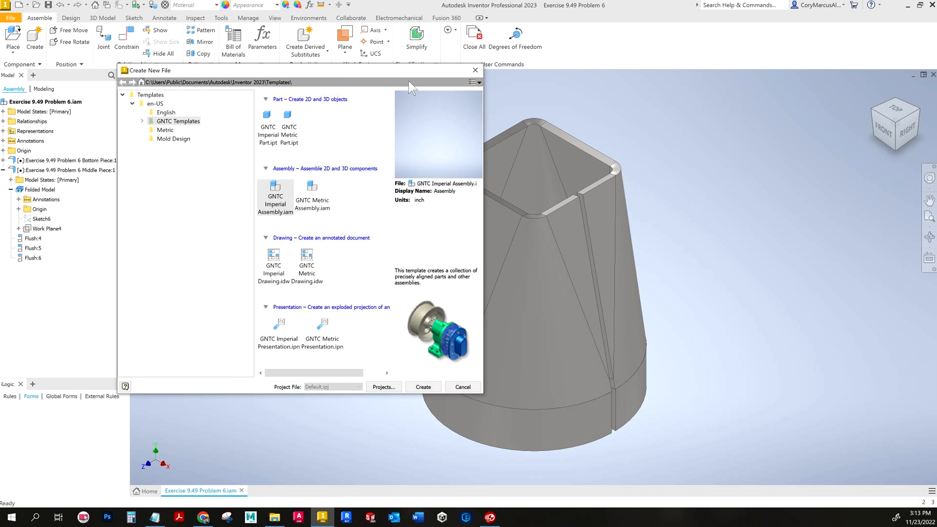
Step: Create a new GNTC Imperial part and convert it to sheet metal
{"action": "left_click", "coordinate": [267, 122]}
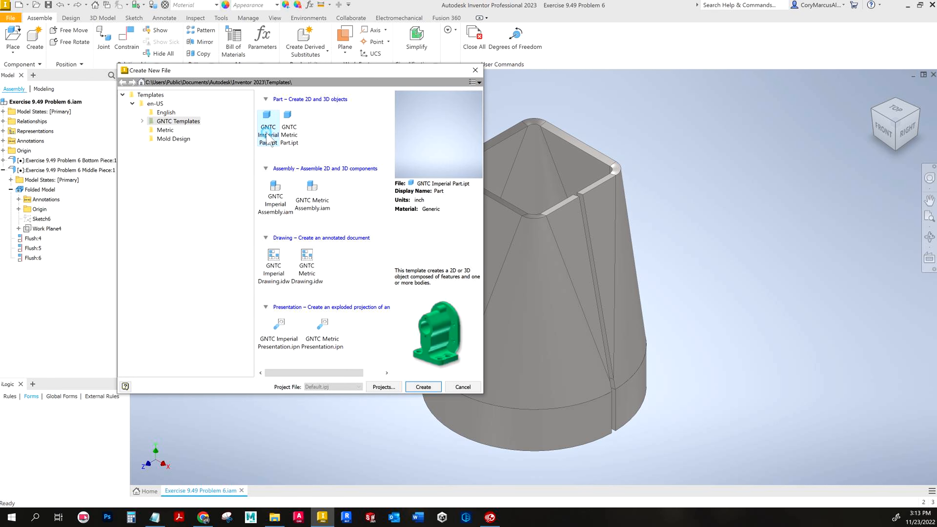
{"action": "left_click", "coordinate": [422, 387]}
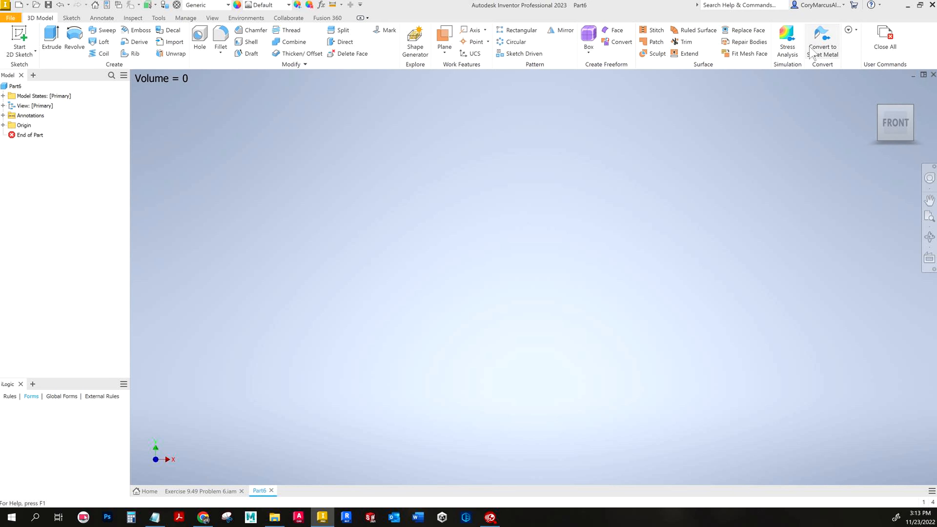
{"action": "left_click", "coordinate": [822, 42]}
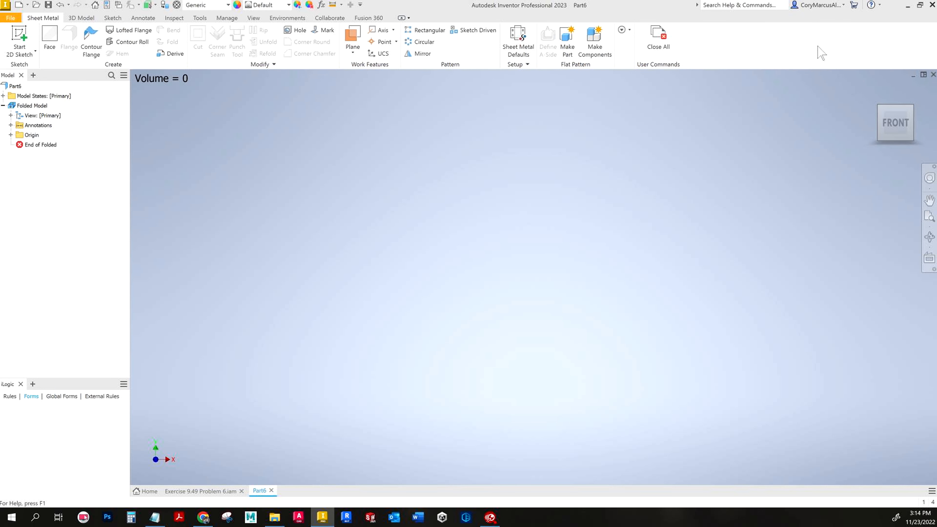
Step: Set the sheet metal rule to mild steel, .1046 thick, .0625 gap, and save it
{"action": "left_click", "coordinate": [517, 40]}
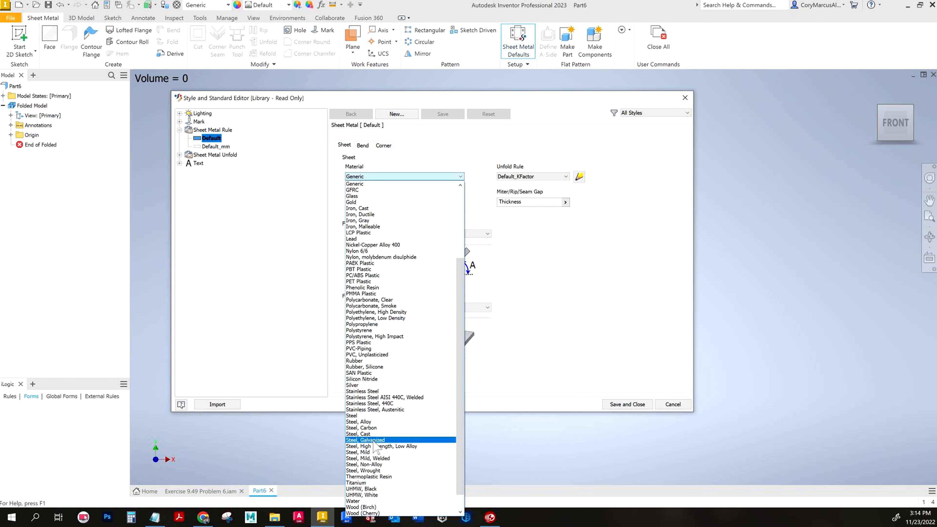
{"action": "left_click", "coordinate": [358, 453]}
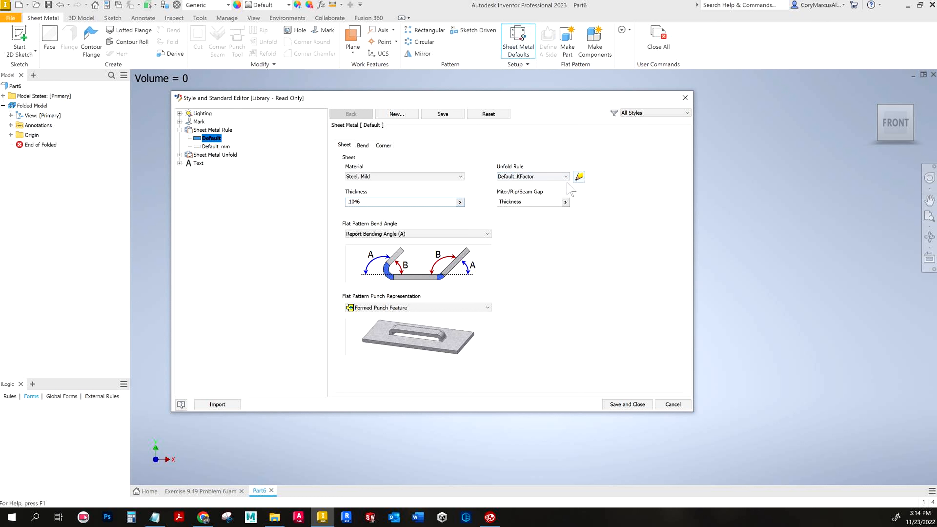
{"action": "mouse_move", "coordinate": [532, 202]}
{"action": "type", "text": ".0625"}
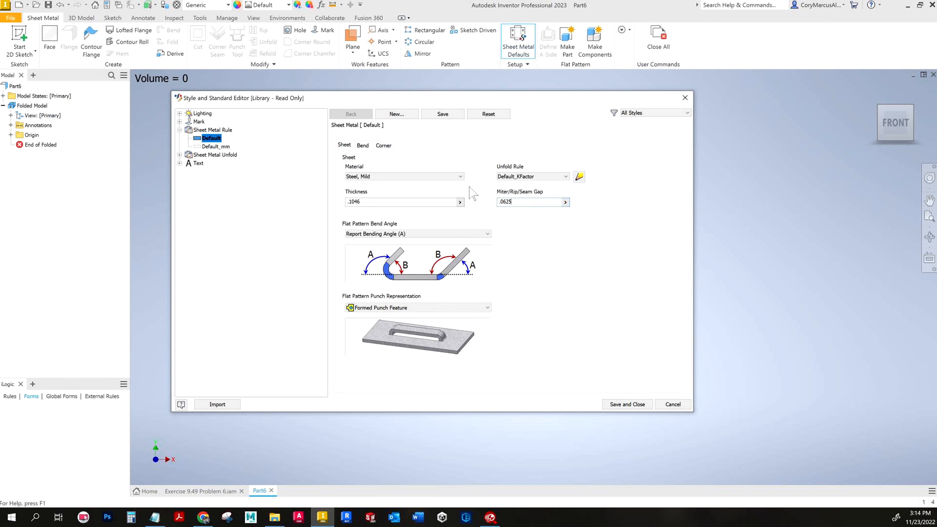
{"action": "left_click", "coordinate": [363, 145]}
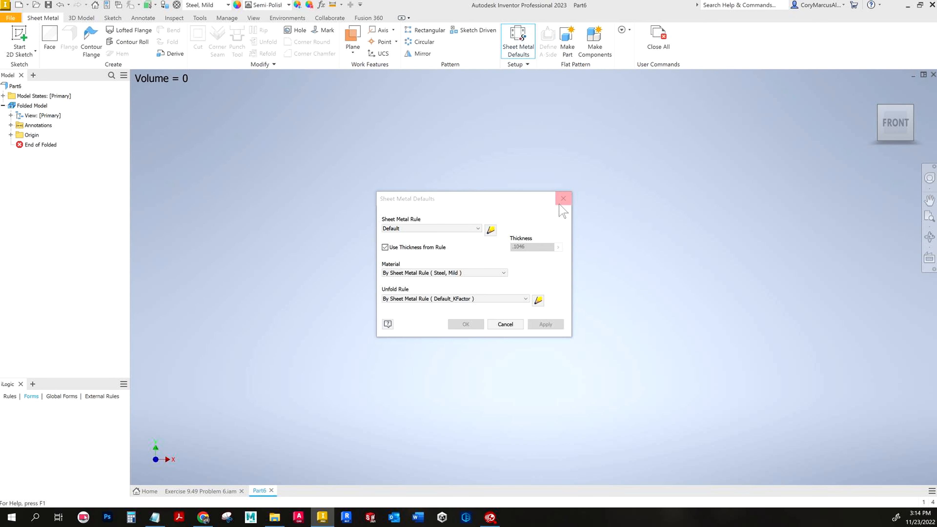
Step: Create Work Plane1 offset from the XZ plane after checking the reference drawing
{"action": "left_click", "coordinate": [562, 199]}
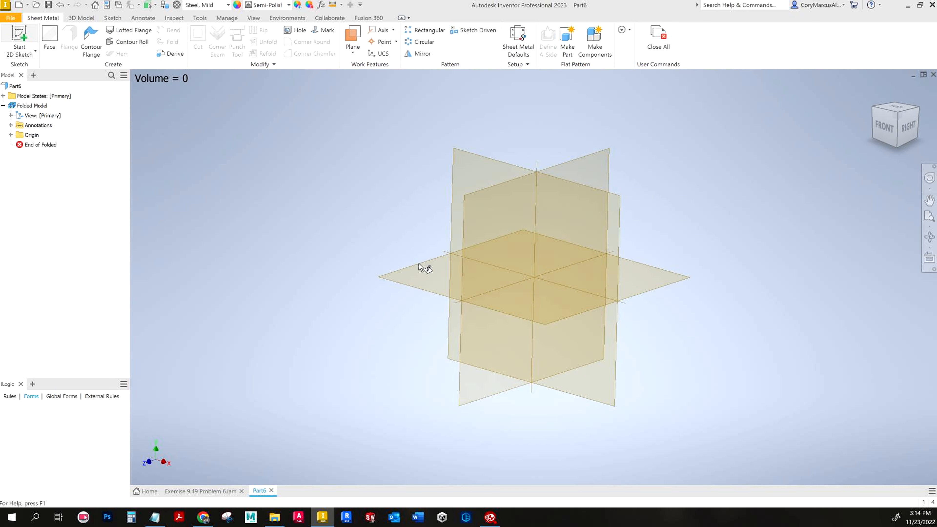
{"action": "left_click", "coordinate": [19, 39]}
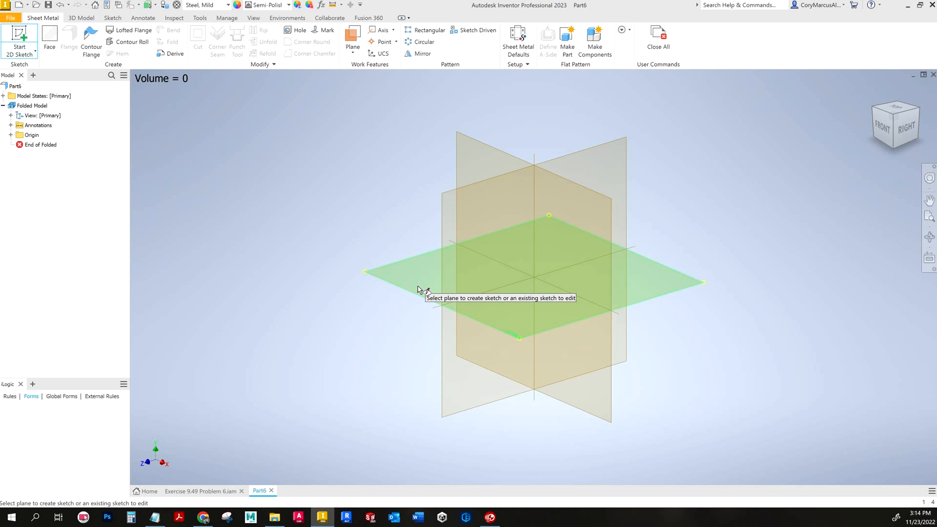
{"action": "key", "text": "Escape"}
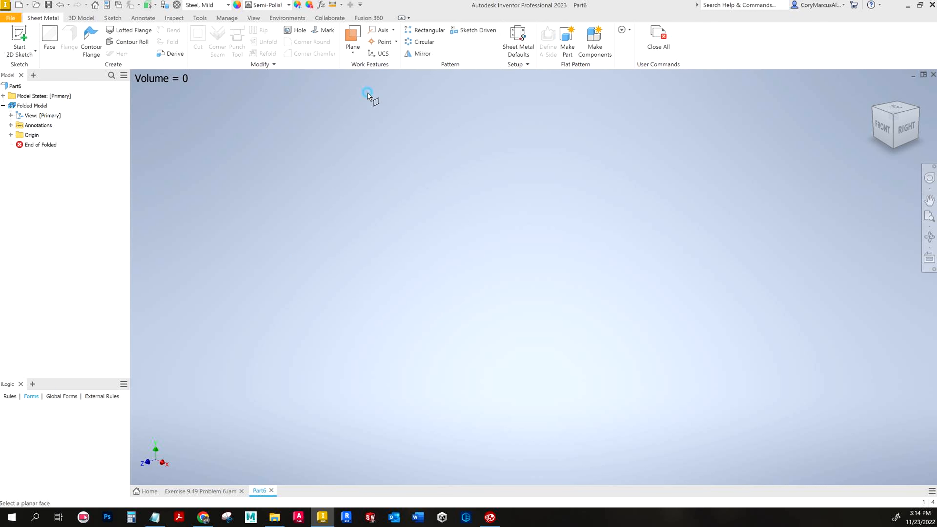
{"action": "key", "text": "alt+tab"}
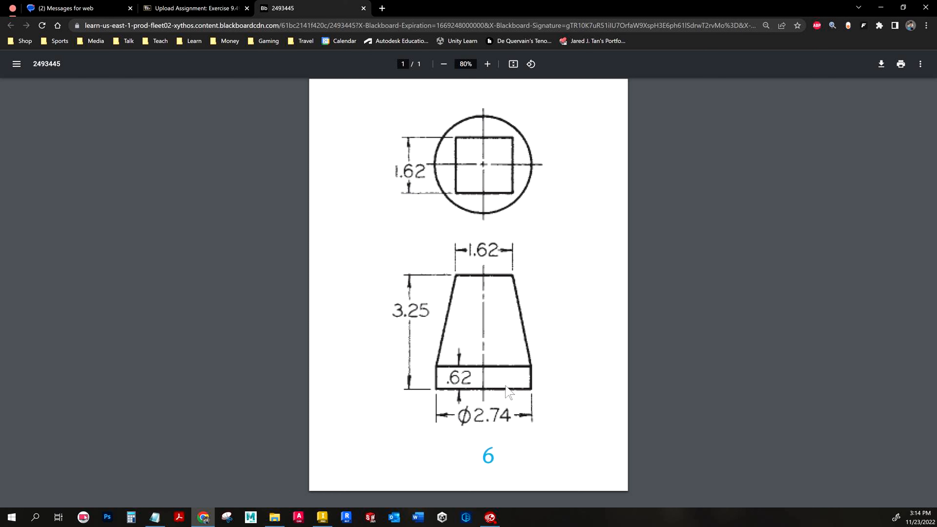
{"action": "key", "text": "Alt"}
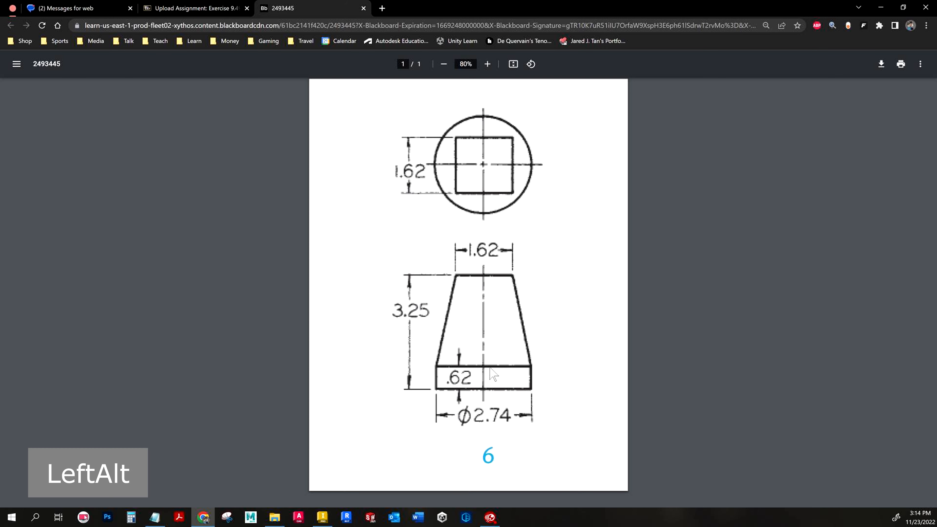
{"action": "key", "text": "Alt+Tab"}
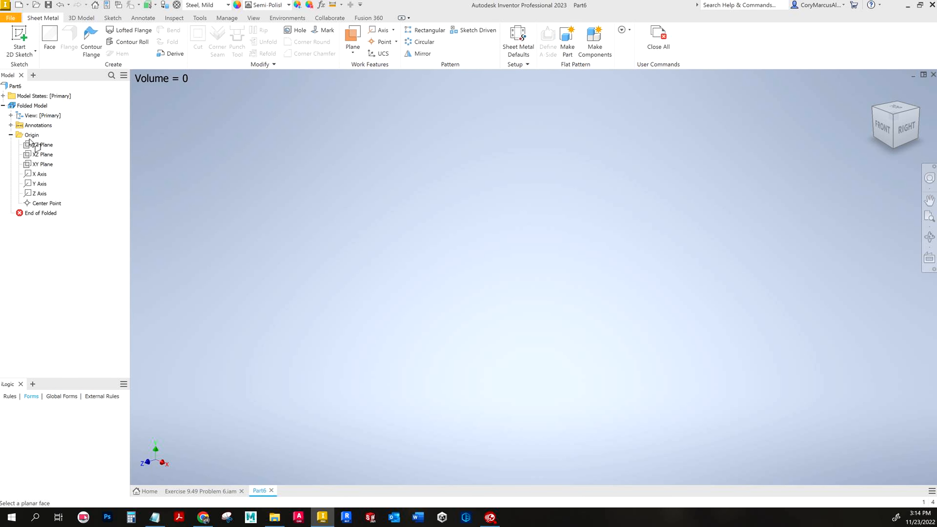
{"action": "left_click", "coordinate": [41, 145]}
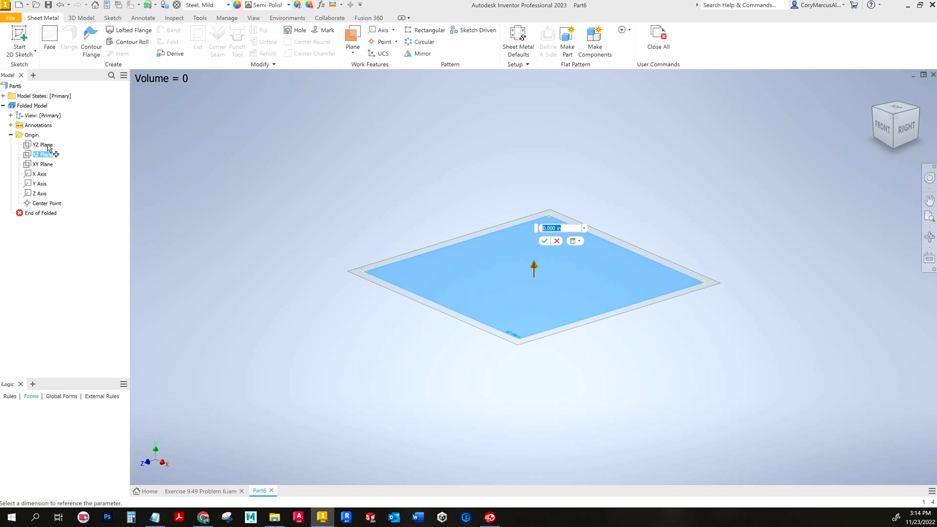
{"action": "key", "text": "Return"}
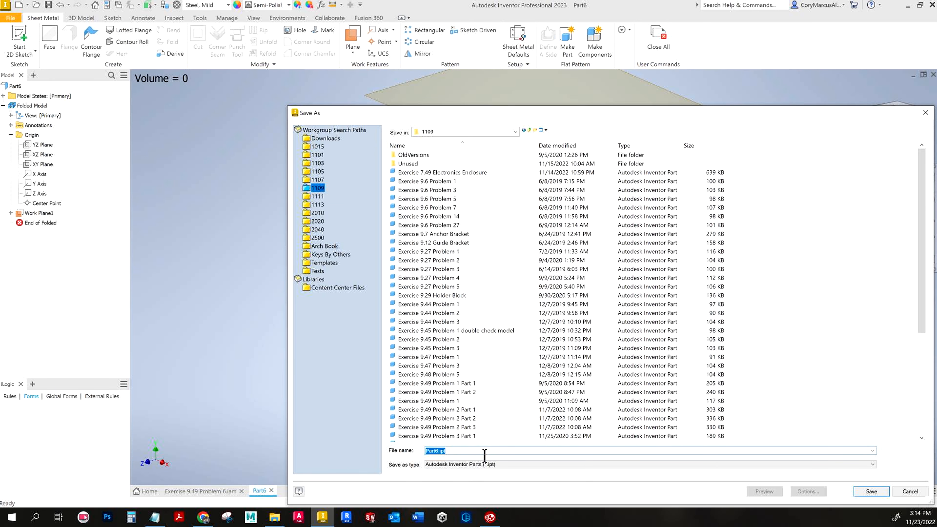
Step: Save the part as Bottom in the Downloads folder
{"action": "left_click", "coordinate": [325, 139]}
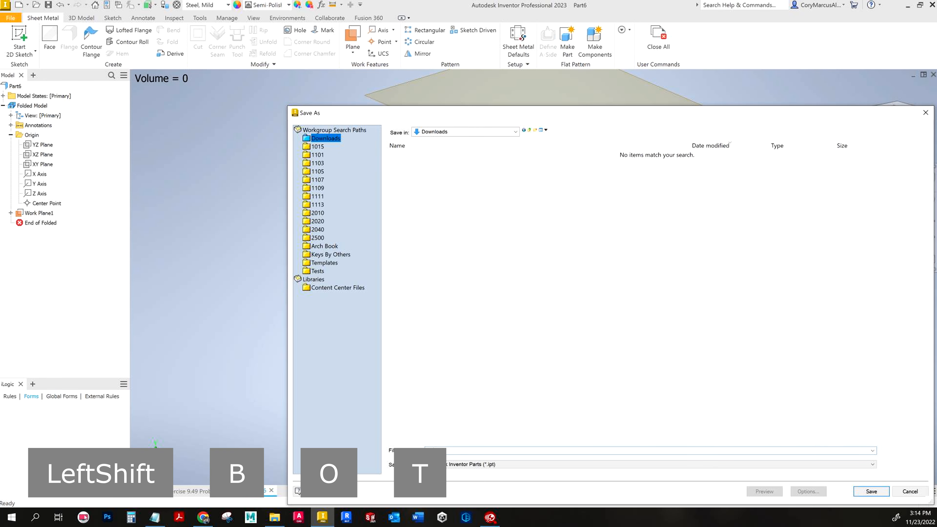
{"action": "type", "text": "Bottom"}
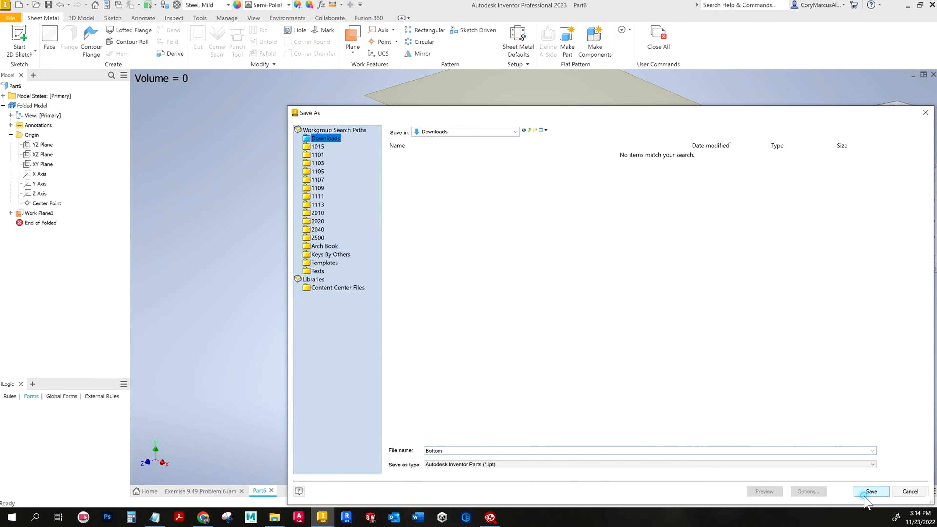
{"action": "left_click", "coordinate": [870, 491]}
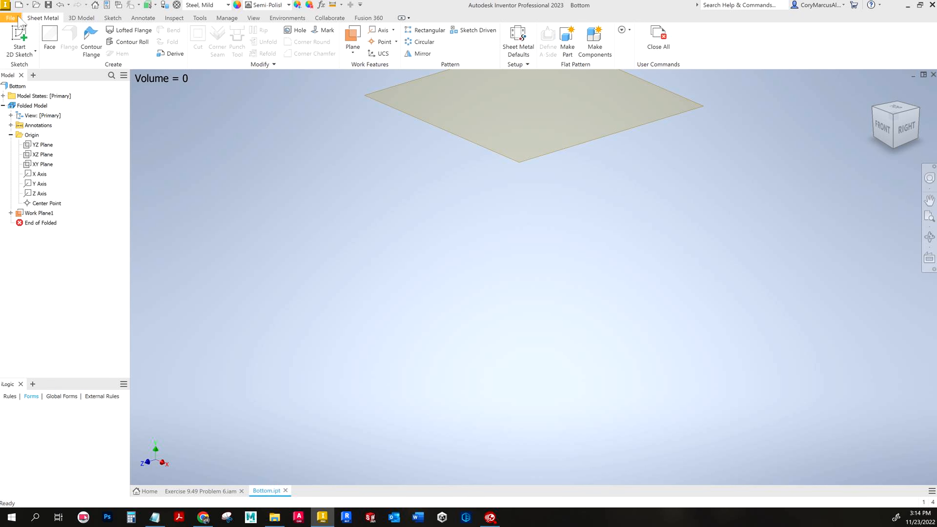
Step: Save a copy named Top, open Top.ipt alongside, and return to Bottom
{"action": "left_click", "coordinate": [10, 18]}
{"action": "type", "text": "T"}
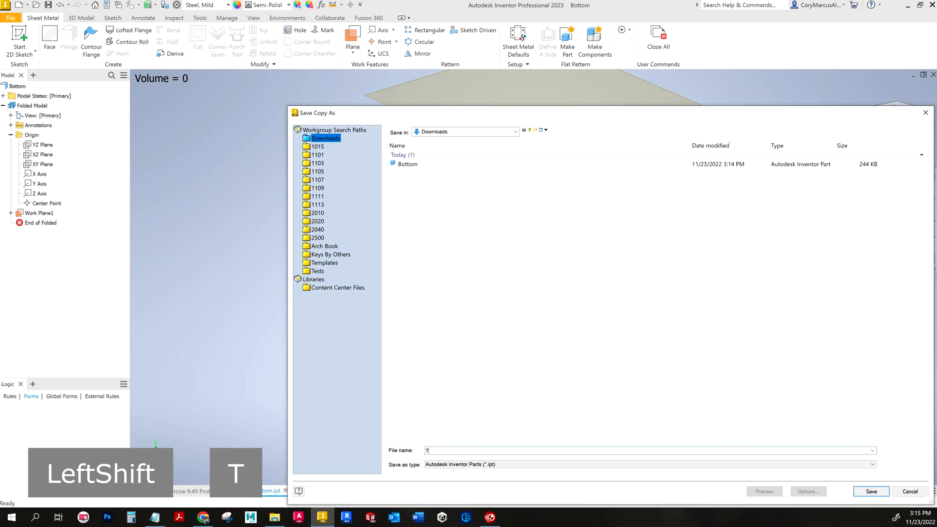
{"action": "key", "text": "Return"}
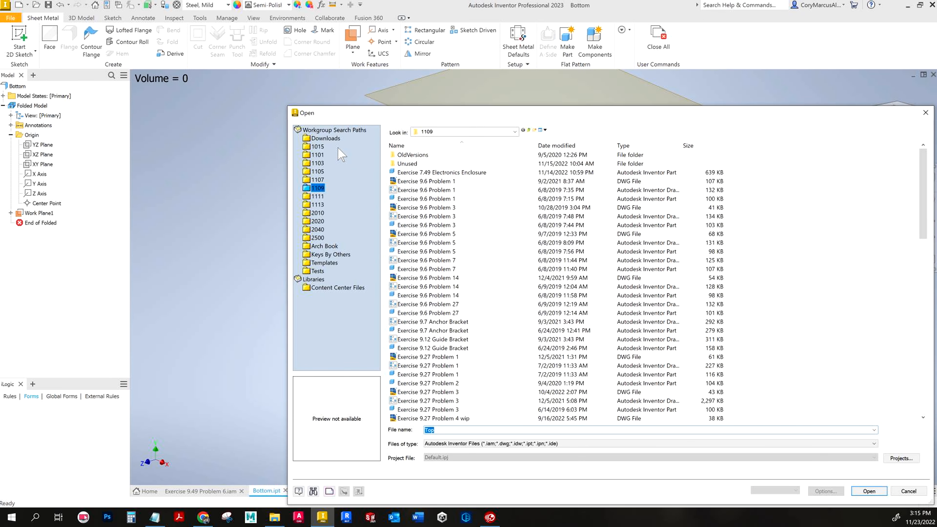
{"action": "left_click", "coordinate": [868, 490]}
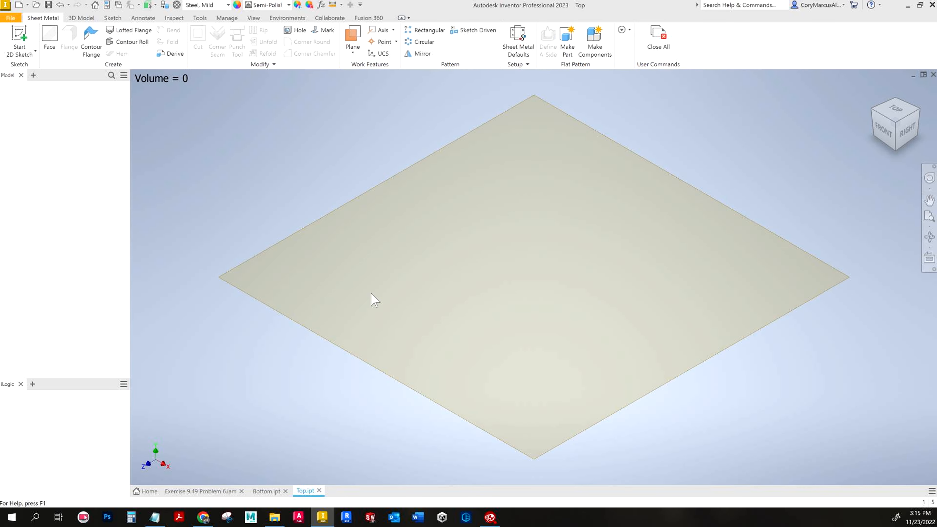
{"action": "left_click", "coordinate": [267, 490]}
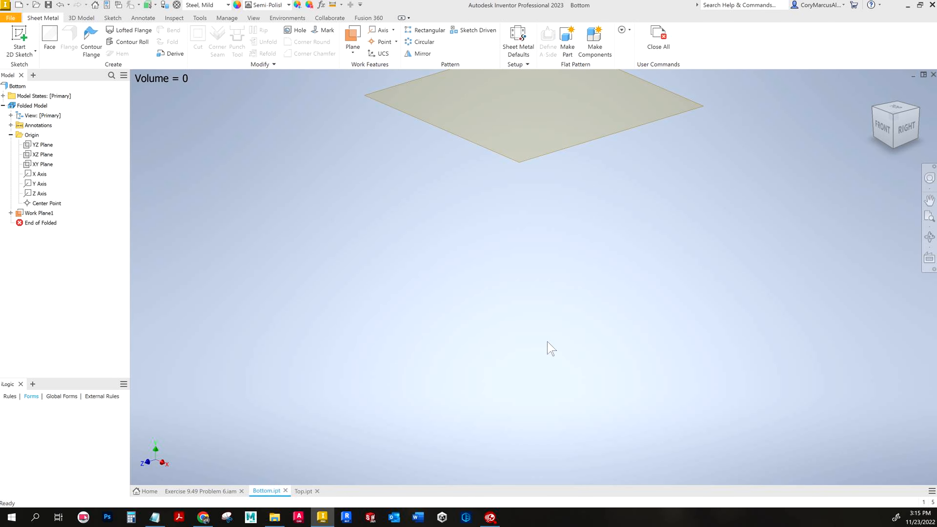
Step: Sketch a 2.740-diameter circle at the origin on the XZ plane and finish Sketch1
{"action": "left_click", "coordinate": [40, 145]}
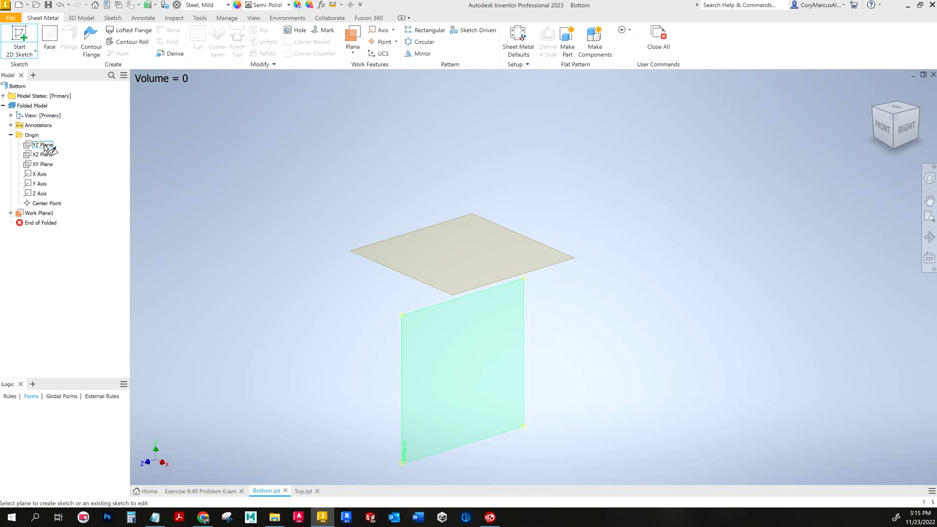
{"action": "left_click", "coordinate": [40, 154]}
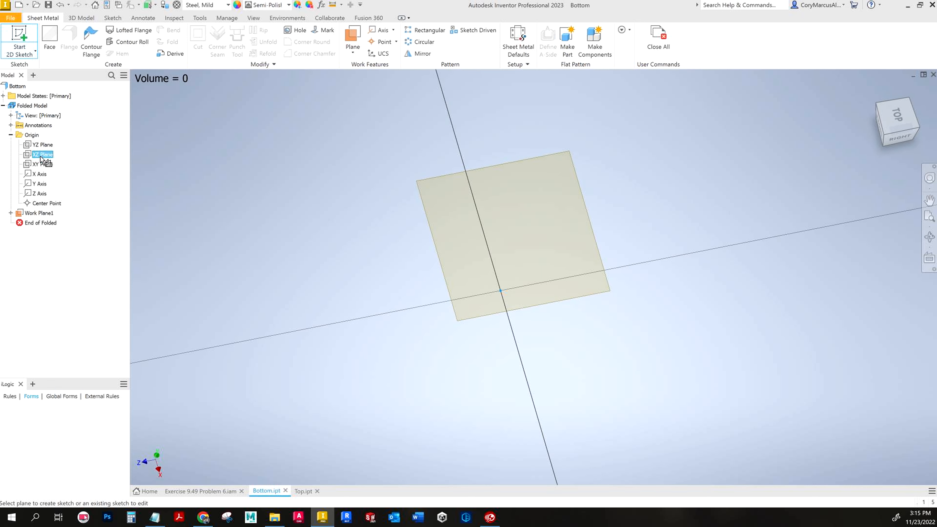
{"action": "key", "text": "Alt+Tab"}
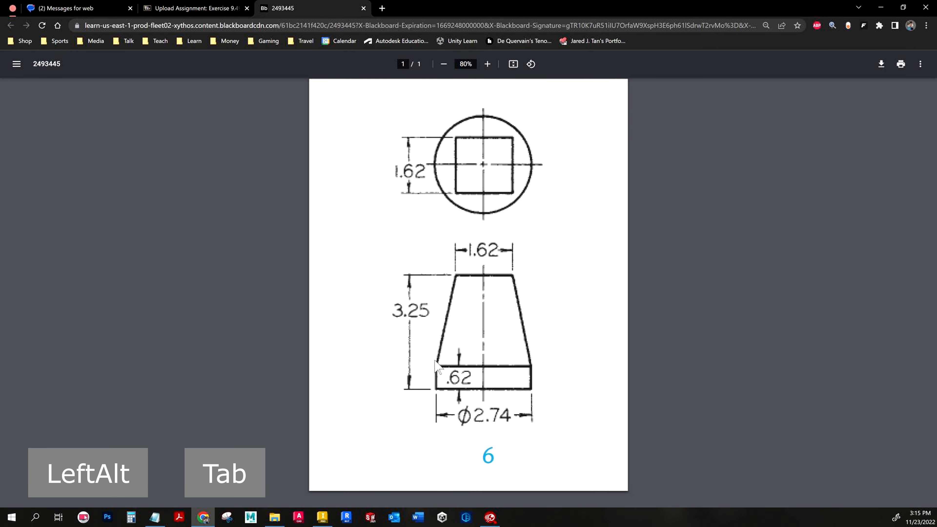
{"action": "key", "text": "alt+tab"}
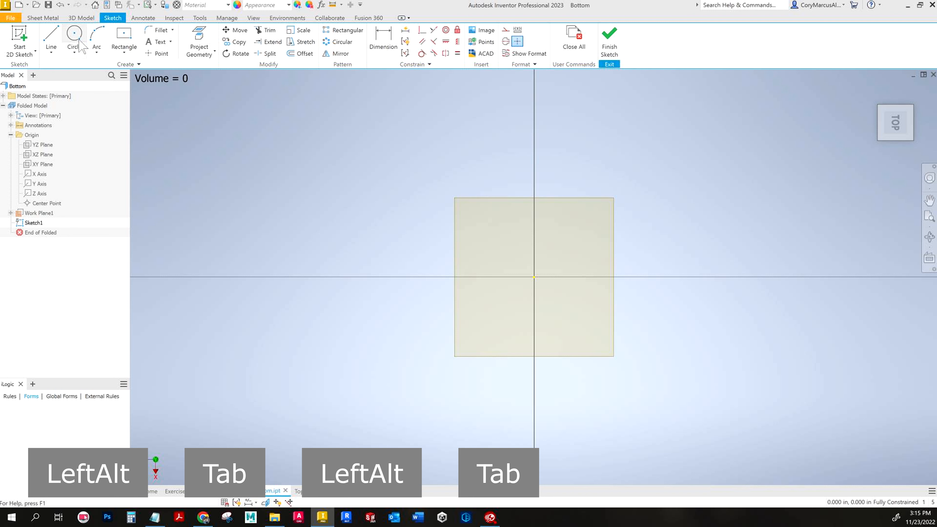
{"action": "left_click", "coordinate": [74, 35]}
{"action": "type", "text": "2.740"}
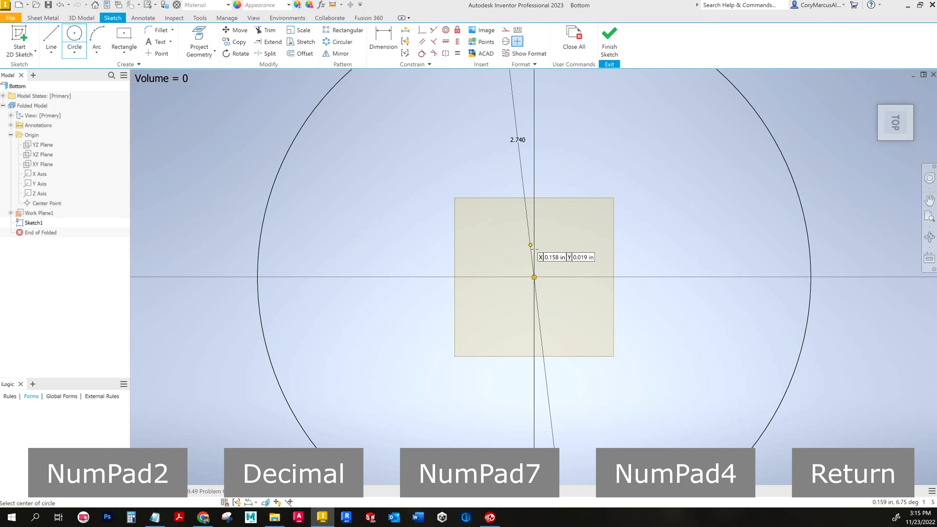
{"action": "left_click", "coordinate": [609, 38]}
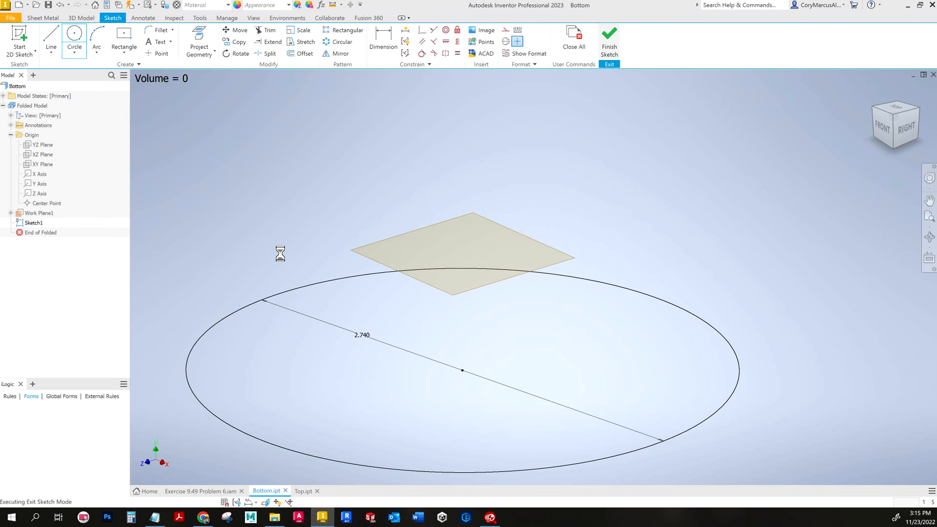
Step: Project the 2.740 circle into Sketch2 on Work Plane1 and finish it
{"action": "right_click", "coordinate": [38, 213]}
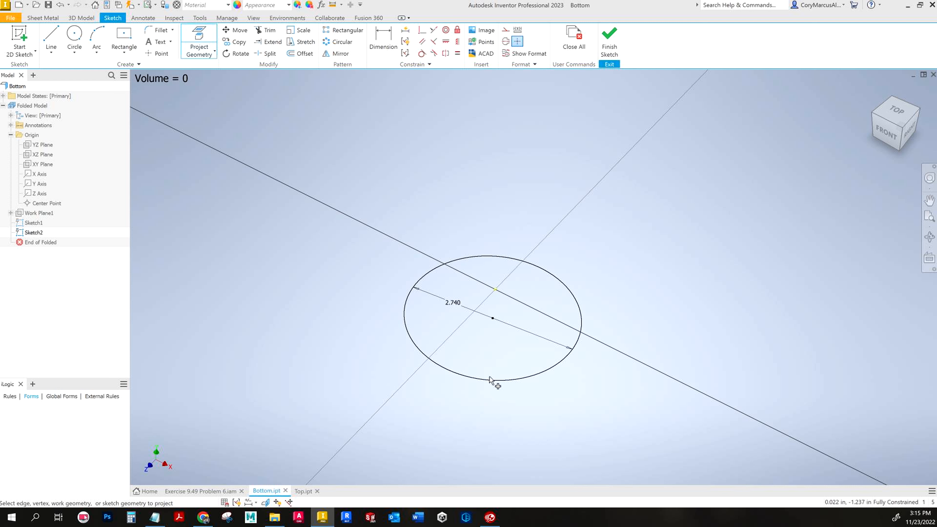
{"action": "left_click", "coordinate": [609, 42]}
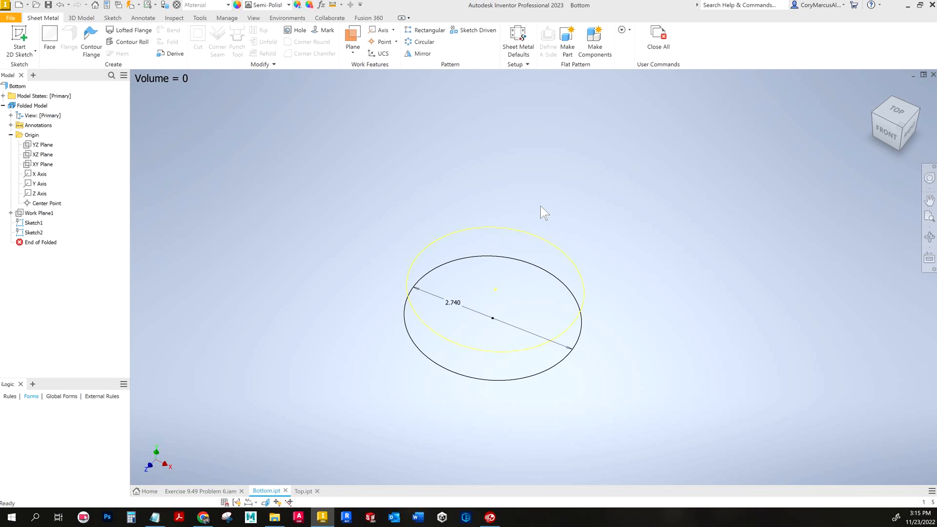
Step: Loft a die-formed sheet metal flange between the two 2.740 circles into a cylindrical band
{"action": "left_click", "coordinate": [128, 29]}
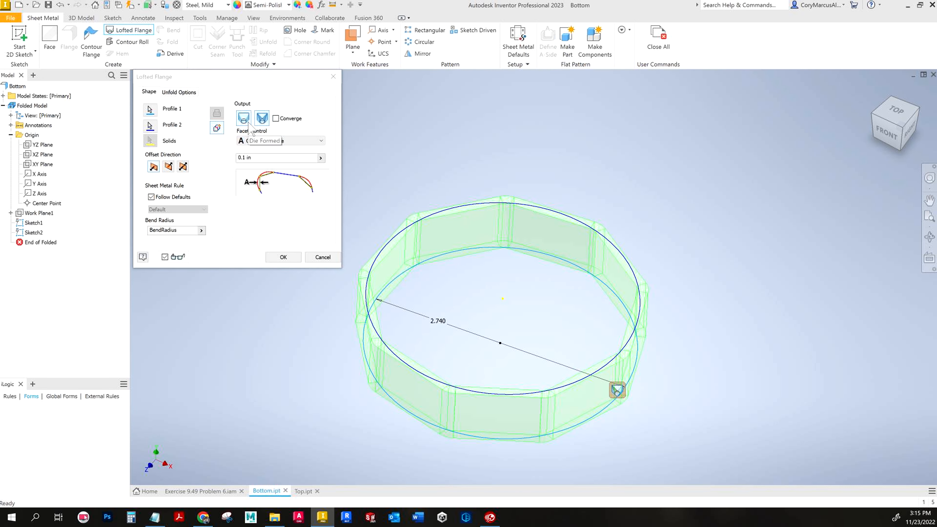
{"action": "left_click", "coordinate": [261, 117]}
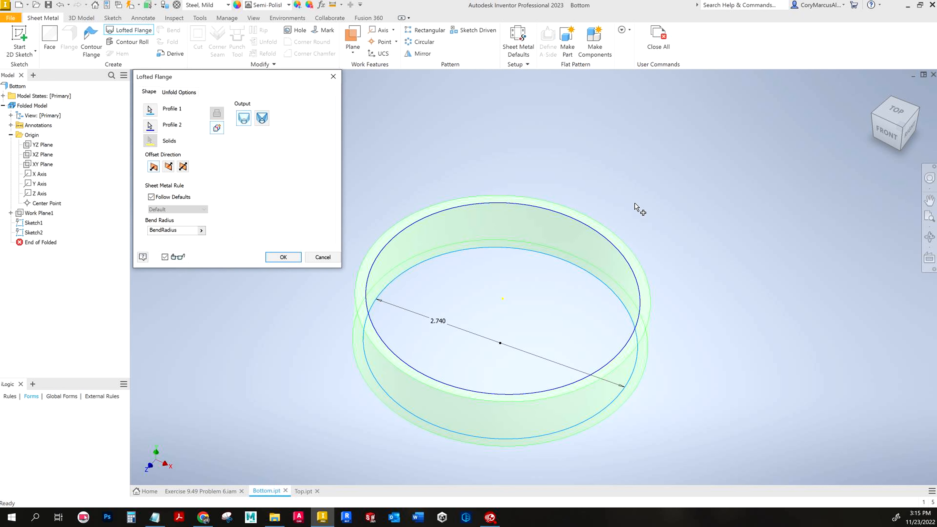
{"action": "mouse_move", "coordinate": [365, 276]}
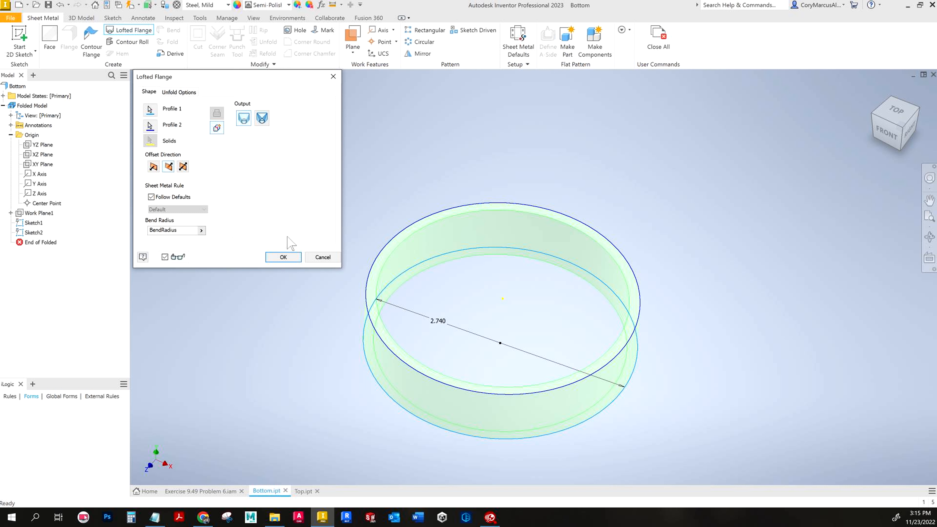
{"action": "left_click", "coordinate": [282, 257]}
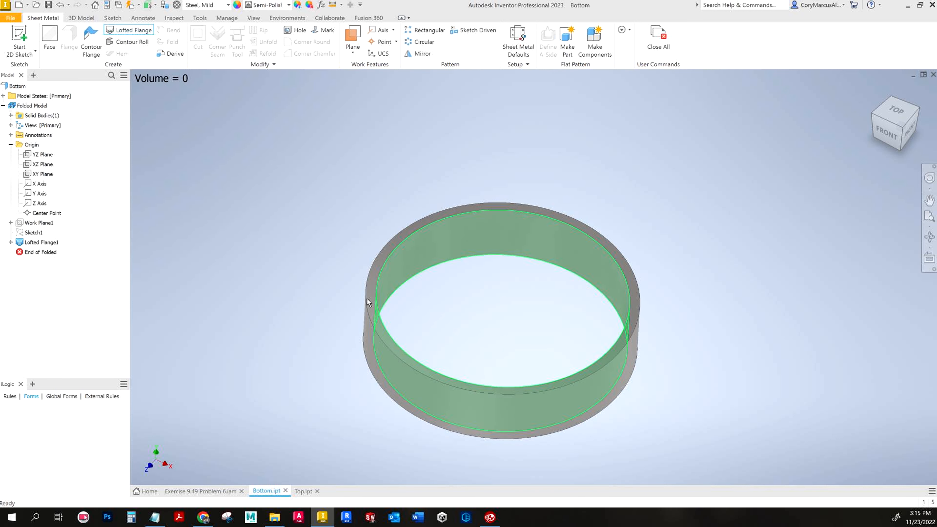
Step: Place a sketch point coincident with the band's outer top edge at the X axis in Sketch3
{"action": "left_click", "coordinate": [708, 349]}
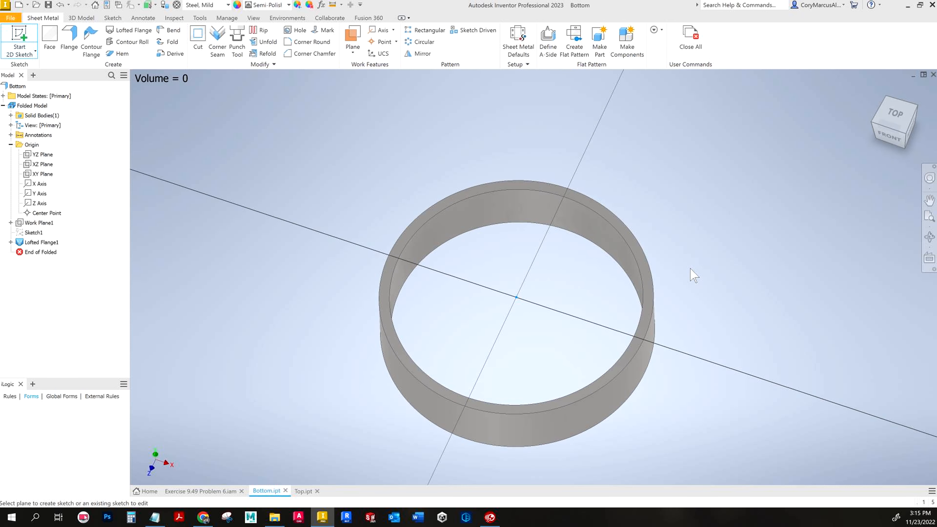
{"action": "left_click", "coordinate": [19, 39]}
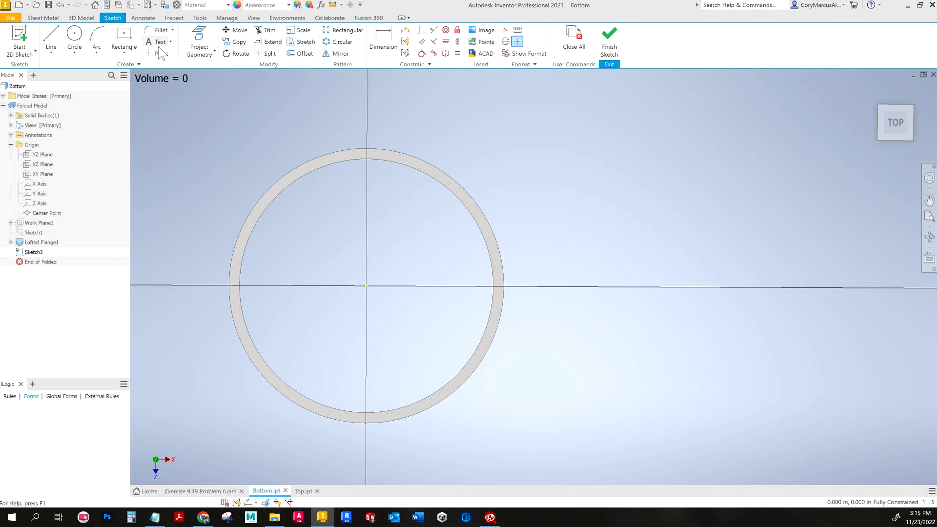
{"action": "left_click", "coordinate": [159, 53]}
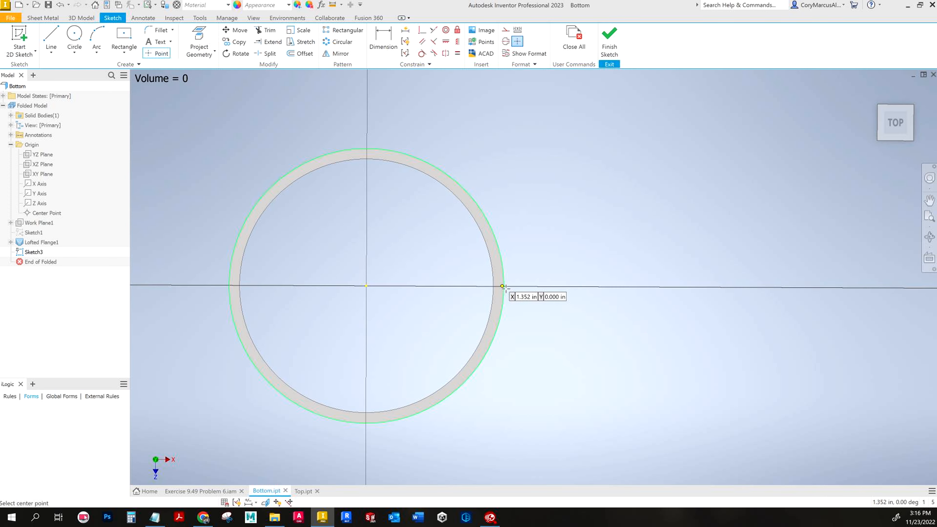
{"action": "key", "text": "Escape"}
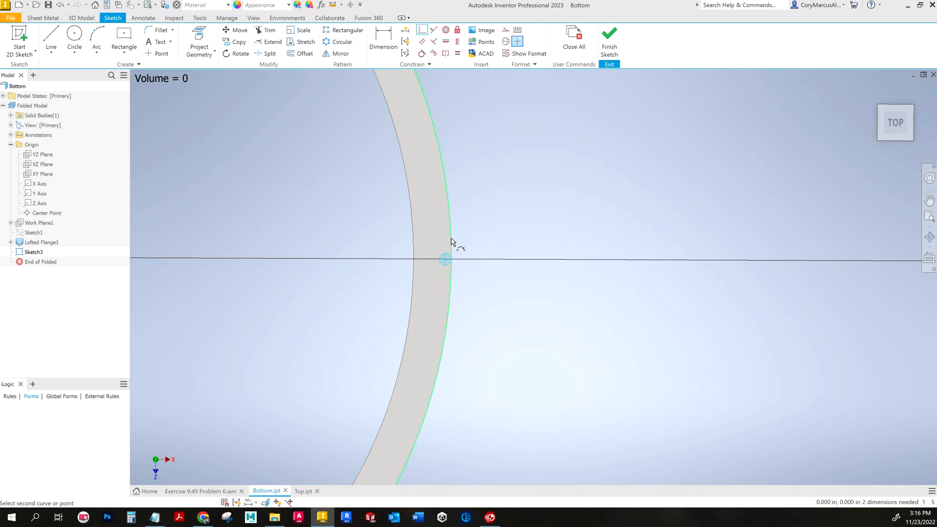
{"action": "key", "text": "Escape"}
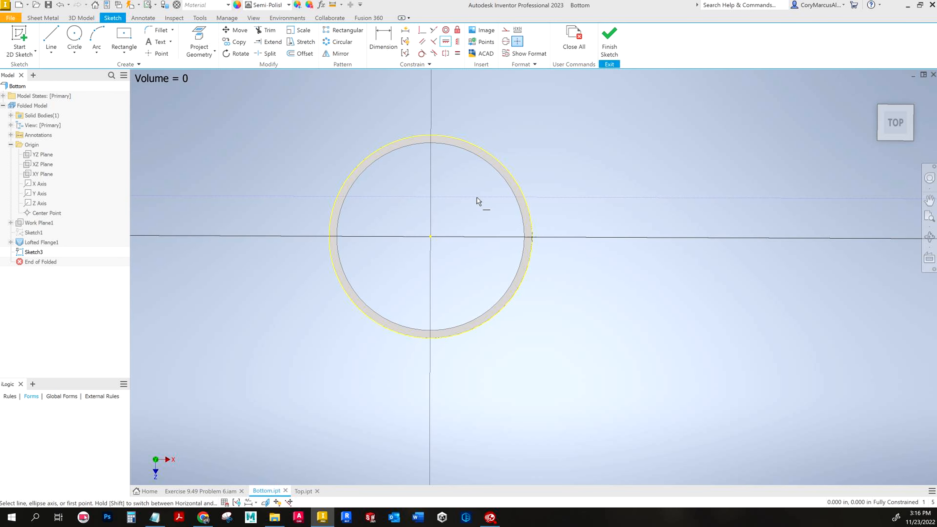
{"action": "key", "text": "Escape"}
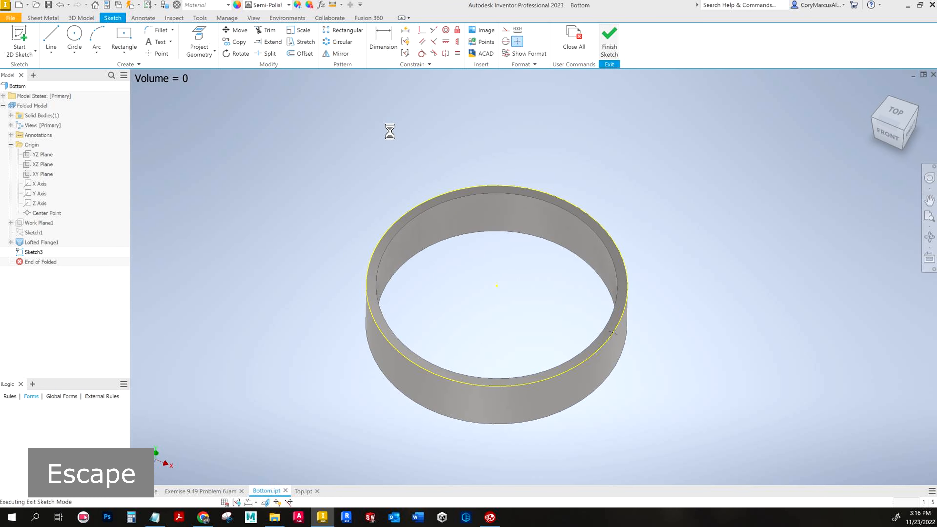
Step: Rip the band at the sketch point with a single-point rip, giving volume 0.533
{"action": "left_click", "coordinate": [261, 30]}
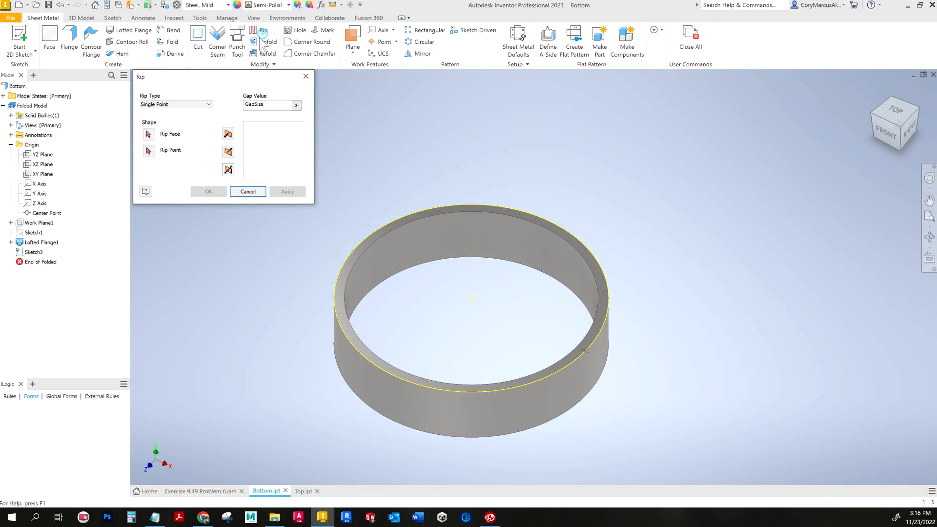
{"action": "left_click", "coordinate": [170, 150]}
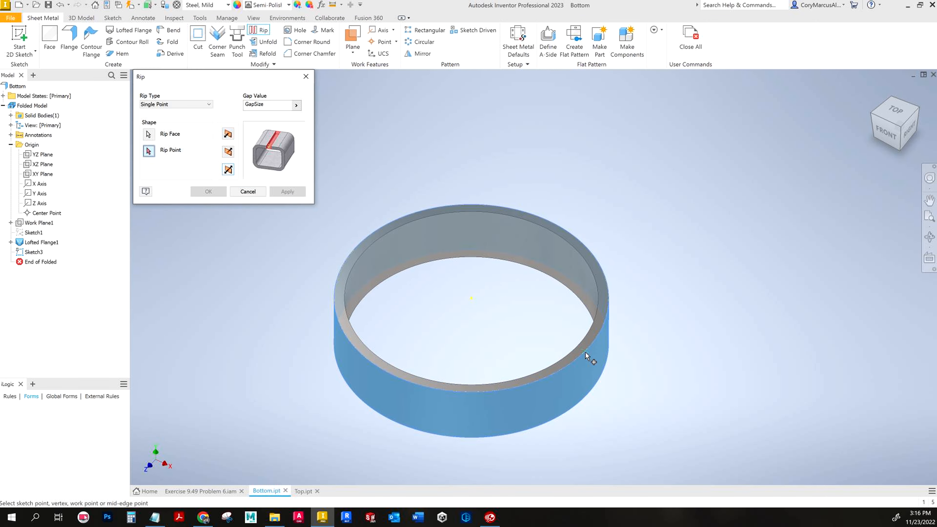
{"action": "left_click", "coordinate": [208, 191]}
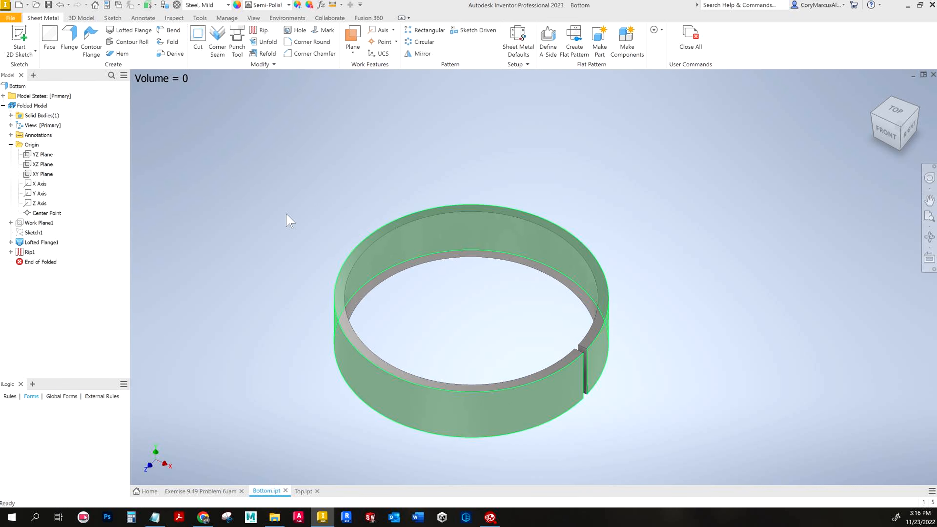
{"action": "key", "text": "NumPad9"}
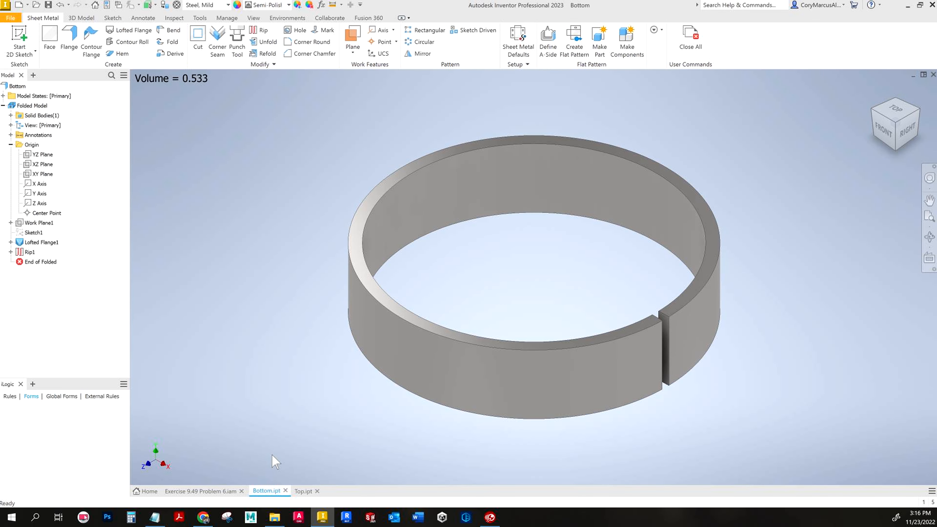
Step: Select the base circle Sketch1 in the browser and bring up its options
{"action": "left_click", "coordinate": [34, 231]}
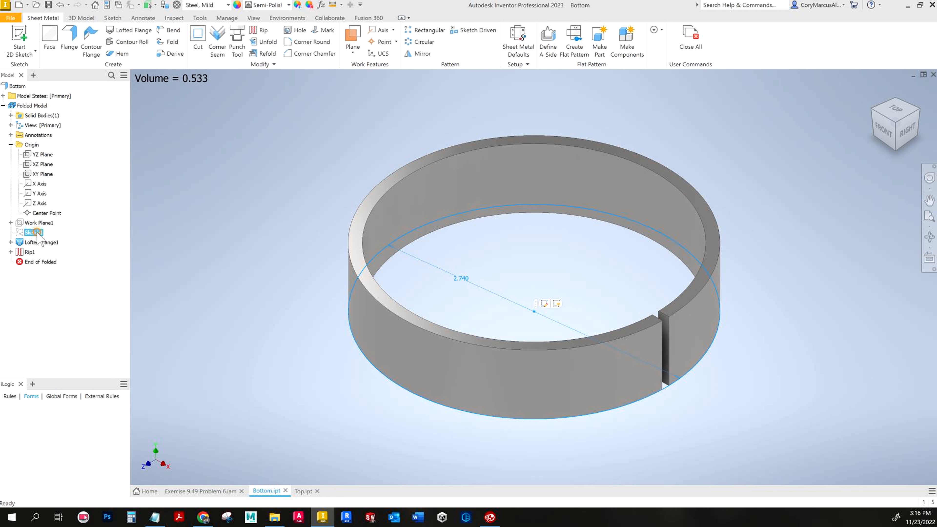
{"action": "right_click", "coordinate": [32, 232]}
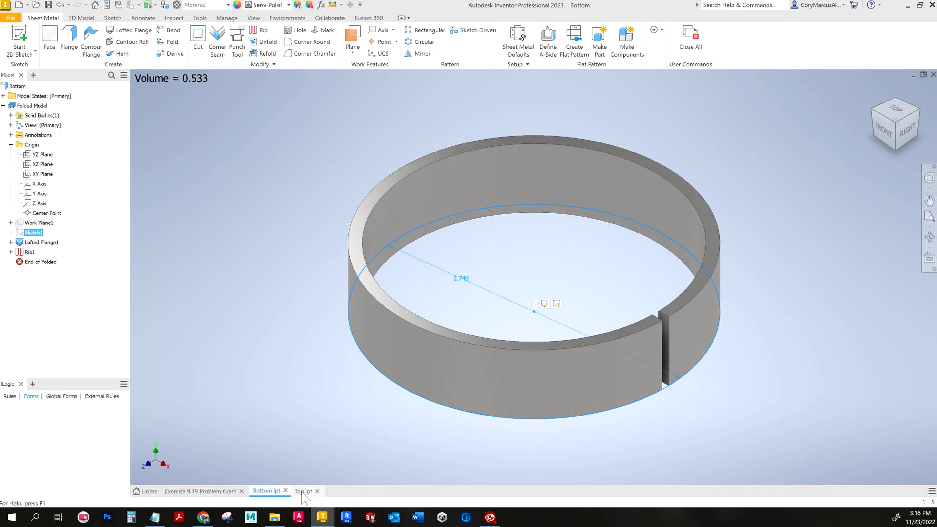
Step: In Top.ipt, re-enter Work Plane1's offset as 3.25-.625 after checking the drawing
{"action": "left_click", "coordinate": [305, 490]}
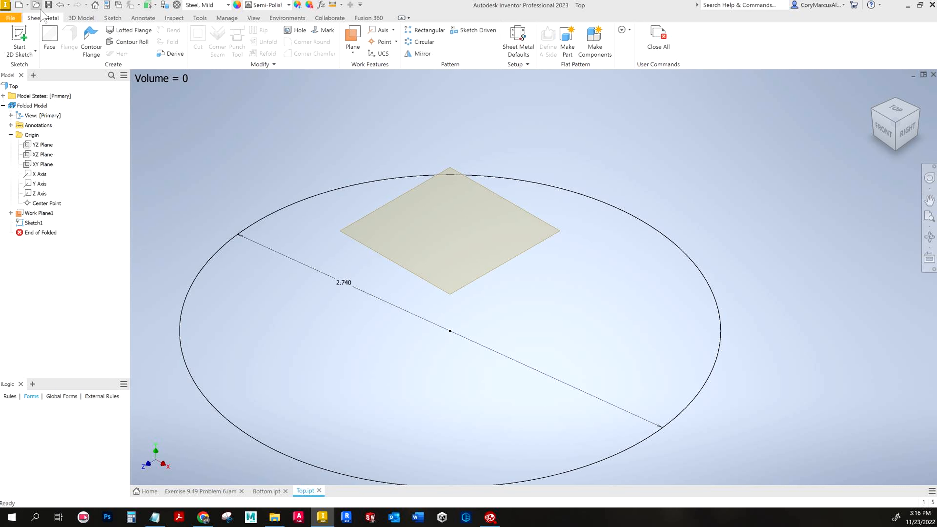
{"action": "key", "text": "escape"}
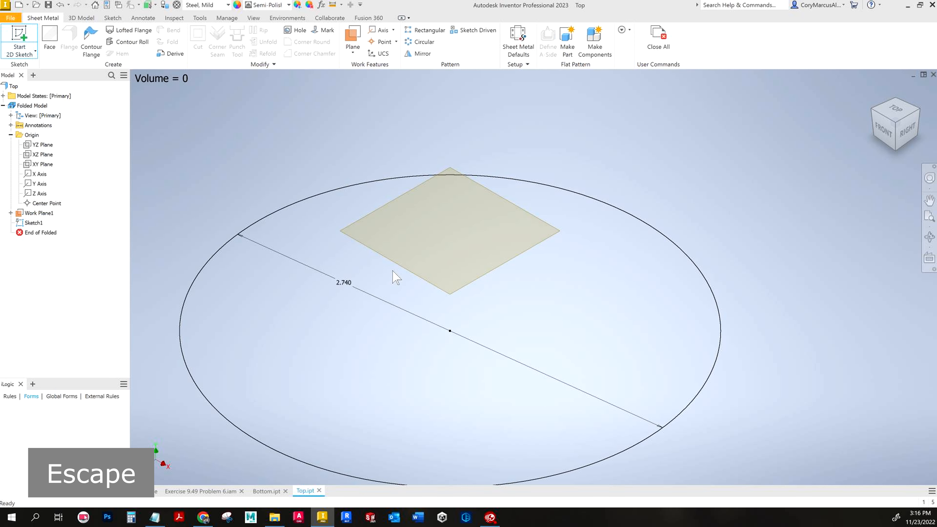
{"action": "key", "text": "Alt+Tab"}
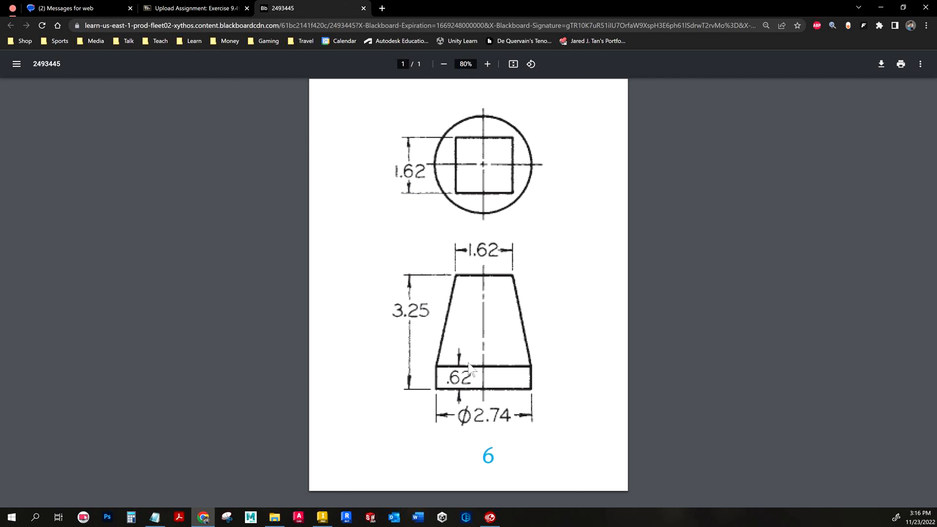
{"action": "key", "text": "Alt+Tab"}
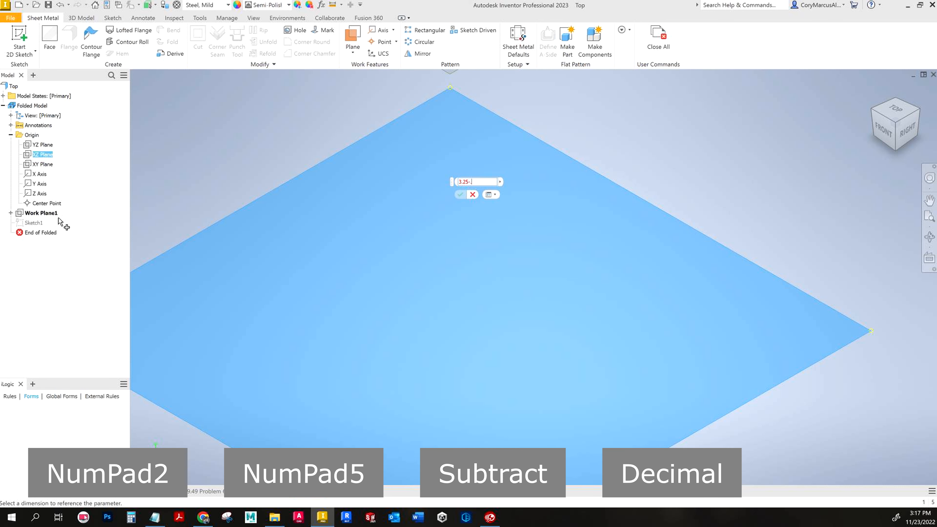
{"action": "key", "text": "Return"}
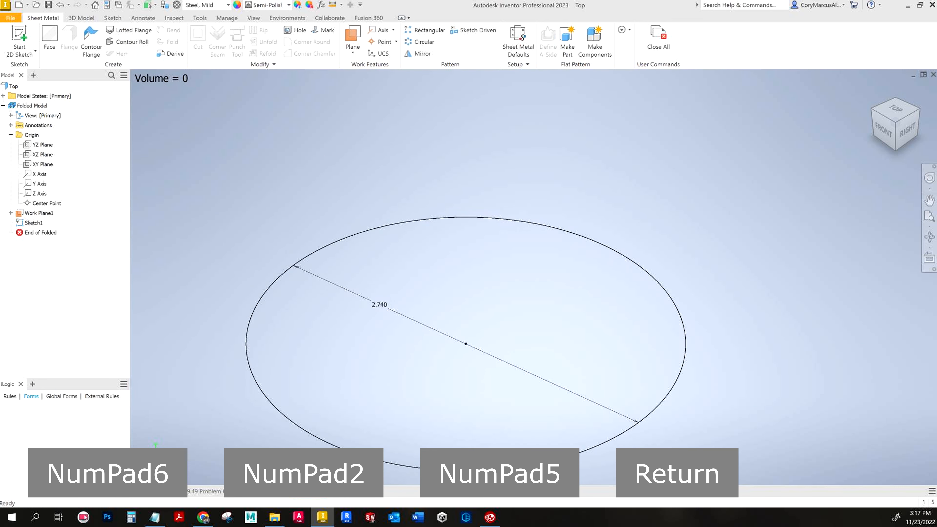
{"action": "right_click", "coordinate": [37, 213]}
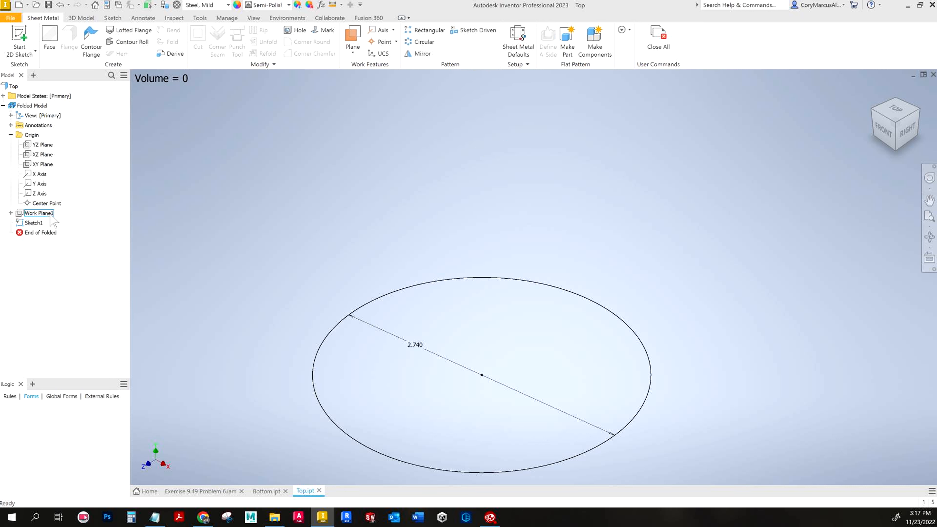
Step: Sketch a centre-point square at the origin on Work Plane1 and dimension its side to 1.620
{"action": "left_click", "coordinate": [39, 213]}
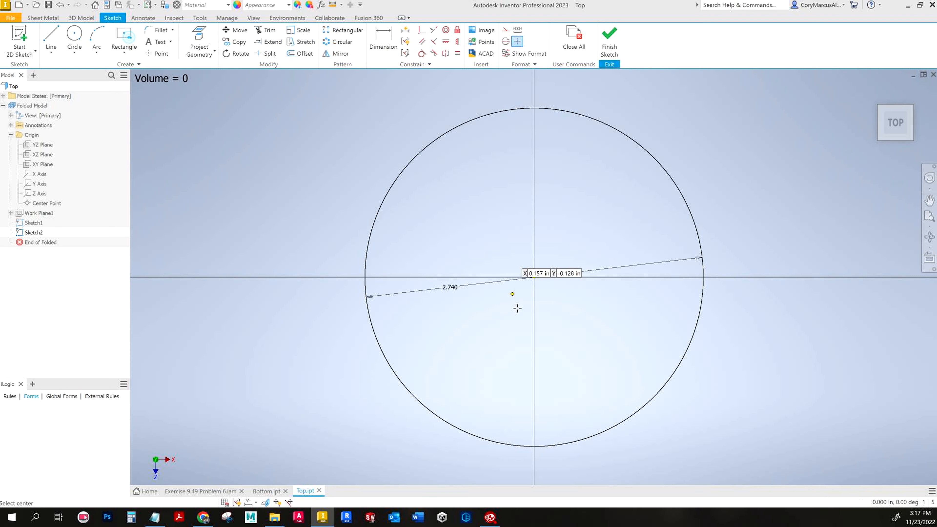
{"action": "key", "text": "Alt+Tab"}
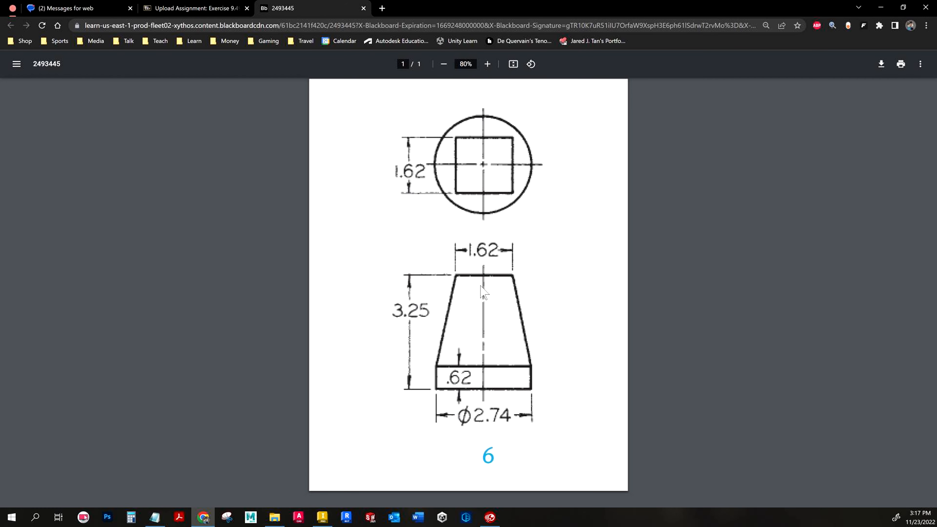
{"action": "key", "text": "Alt+Tab"}
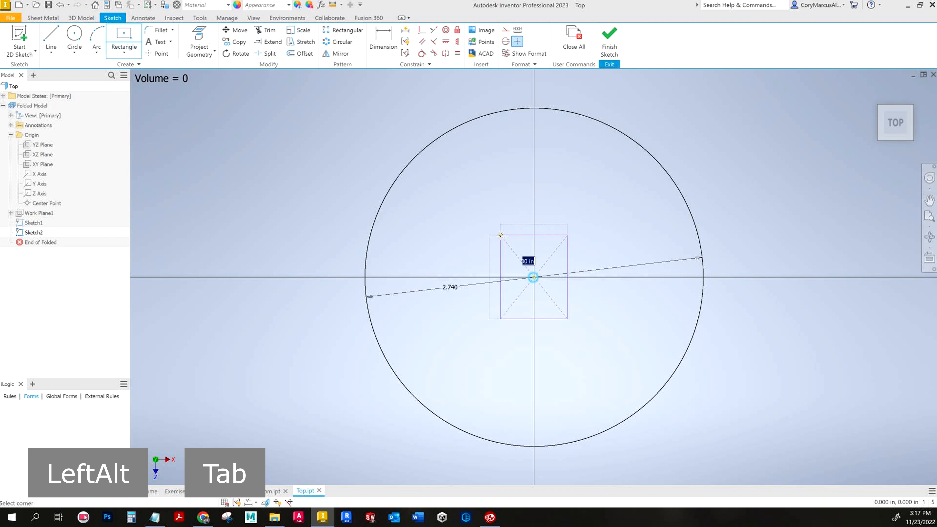
{"action": "key", "text": "Escape"}
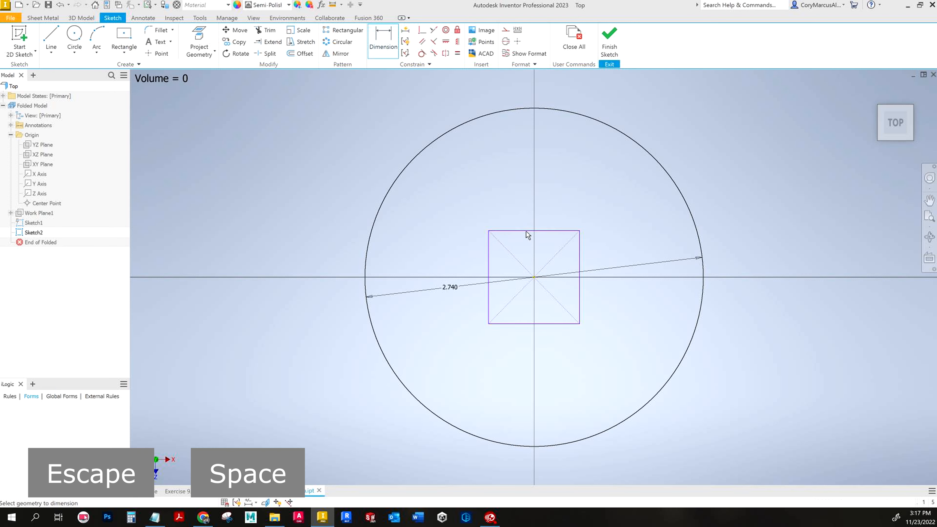
{"action": "key", "text": "Alt+Tab"}
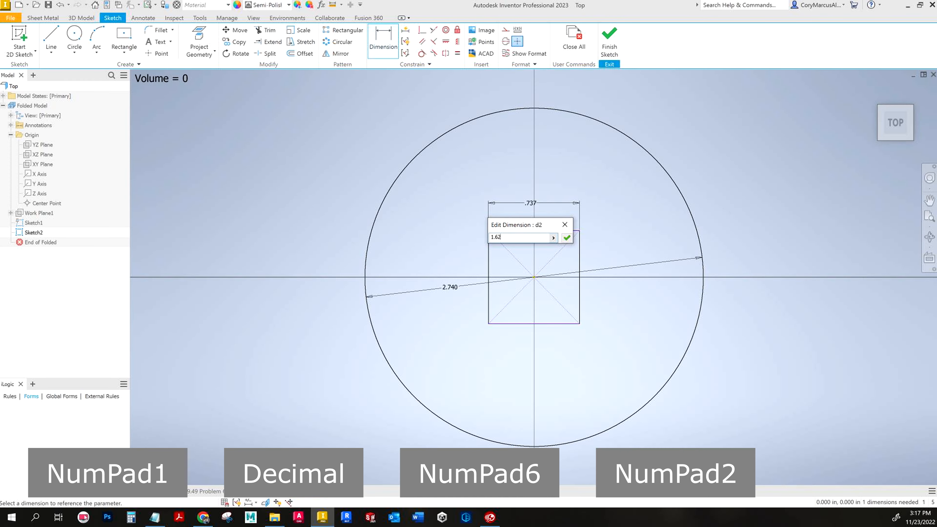
{"action": "key", "text": "Return"}
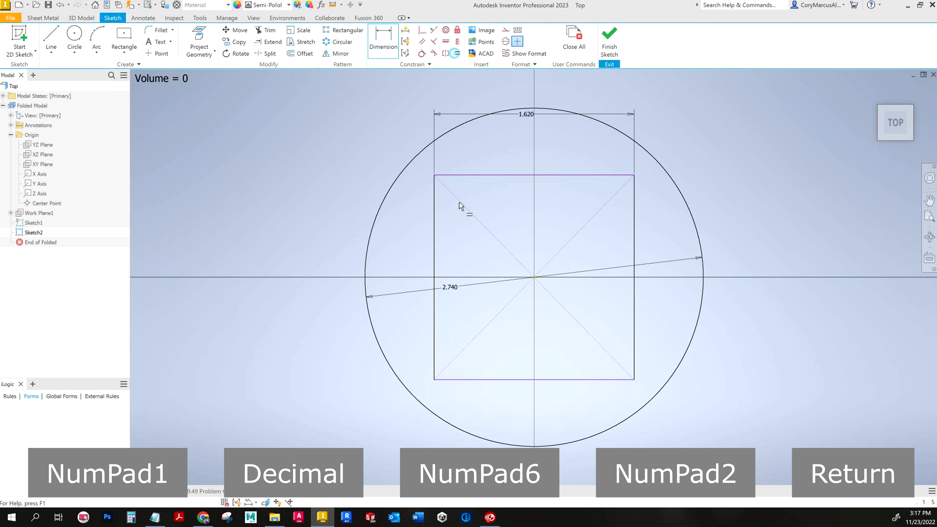
{"action": "key", "text": "Escape"}
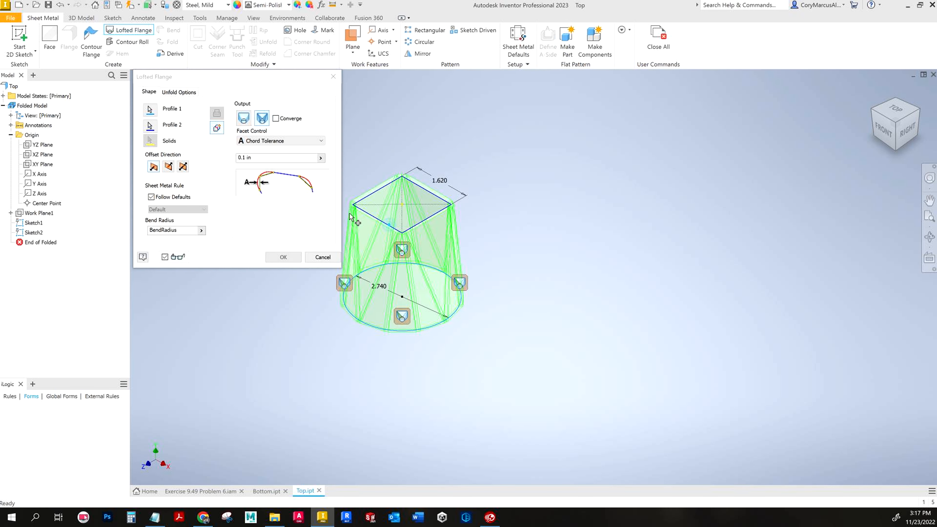
{"action": "left_click", "coordinate": [243, 117]}
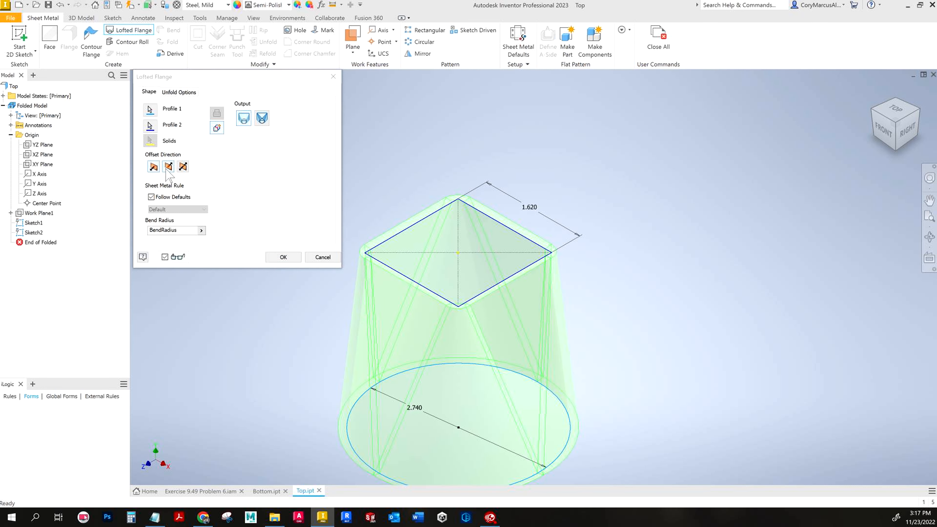
{"action": "left_click", "coordinate": [282, 257]}
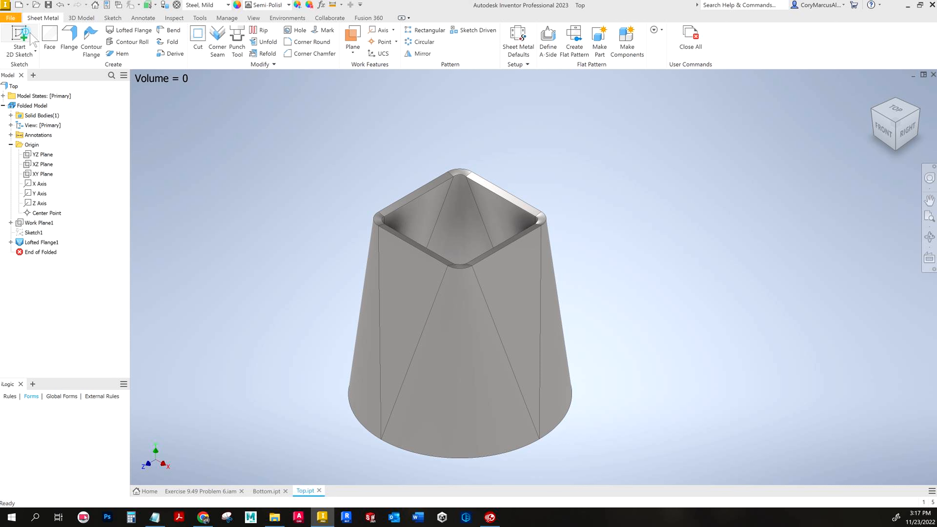
Step: Sketch a single point on the Top part's YZ origin plane at the edge to locate the seam
{"action": "left_click", "coordinate": [19, 39]}
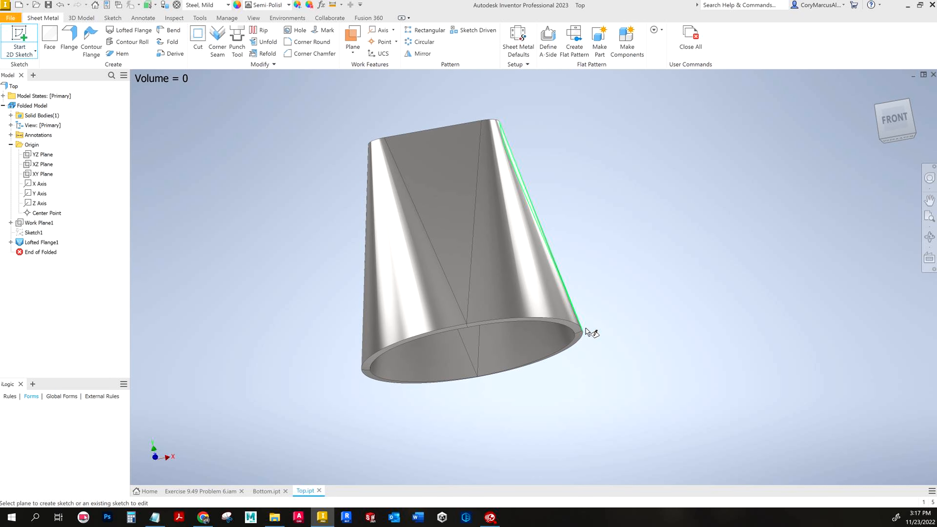
{"action": "left_click", "coordinate": [41, 155]}
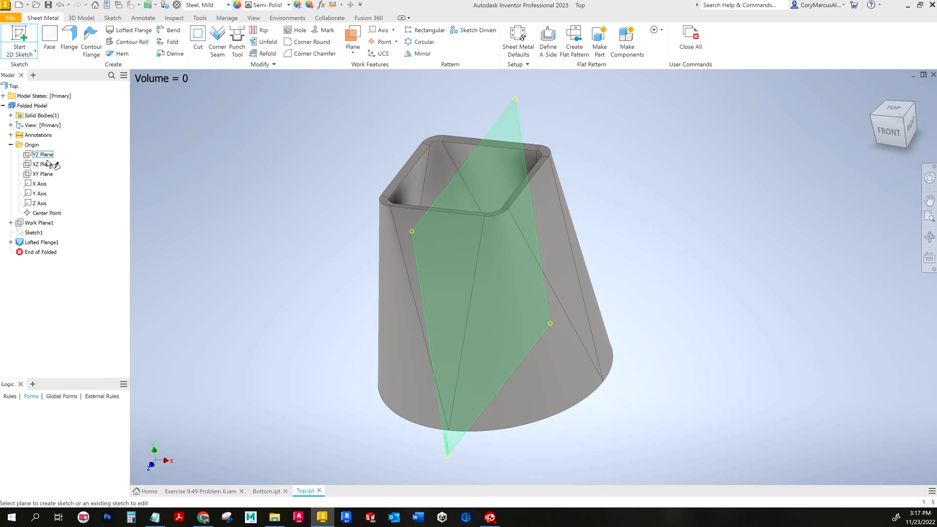
{"action": "left_click", "coordinate": [40, 164]}
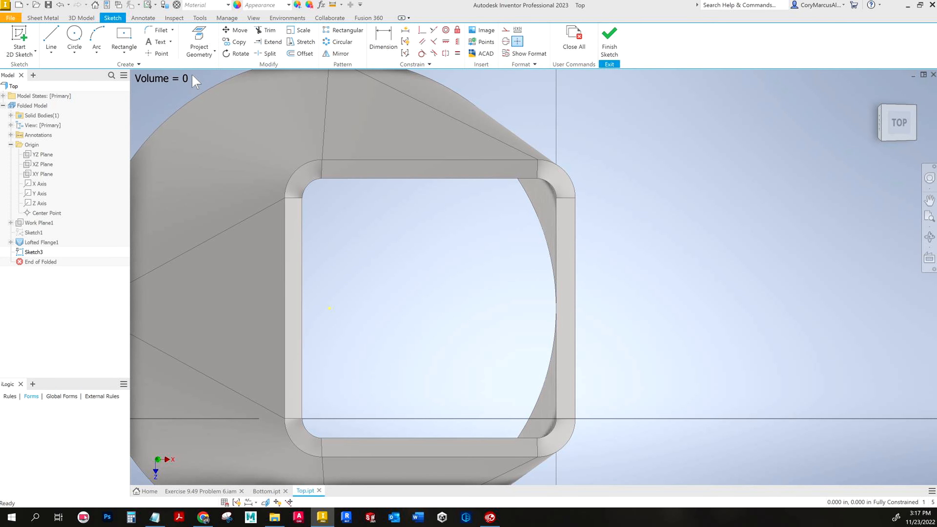
{"action": "left_click", "coordinate": [160, 41]}
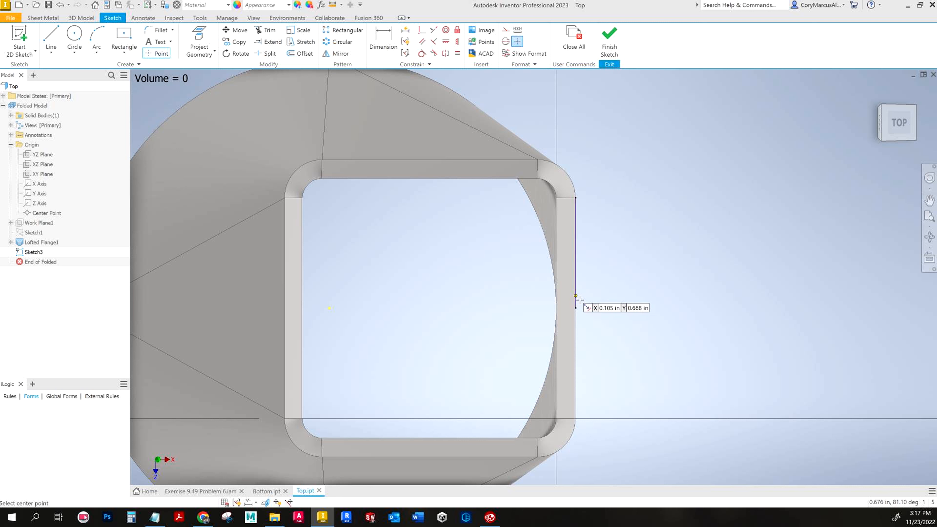
{"action": "key", "text": "Escape"}
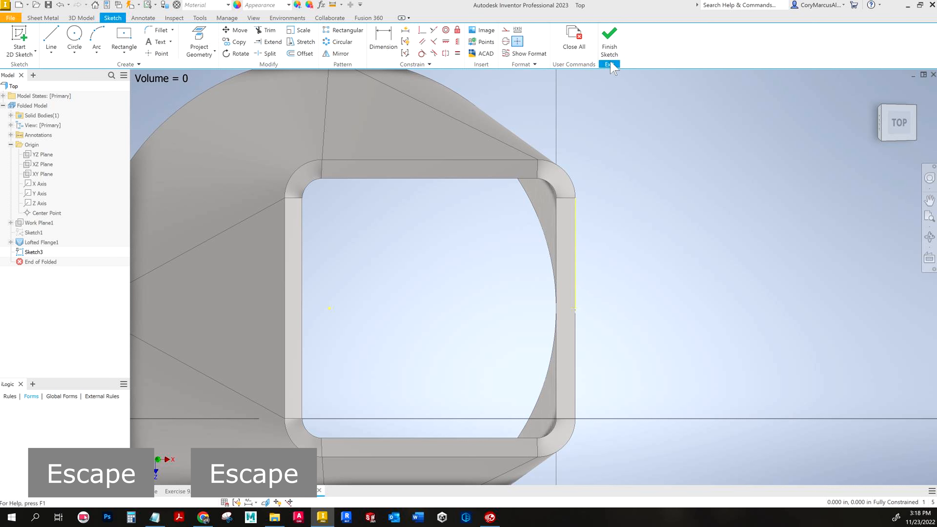
{"action": "left_click", "coordinate": [609, 42]}
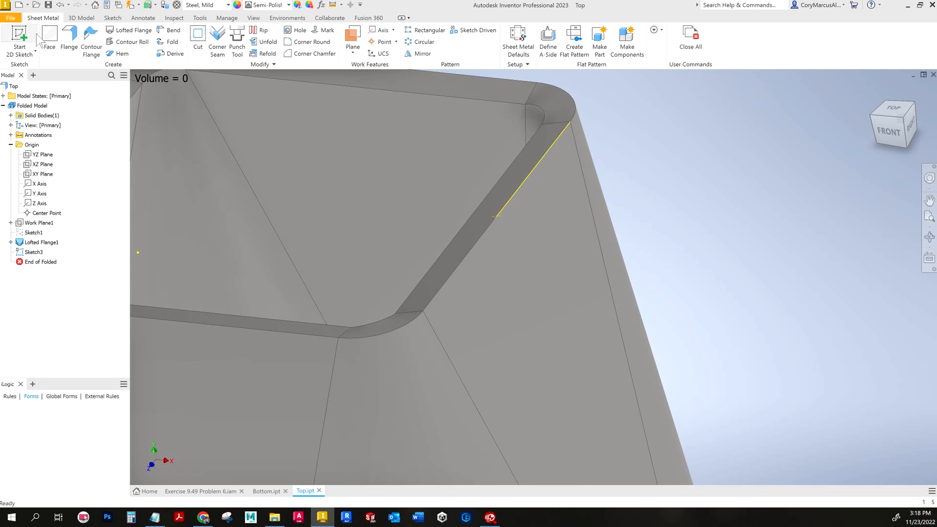
Step: Create Rip1 as a single-point rip down one side of the lofted top
{"action": "left_click", "coordinate": [262, 29]}
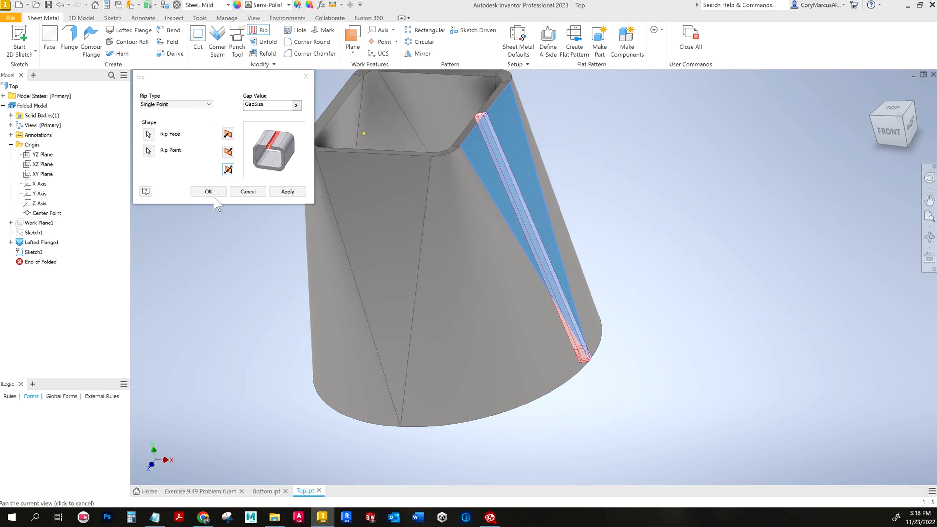
{"action": "left_click", "coordinate": [208, 191]}
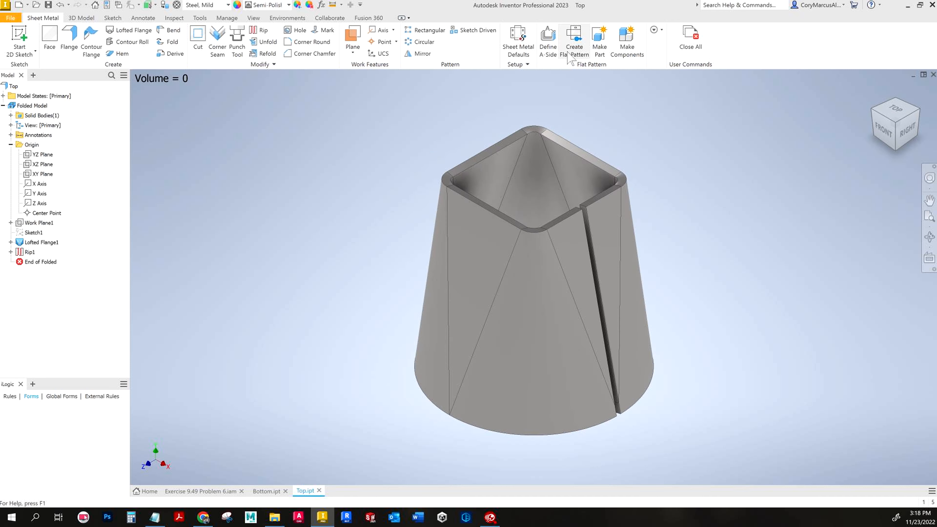
Step: Create flat patterns for Top.ipt and Bottom.ipt, returning each to its folded model
{"action": "left_click", "coordinate": [574, 40]}
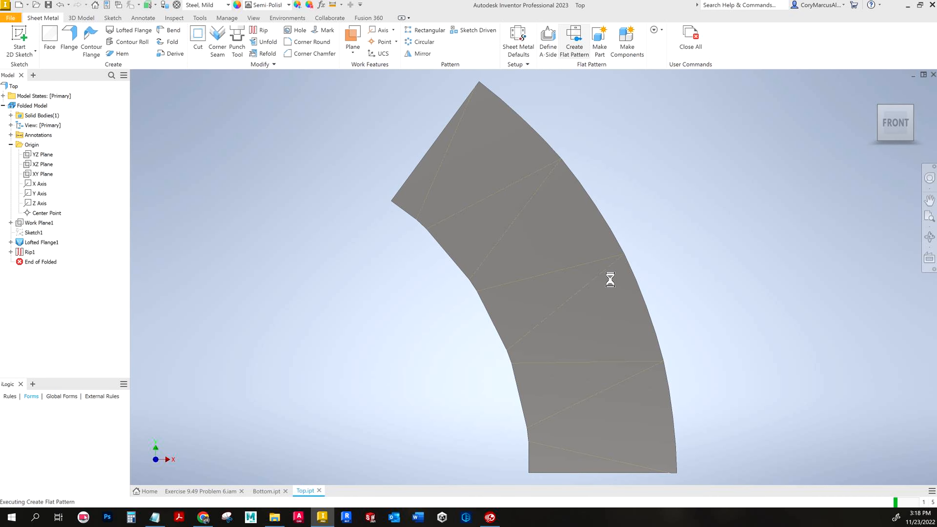
{"action": "left_click", "coordinate": [573, 37]}
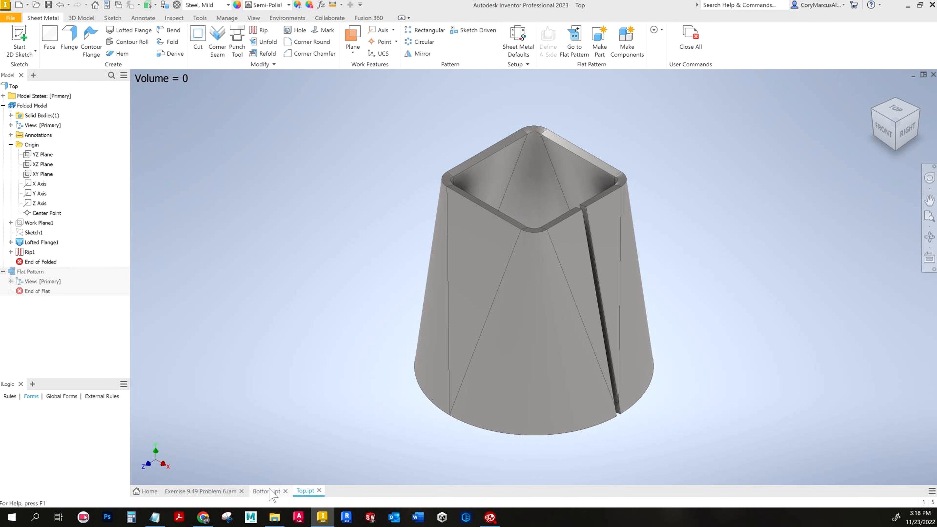
{"action": "left_click", "coordinate": [266, 490]}
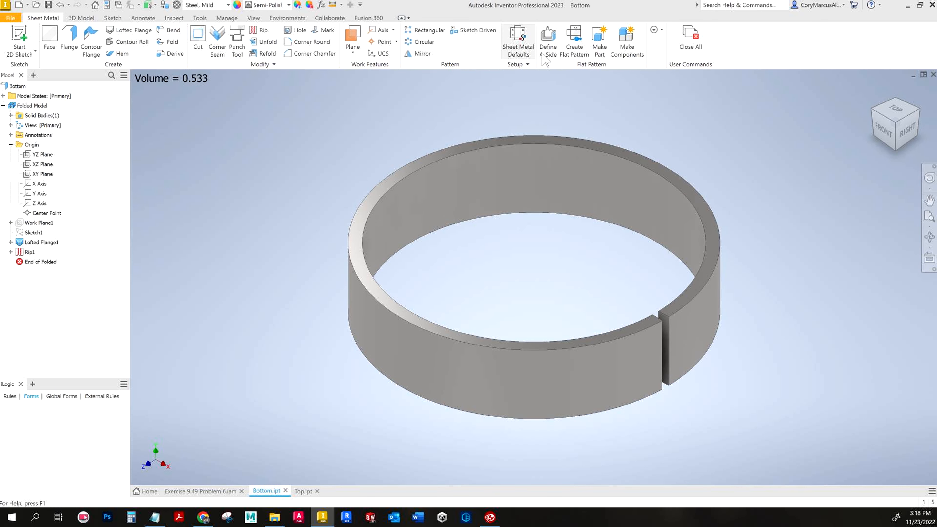
{"action": "left_click", "coordinate": [574, 39]}
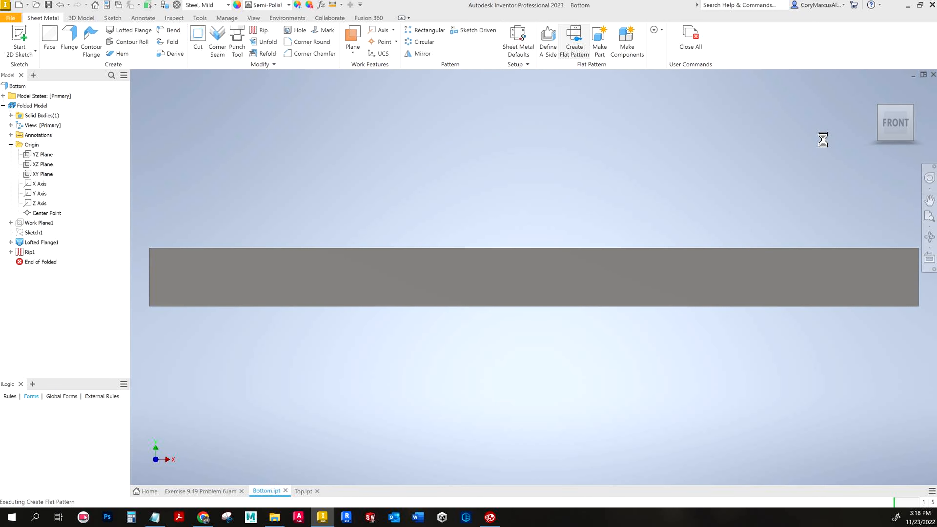
{"action": "left_click", "coordinate": [573, 40]}
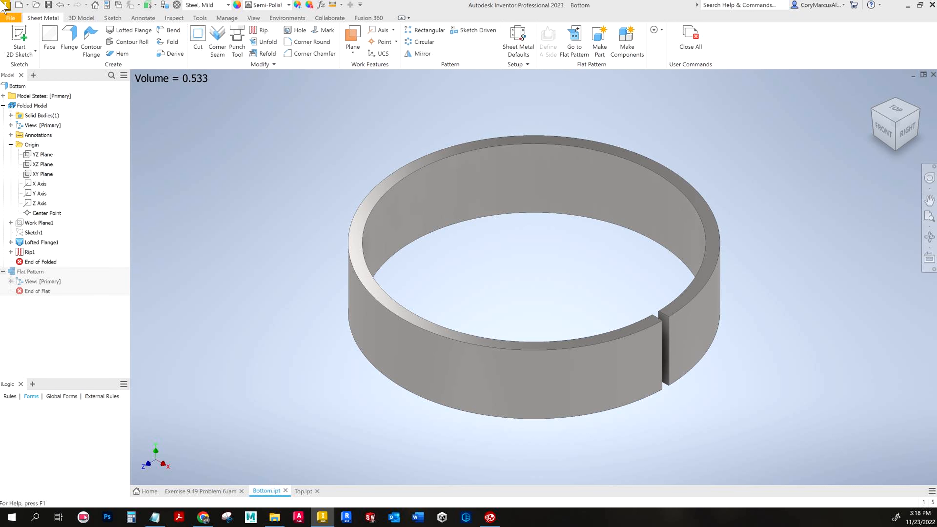
Step: Save the parts, create a GNTC Imperial assembly and place Top.ipt and Bottom.ipt in it
{"action": "key", "text": "ctrl+s"}
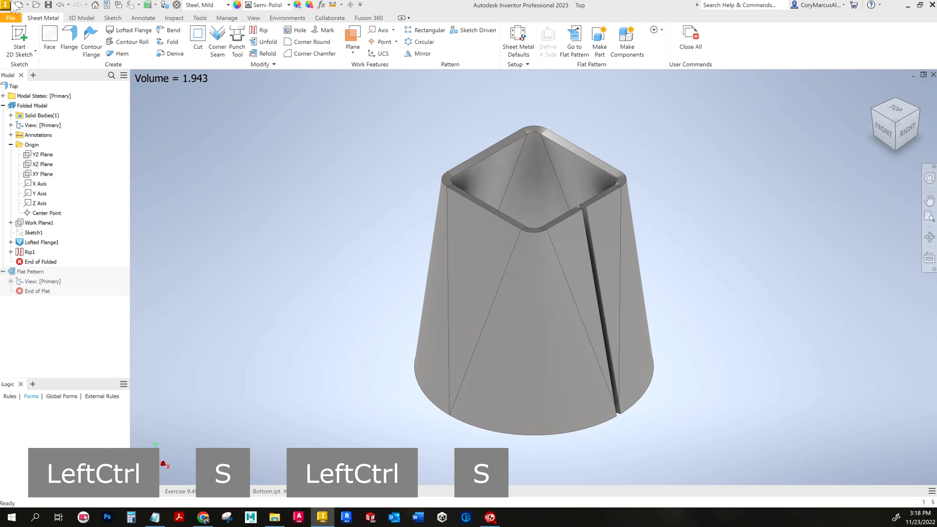
{"action": "key", "text": "ctrl+n"}
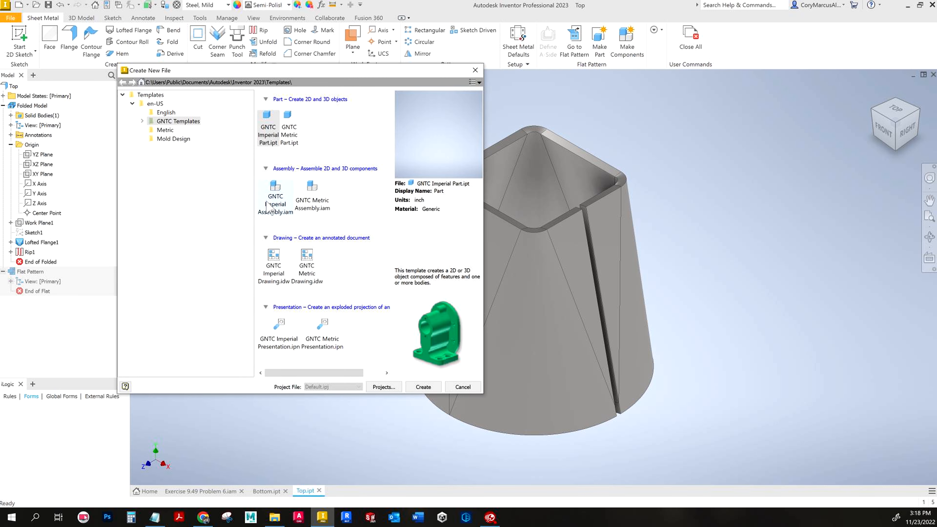
{"action": "left_click", "coordinate": [421, 386]}
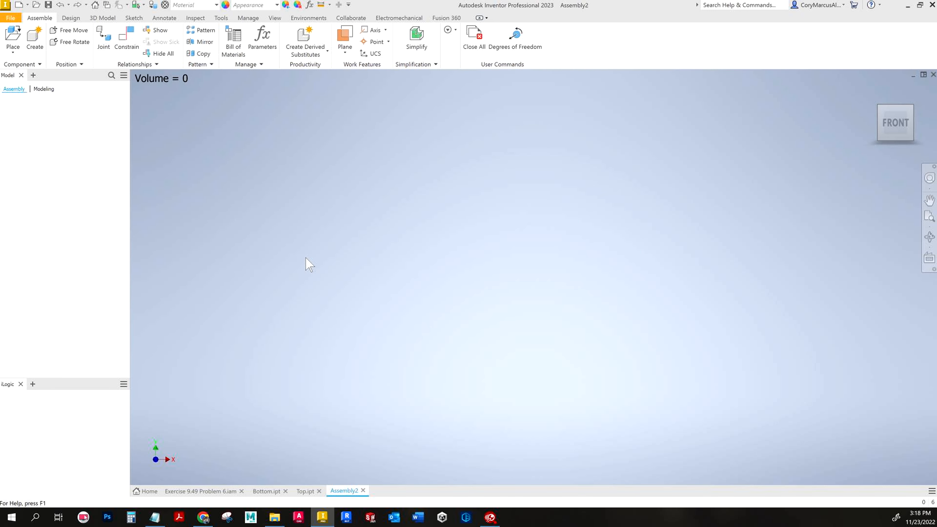
{"action": "left_click", "coordinate": [13, 39]}
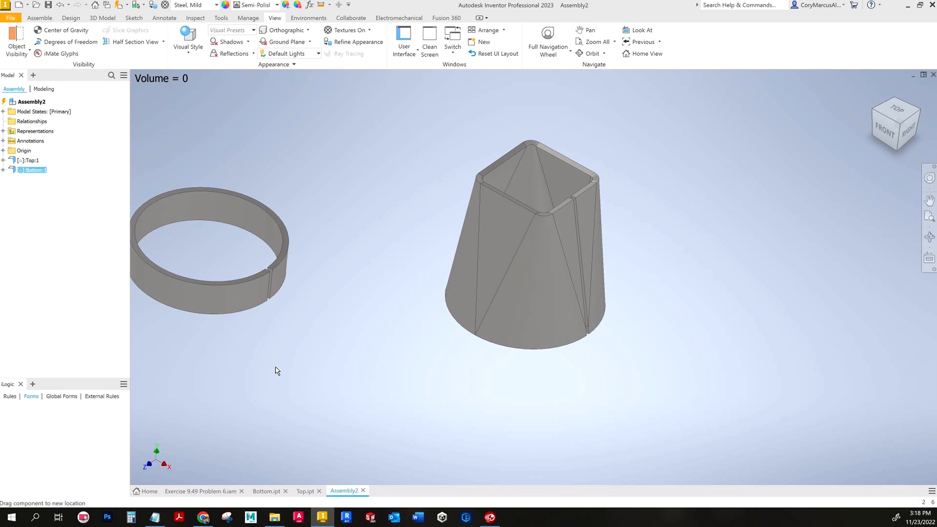
Step: Flush-constrain the Bottom band's YZ, XZ and XY origin planes to the assembly's origin planes
{"action": "left_click", "coordinate": [209, 250]}
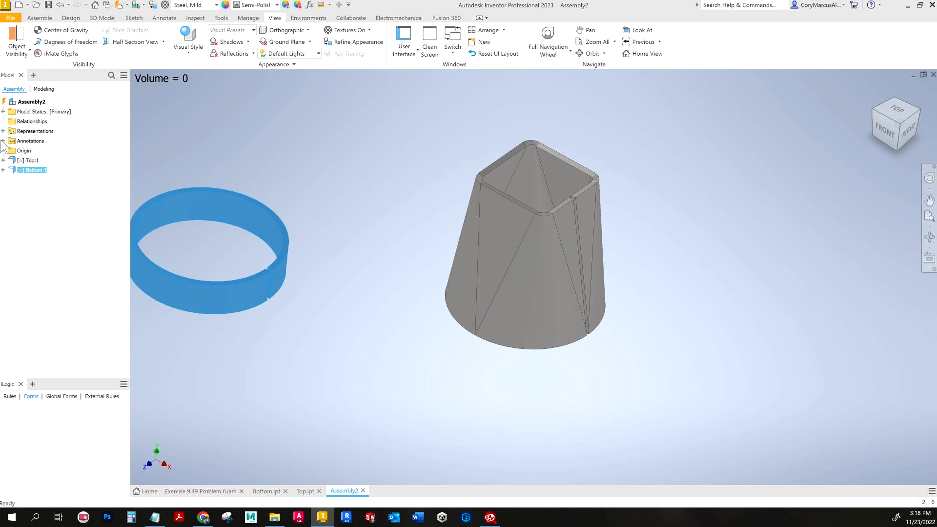
{"action": "left_click", "coordinate": [3, 150]}
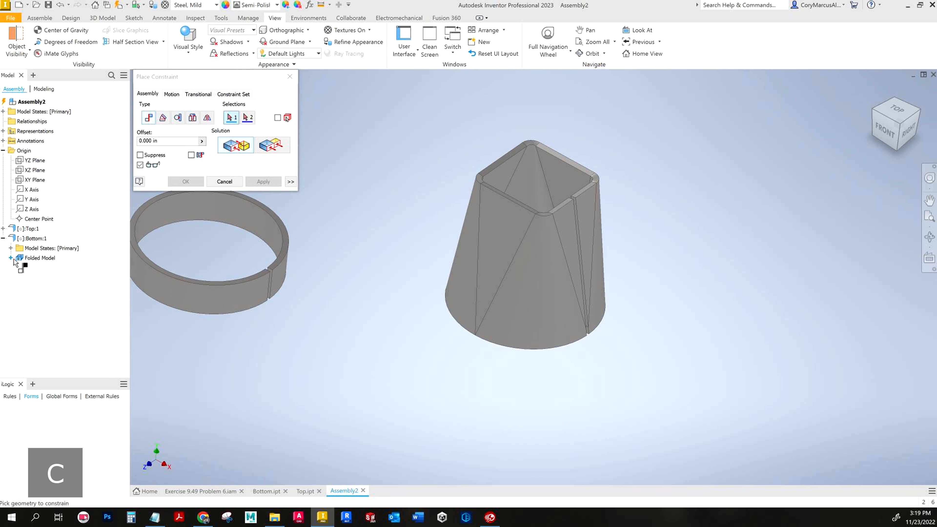
{"action": "left_click", "coordinate": [10, 258]}
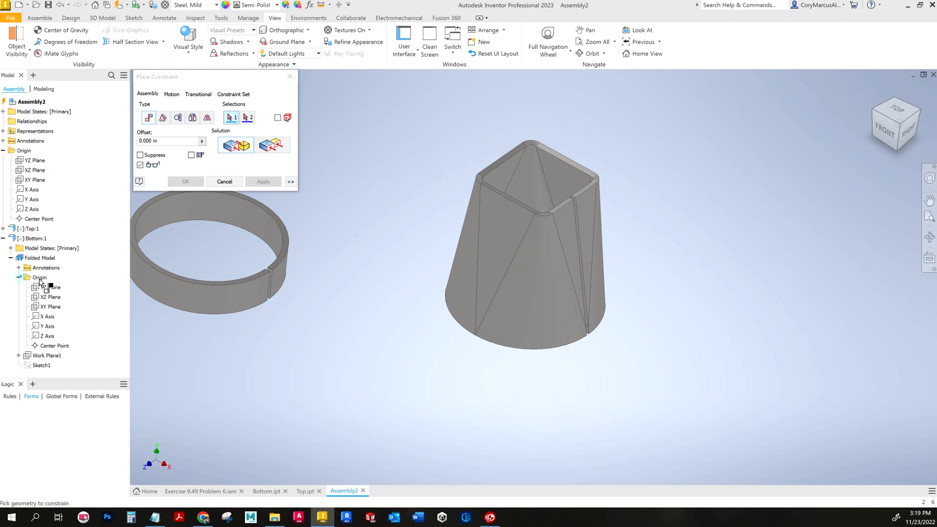
{"action": "left_click", "coordinate": [49, 287]}
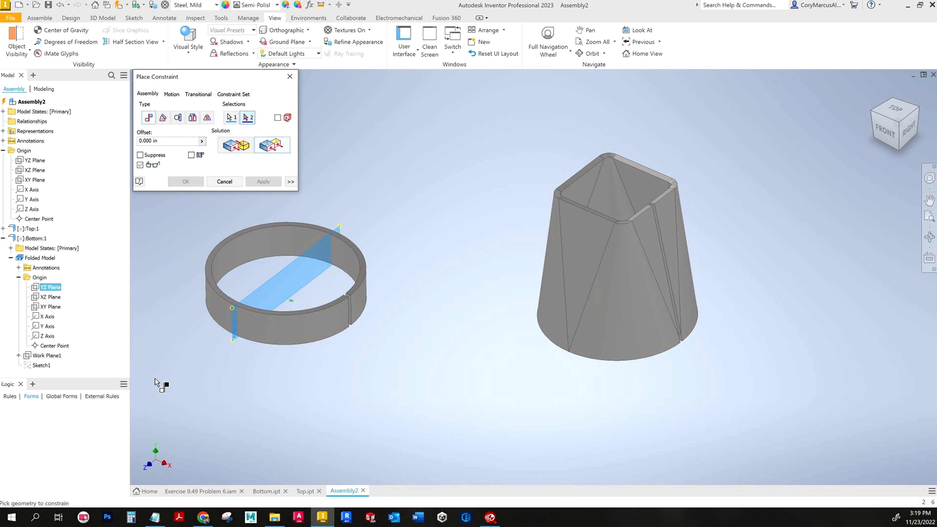
{"action": "mouse_move", "coordinate": [314, 117]}
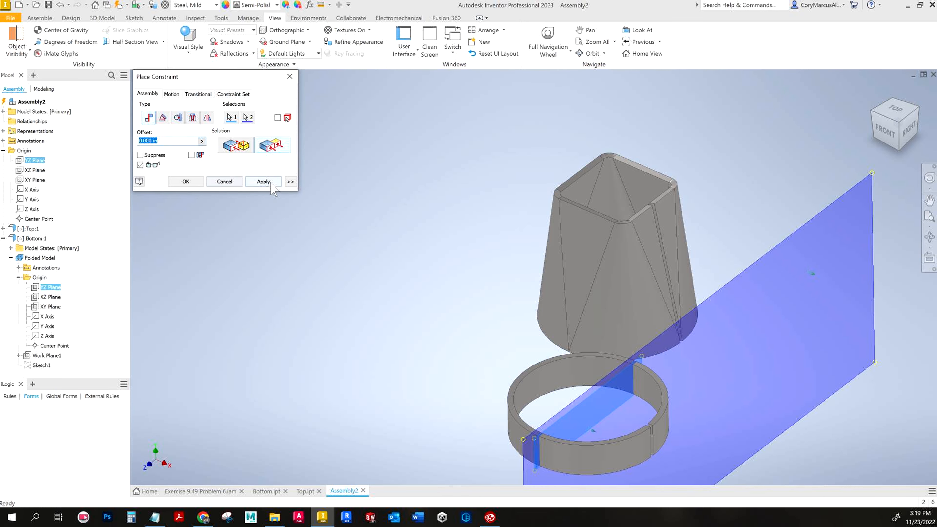
{"action": "left_click", "coordinate": [263, 181]}
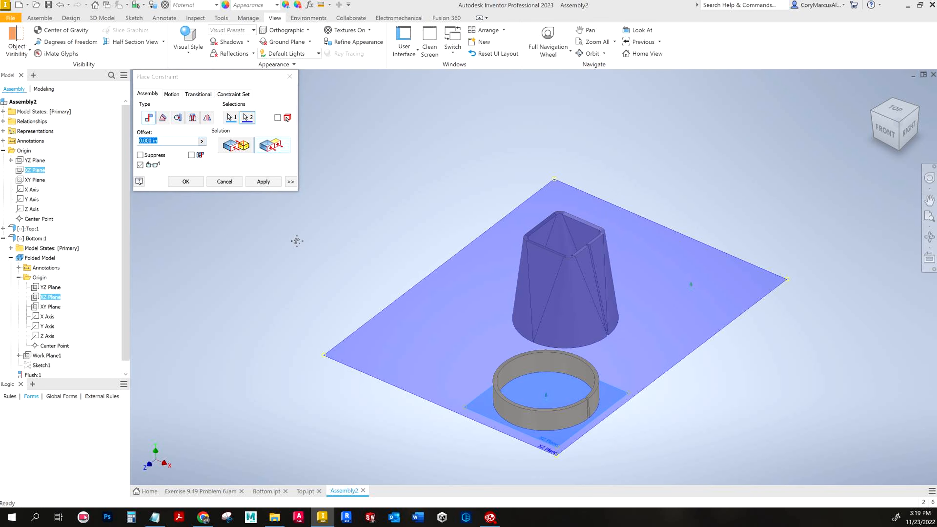
{"action": "left_click", "coordinate": [51, 306]}
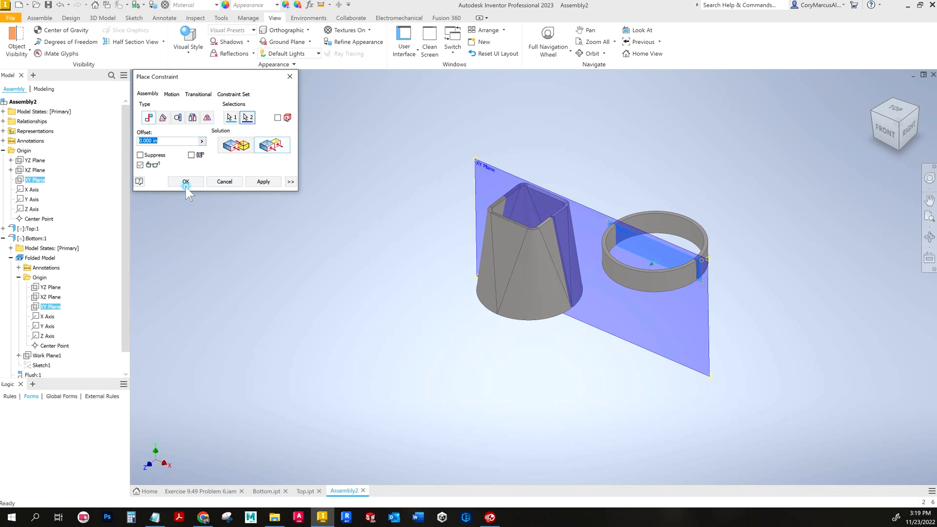
{"action": "left_click", "coordinate": [185, 182]}
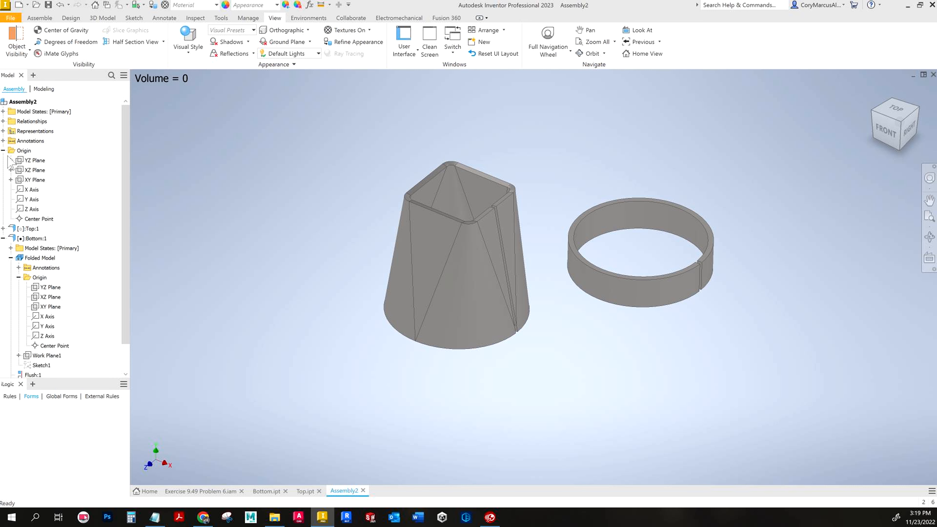
Step: Flush-constrain the Top part's origin planes to the Bottom band's Work Plane1 and planes, seating it on the ring
{"action": "left_click", "coordinate": [3, 150]}
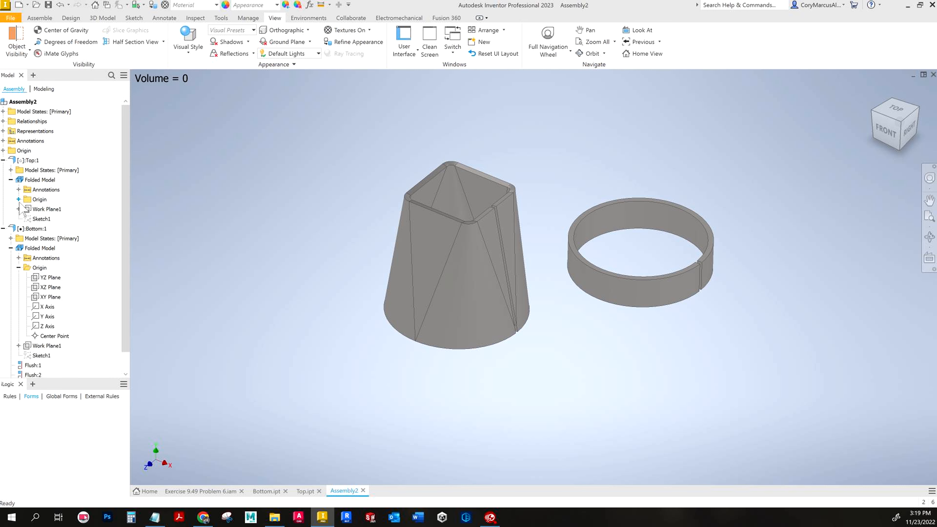
{"action": "left_click", "coordinate": [19, 199]}
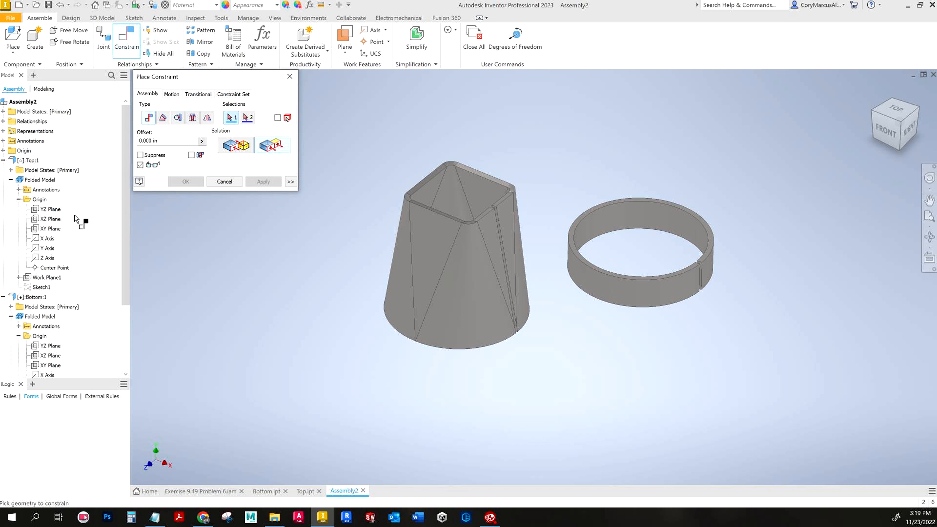
{"action": "left_click", "coordinate": [49, 209]}
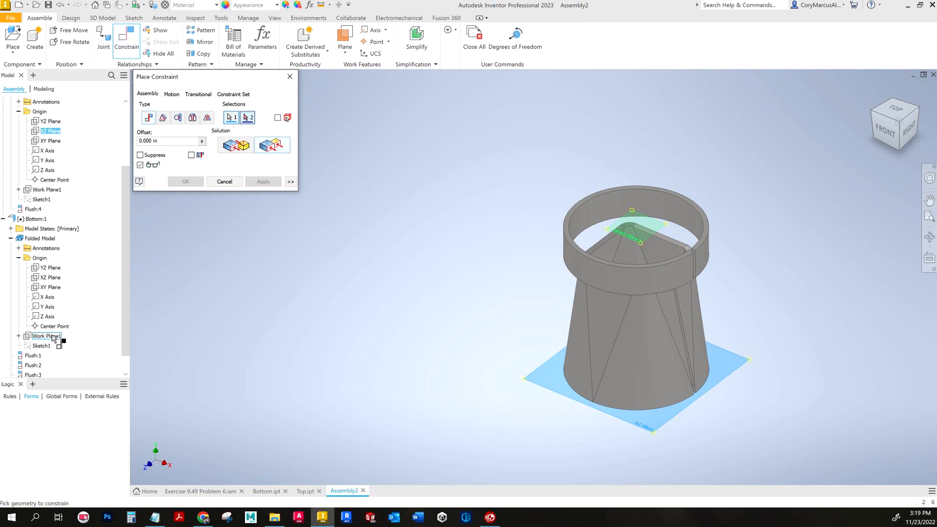
{"action": "left_click", "coordinate": [263, 181]}
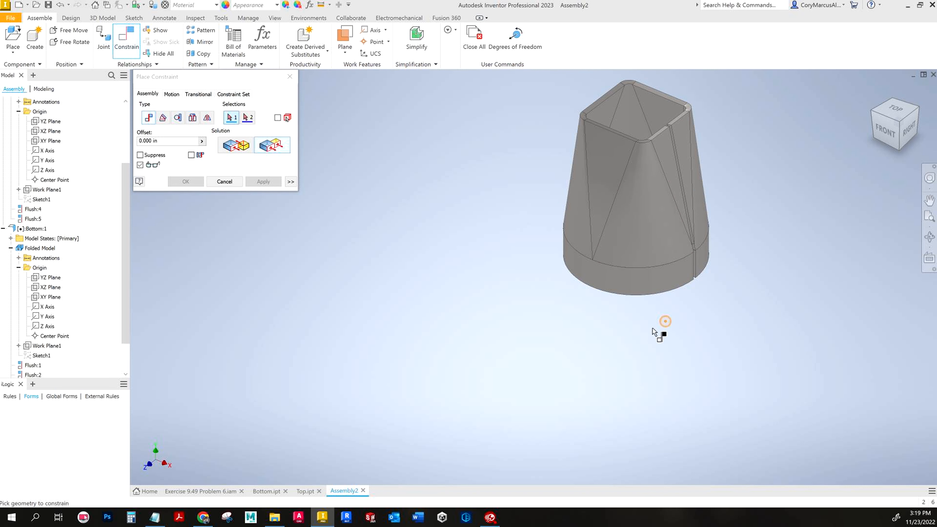
{"action": "key", "text": "Escape"}
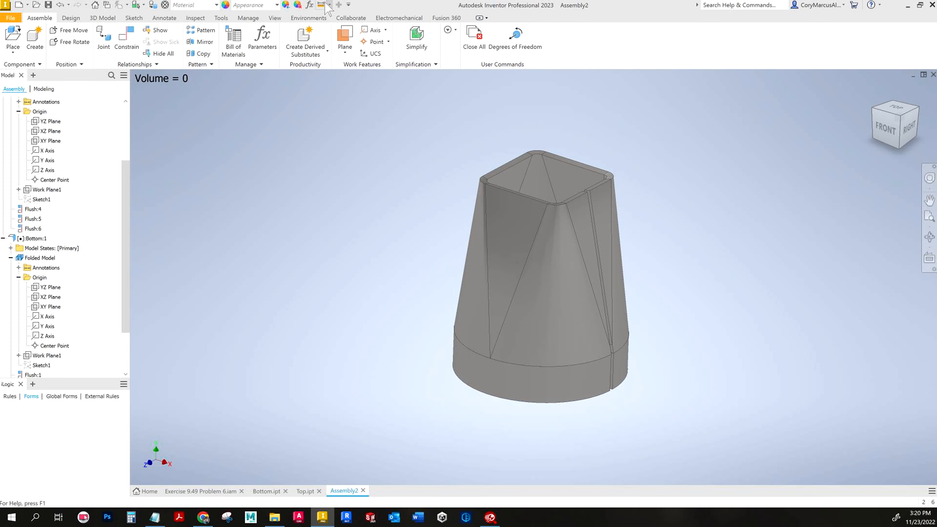
{"action": "mouse_move", "coordinate": [487, 170]}
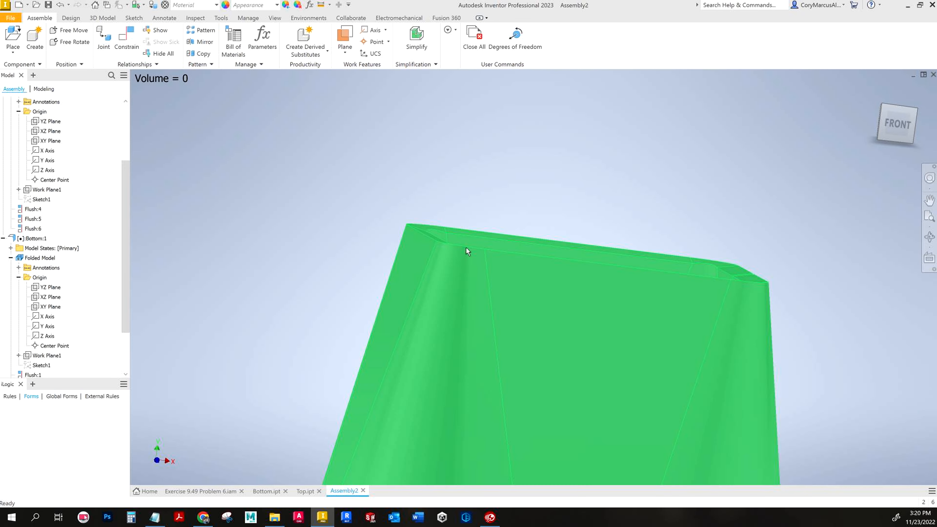
Step: Bring the Problem 6 reference drawing in the Chrome PDF viewer back on screen
{"action": "key", "text": "Alt+Tab"}
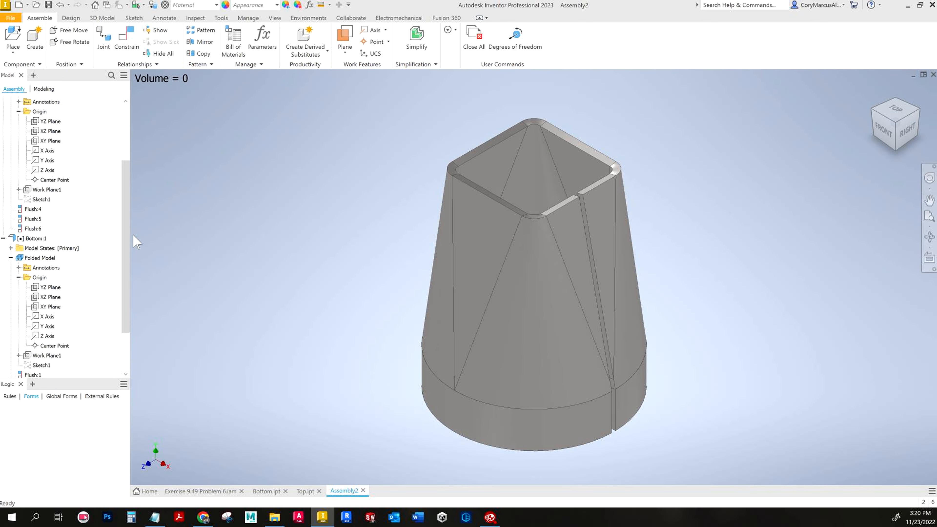
{"action": "mouse_move", "coordinate": [272, 370]}
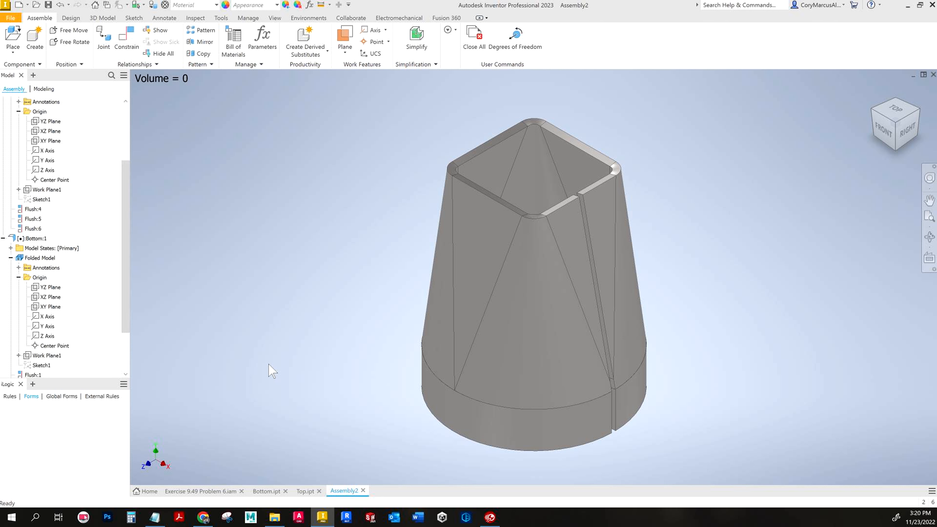
{"action": "key", "text": "Alt+Tab"}
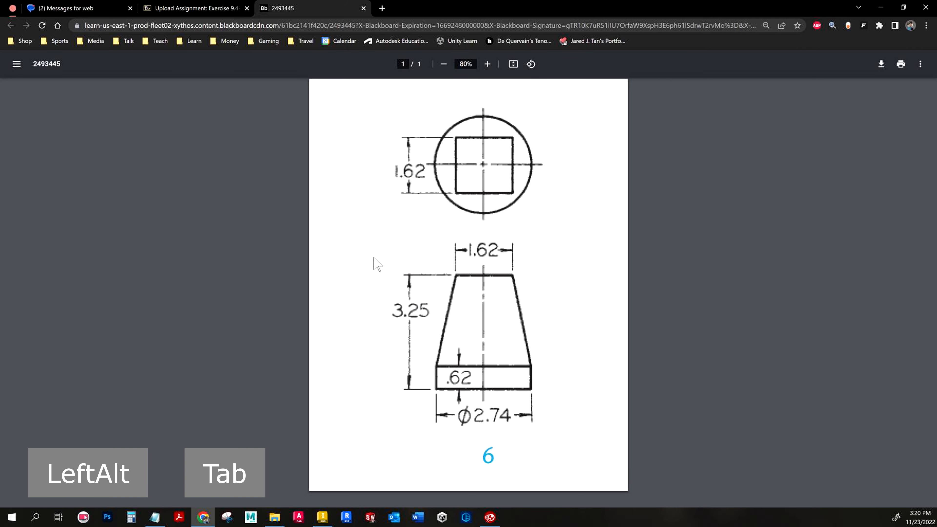
Step: Download and open the Exercise 9.49 Problem 6.dwfx example model from Blackboard, then return to Assembly2
{"action": "key", "text": "Alt+Tab"}
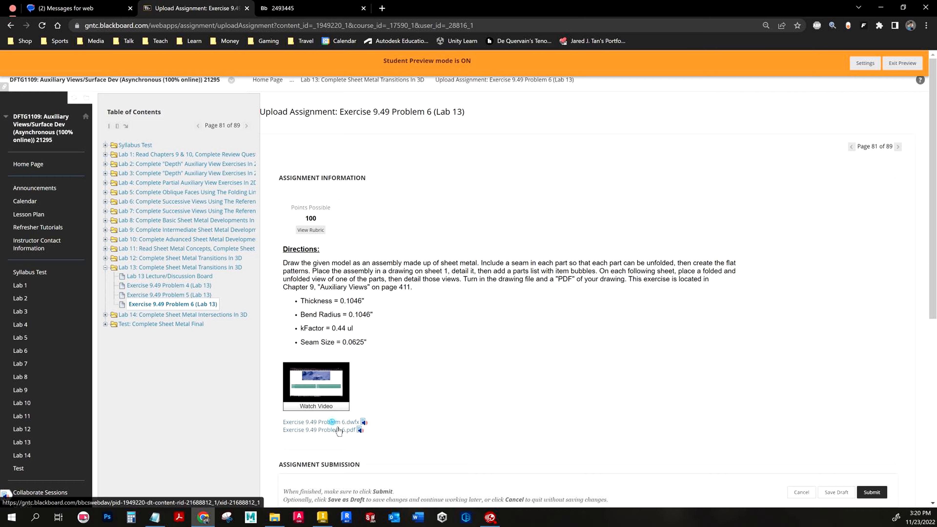
{"action": "left_click", "coordinate": [321, 422]}
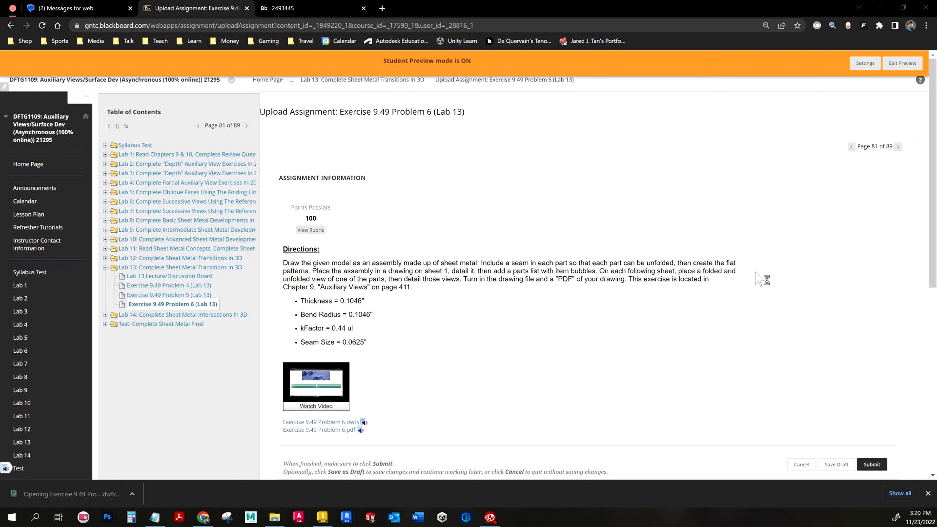
{"action": "mouse_move", "coordinate": [575, 258]}
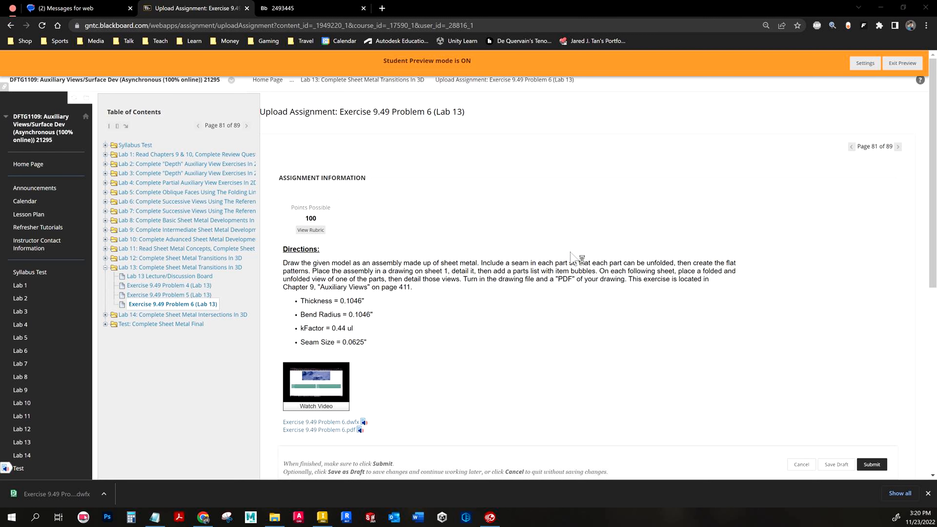
{"action": "left_click", "coordinate": [321, 421]}
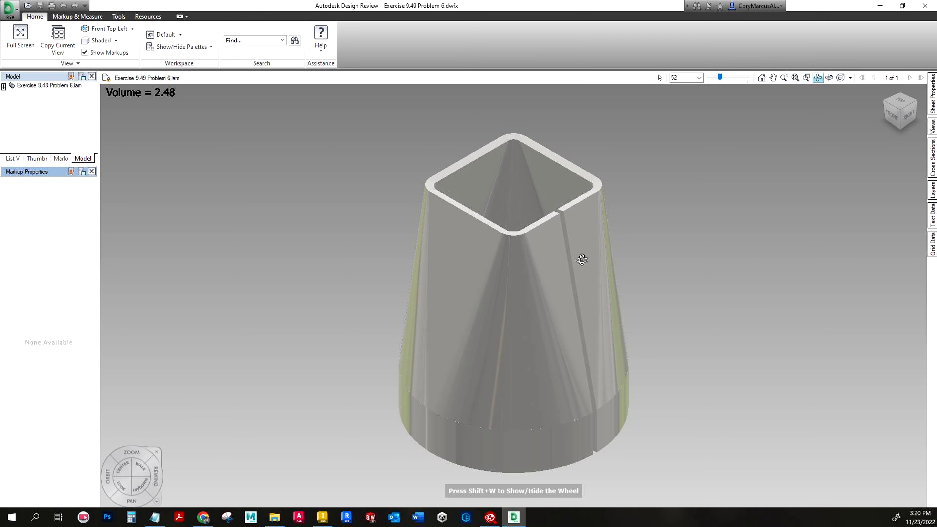
{"action": "mouse_move", "coordinate": [159, 107]}
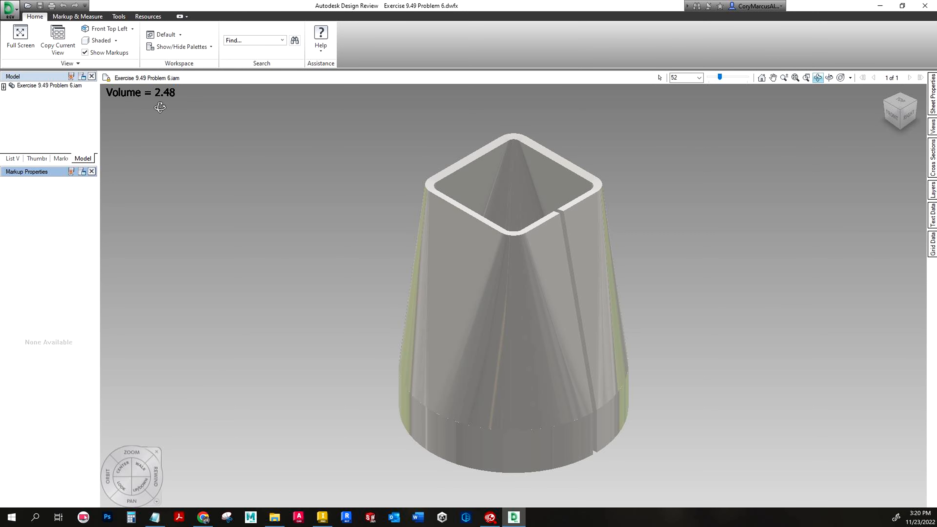
{"action": "key", "text": "Alt+Tab"}
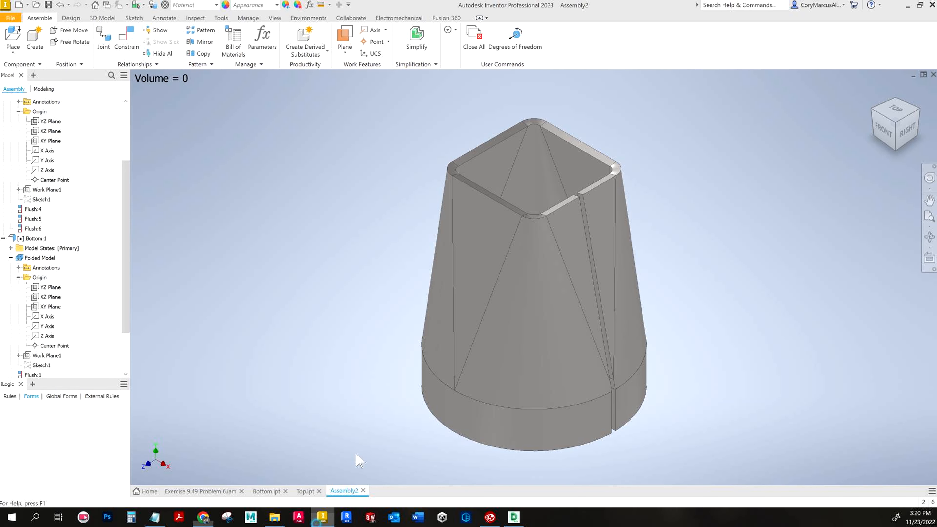
{"action": "mouse_move", "coordinate": [280, 21]}
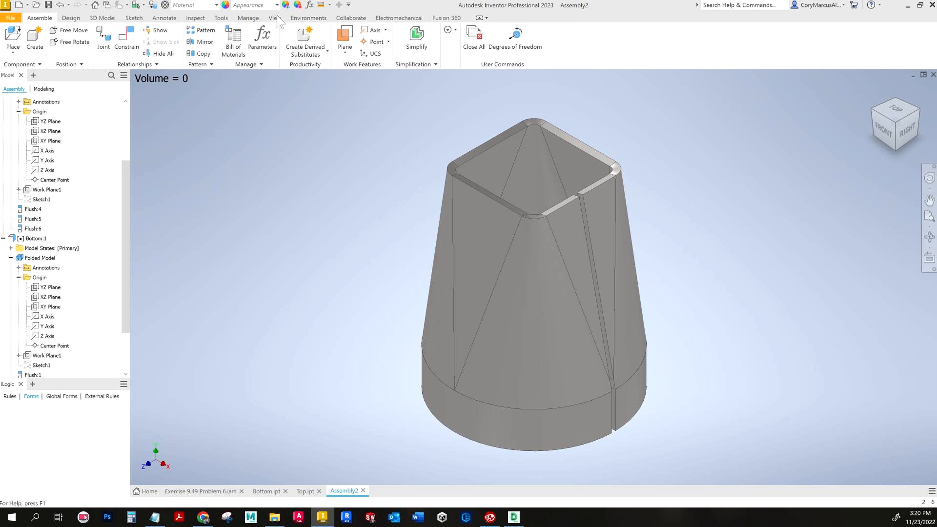
{"action": "mouse_move", "coordinate": [349, 11]}
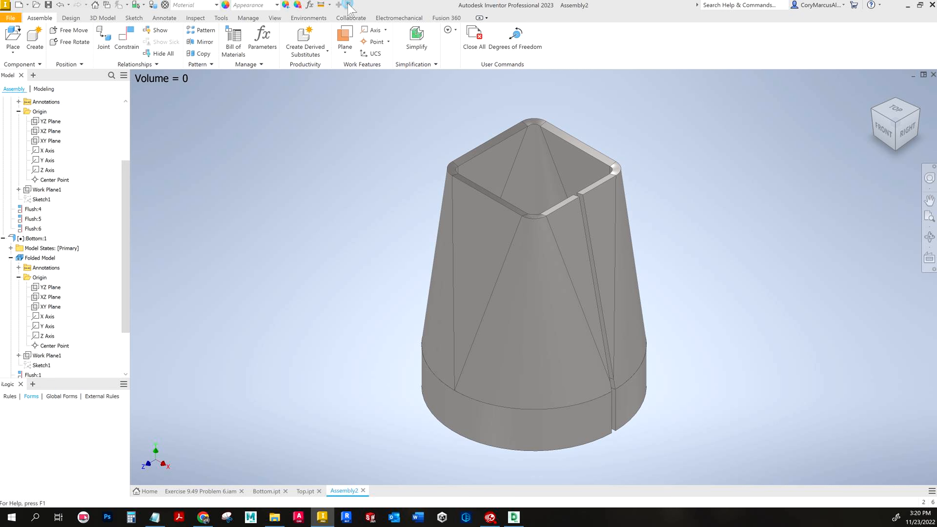
Step: Add iProperties to the Quick Access Toolbar and verify Assembly2's Physical volume is 2.476 in³ against the 2.48 example
{"action": "left_click", "coordinate": [347, 6]}
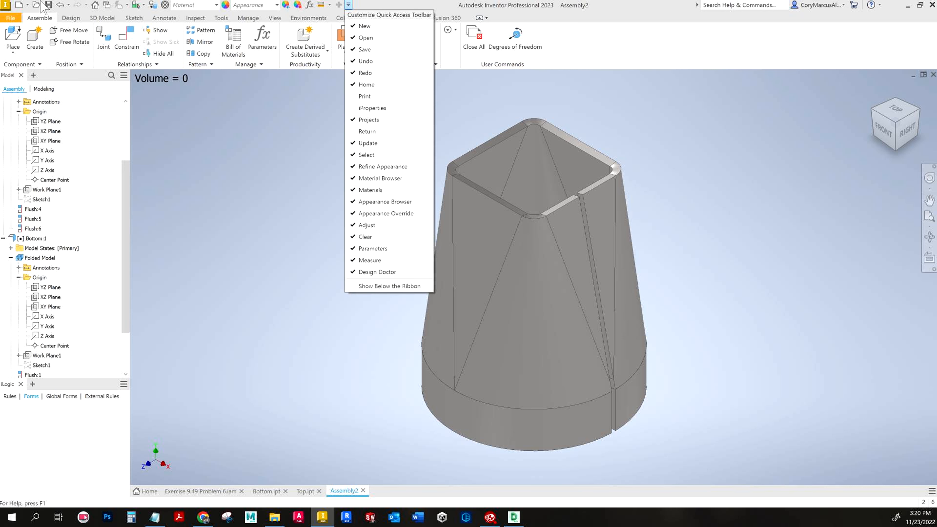
{"action": "mouse_move", "coordinate": [371, 108]}
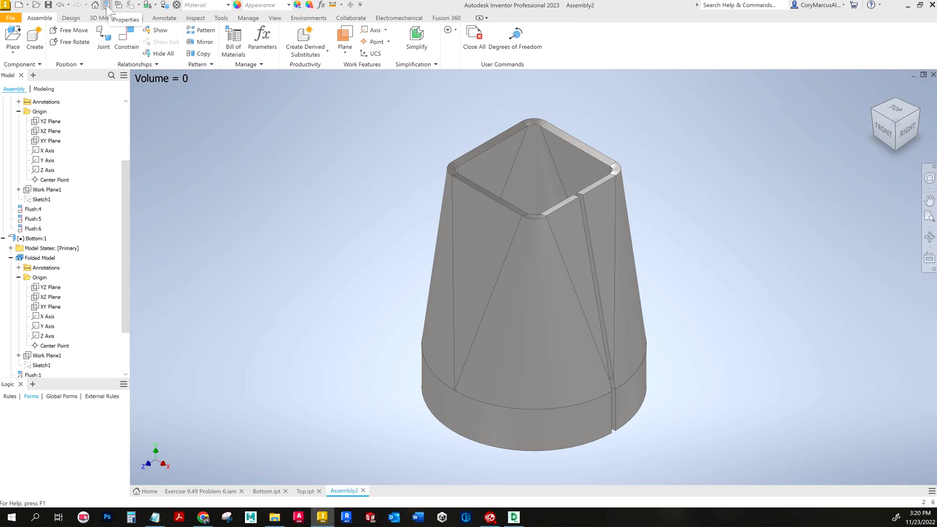
{"action": "left_click", "coordinate": [125, 10]}
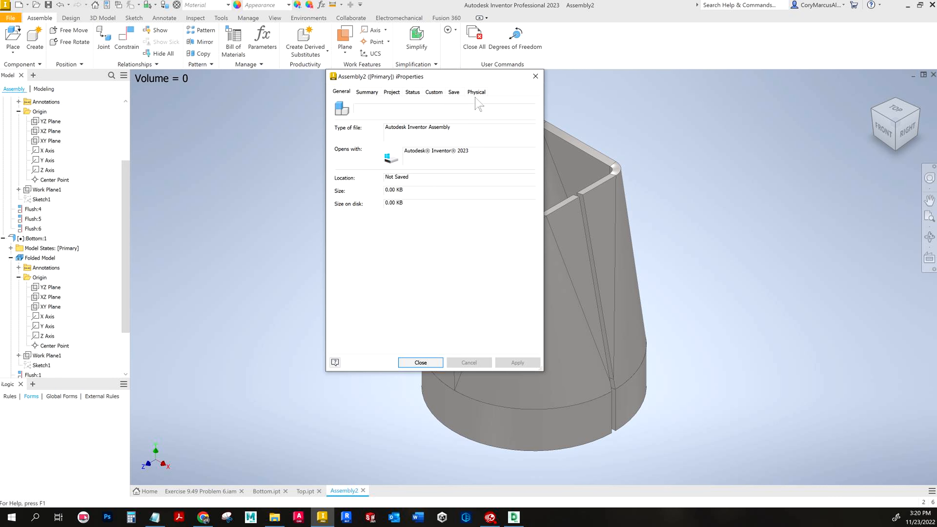
{"action": "left_click", "coordinate": [476, 91]}
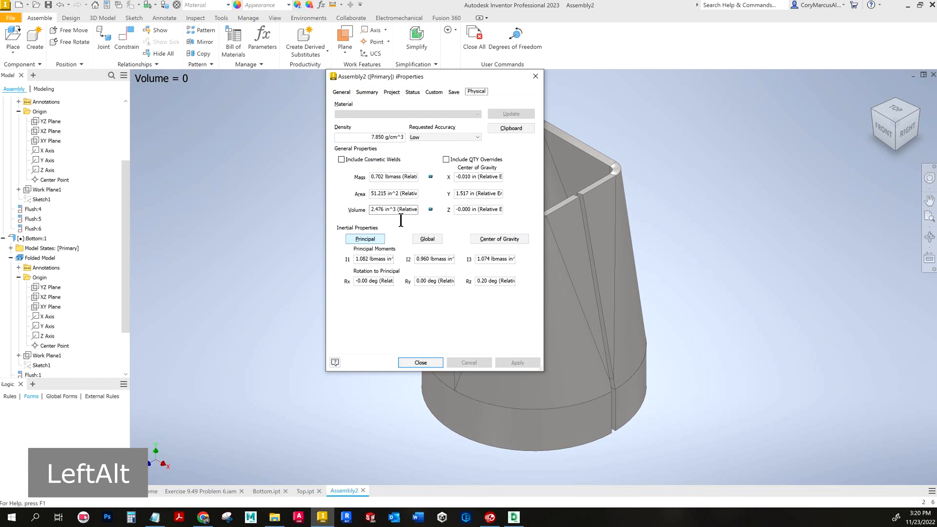
{"action": "key", "text": "alt+tab"}
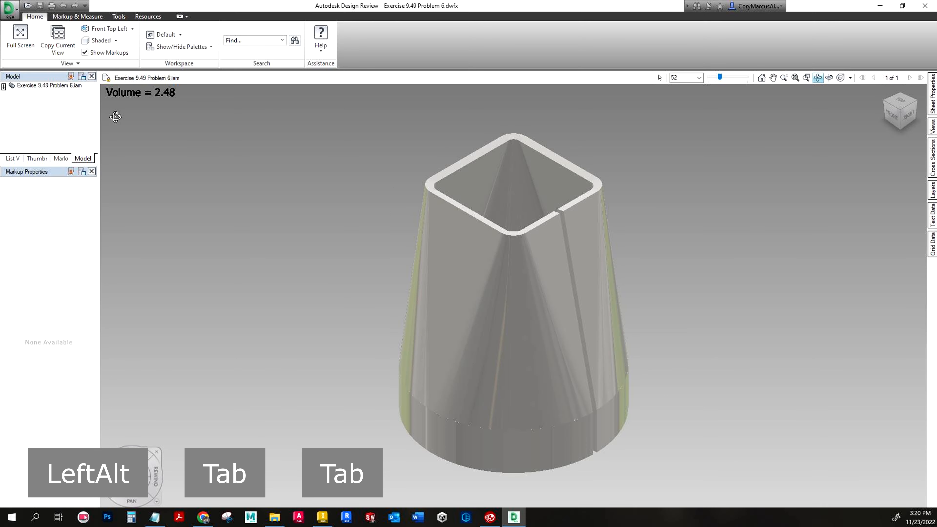
{"action": "key", "text": "alt+tab"}
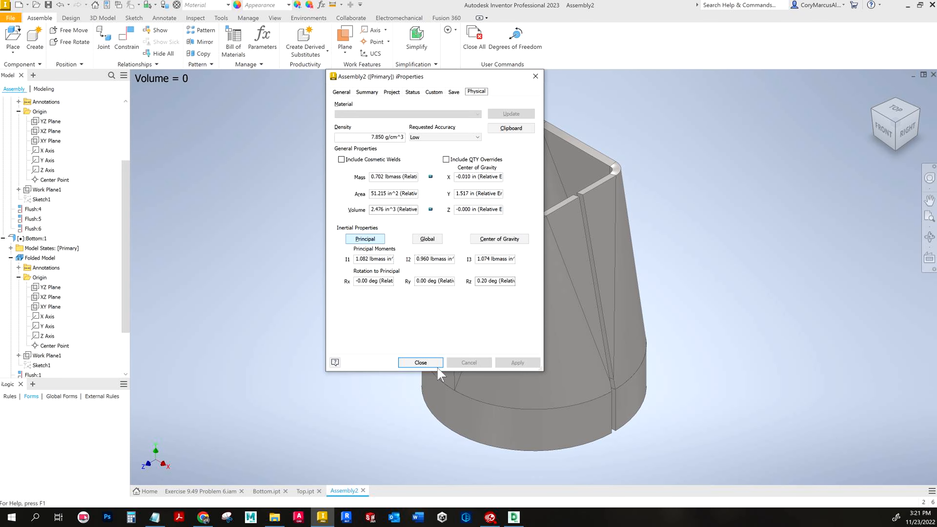
{"action": "left_click", "coordinate": [419, 362]}
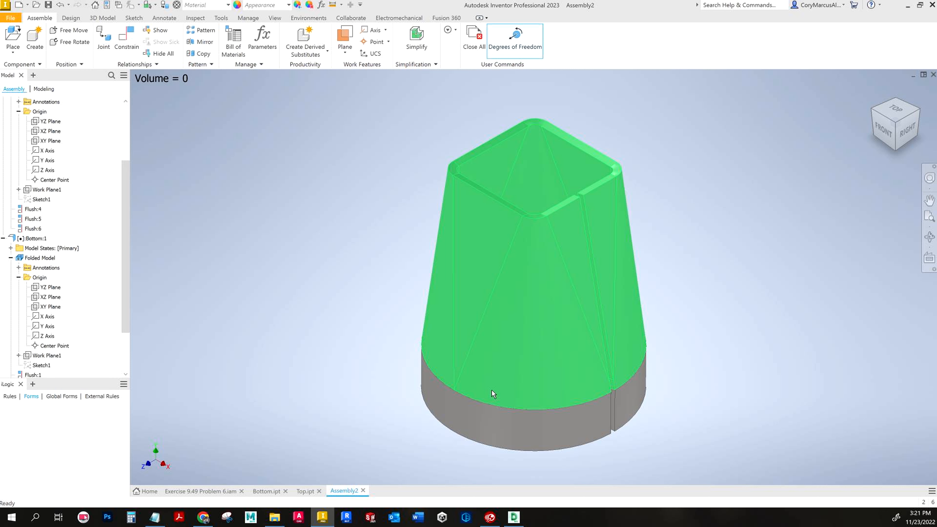
{"action": "mouse_move", "coordinate": [500, 383]}
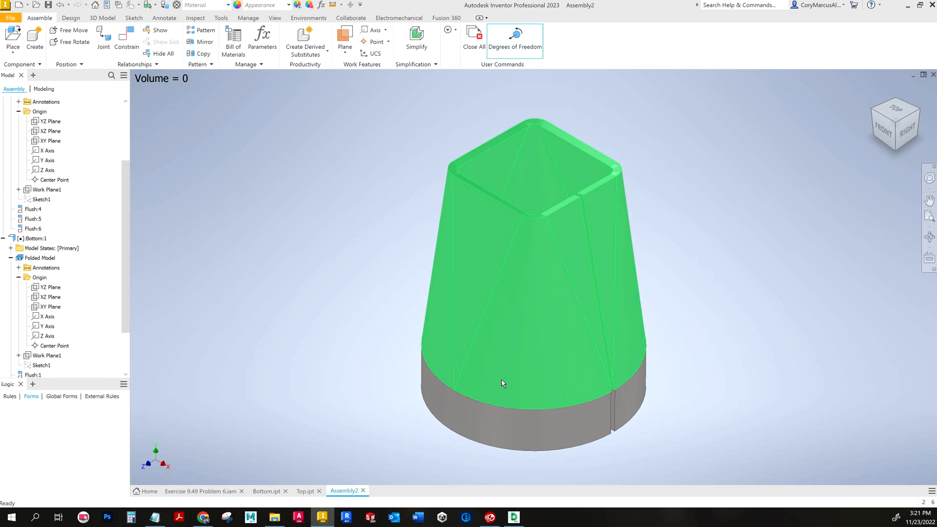
Step: Review the Top (1.943) and Bottom (0.533) part volumes and display the Exercise 9.49 Problem 6 assembly
{"action": "left_click", "coordinate": [392, 461]}
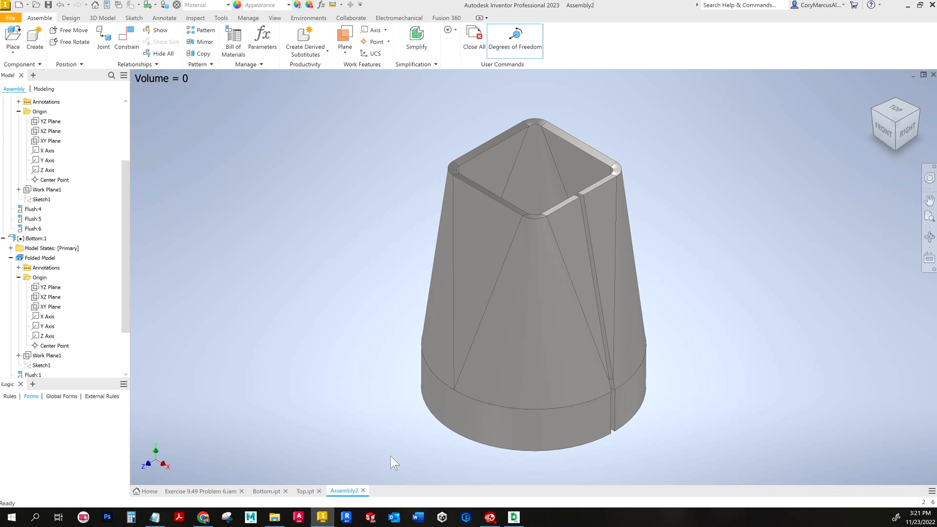
{"action": "left_click", "coordinate": [304, 490]}
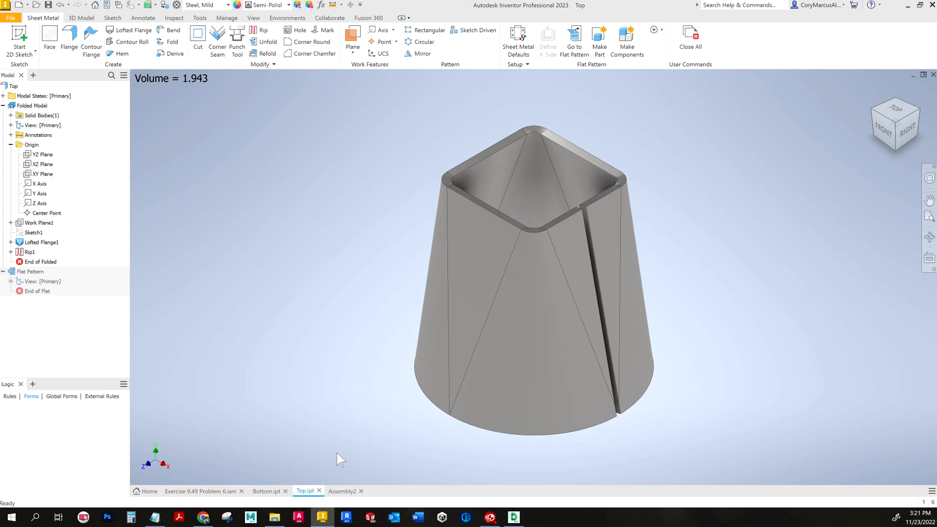
{"action": "left_click", "coordinate": [265, 490]}
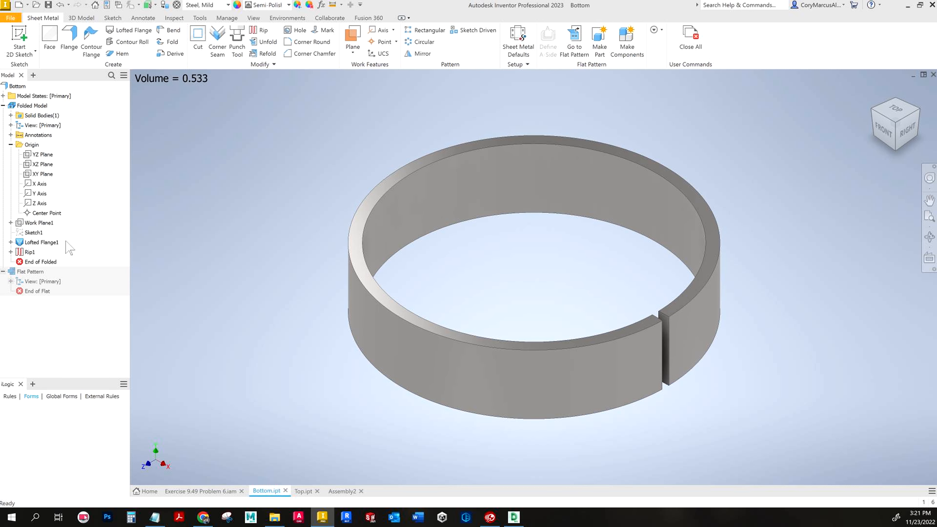
{"action": "mouse_move", "coordinate": [621, 146]}
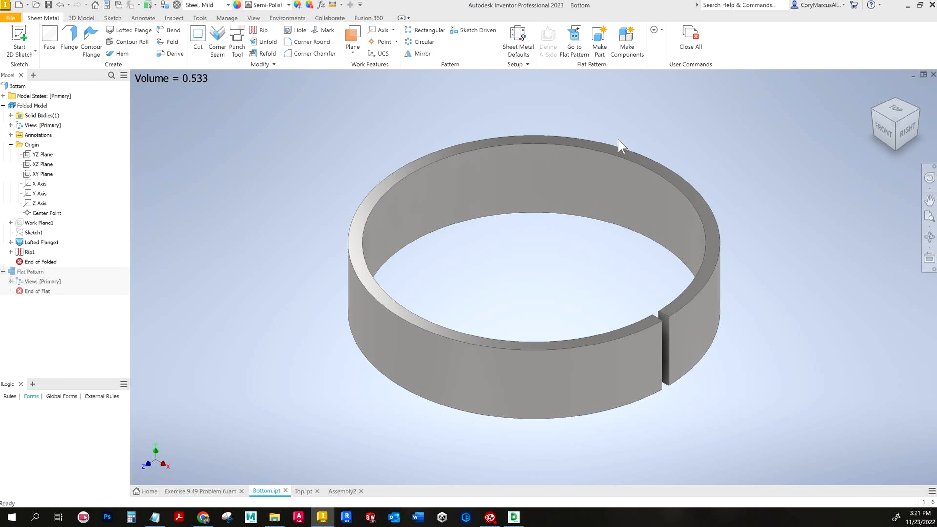
{"action": "mouse_move", "coordinate": [418, 453]}
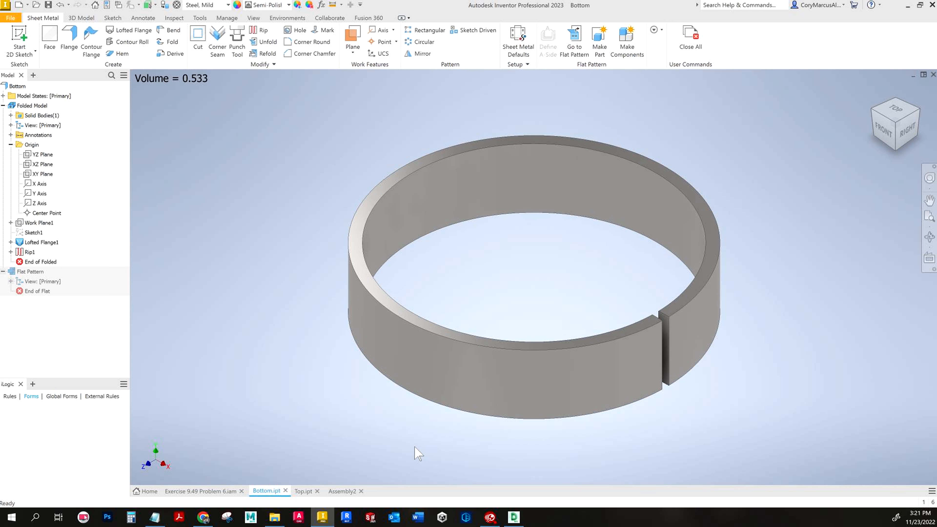
{"action": "mouse_move", "coordinate": [177, 330]}
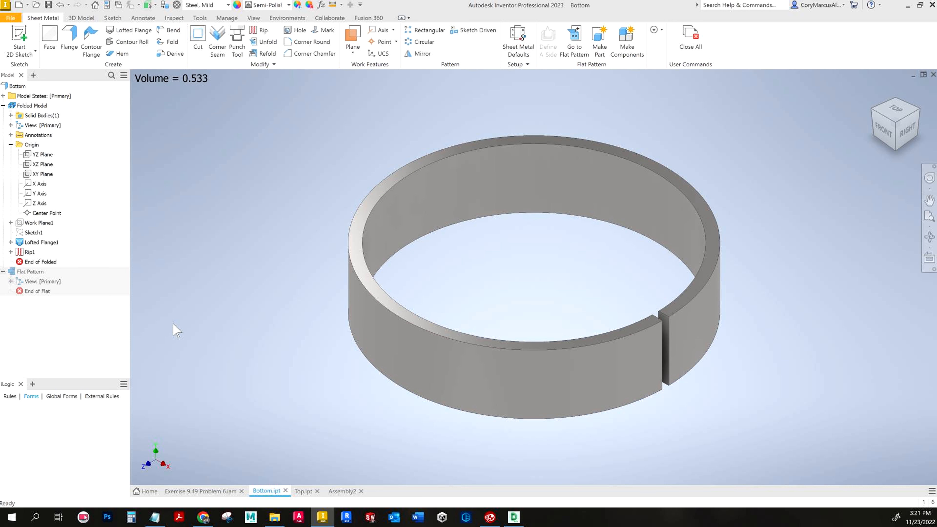
{"action": "left_click", "coordinate": [200, 490]}
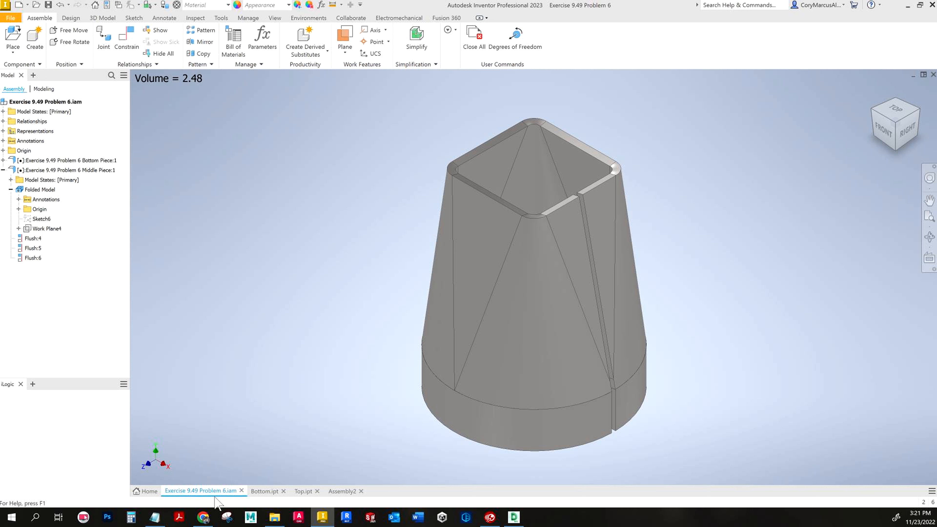
{"action": "left_click", "coordinate": [30, 396]}
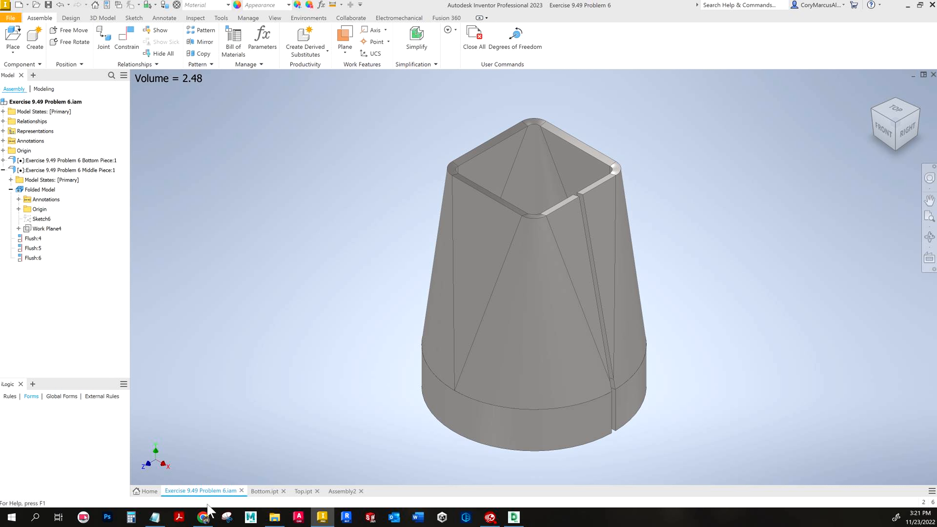
{"action": "mouse_move", "coordinate": [224, 513]}
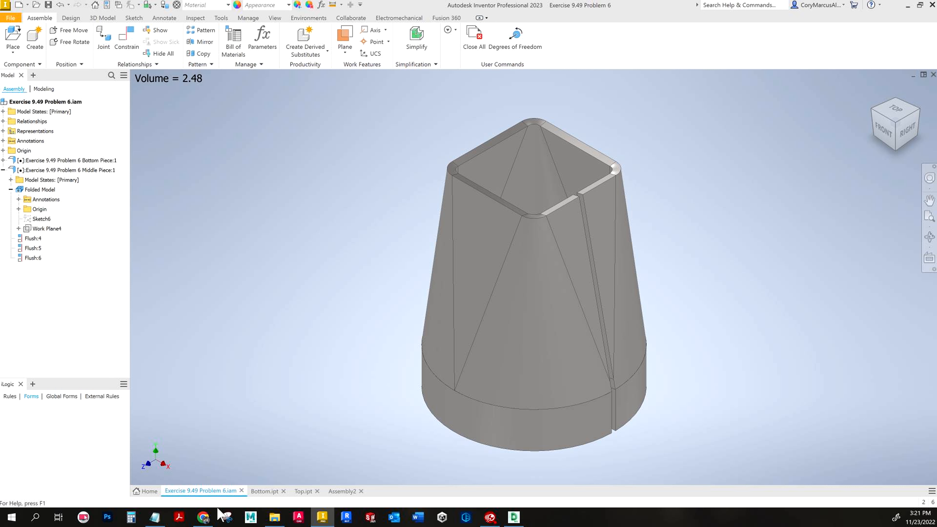